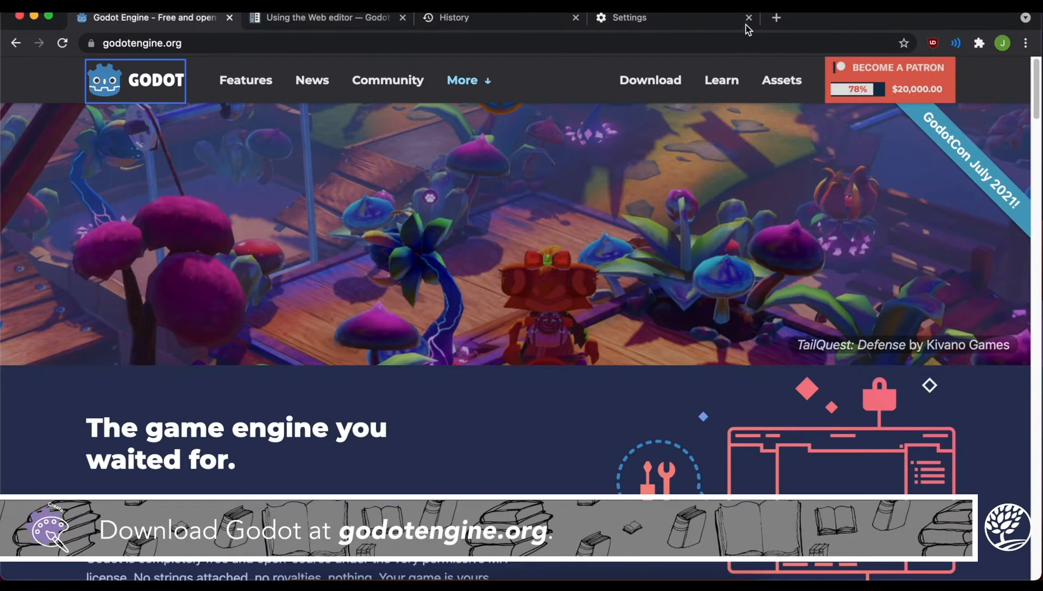
- Close the Settings and History tabs, then reveal godotengine.org's extra page links
click(748, 18)
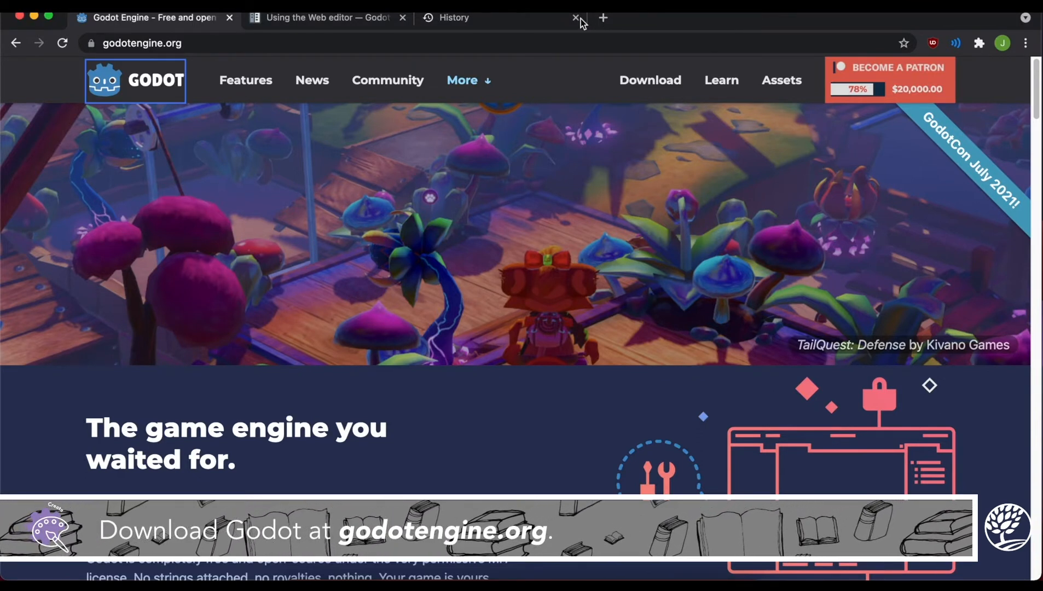
click(574, 17)
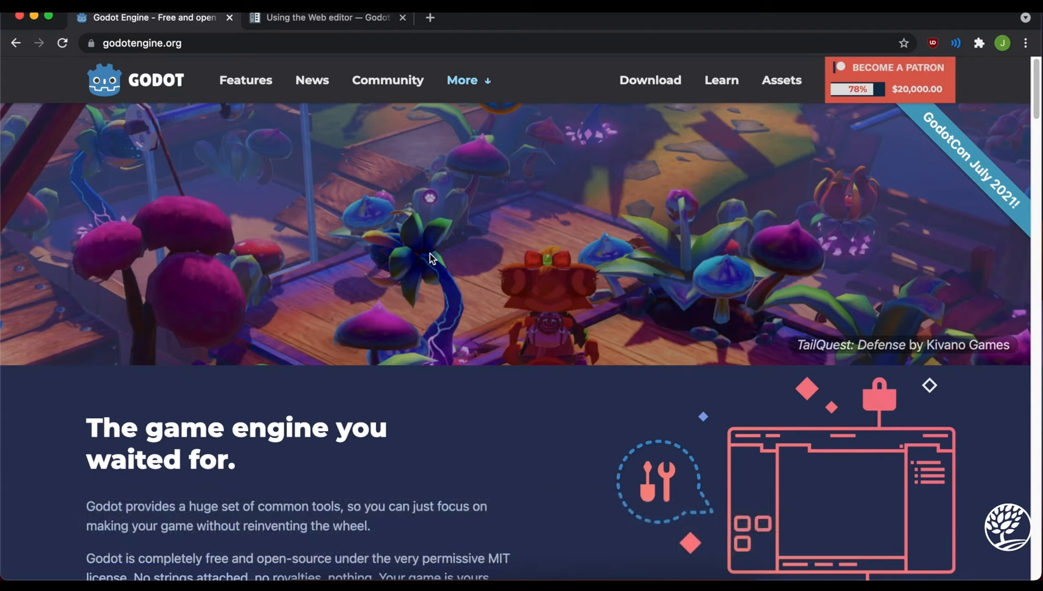
mouse_move(426, 265)
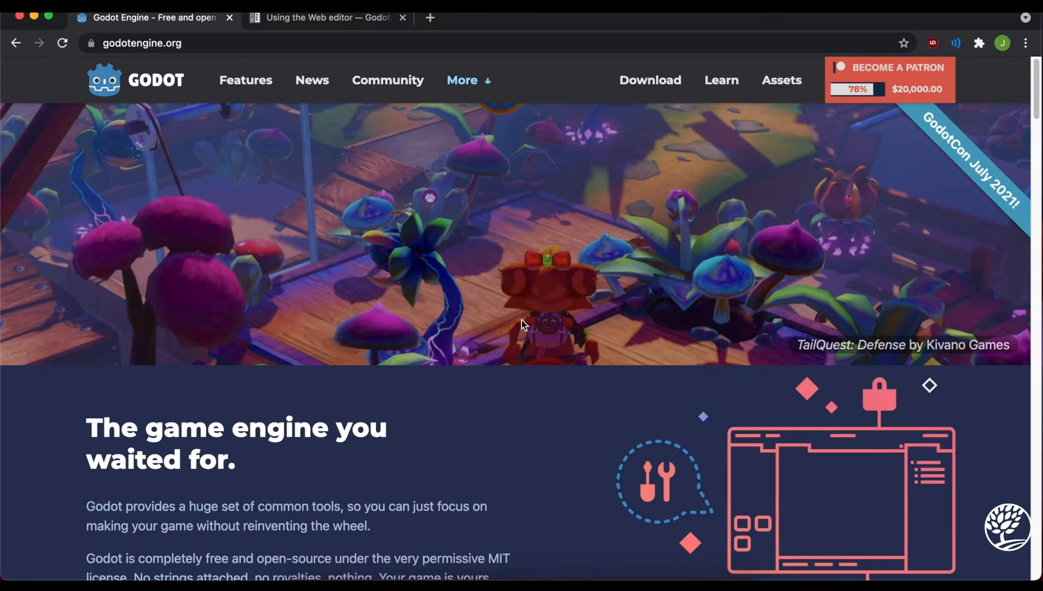
mouse_move(752, 315)
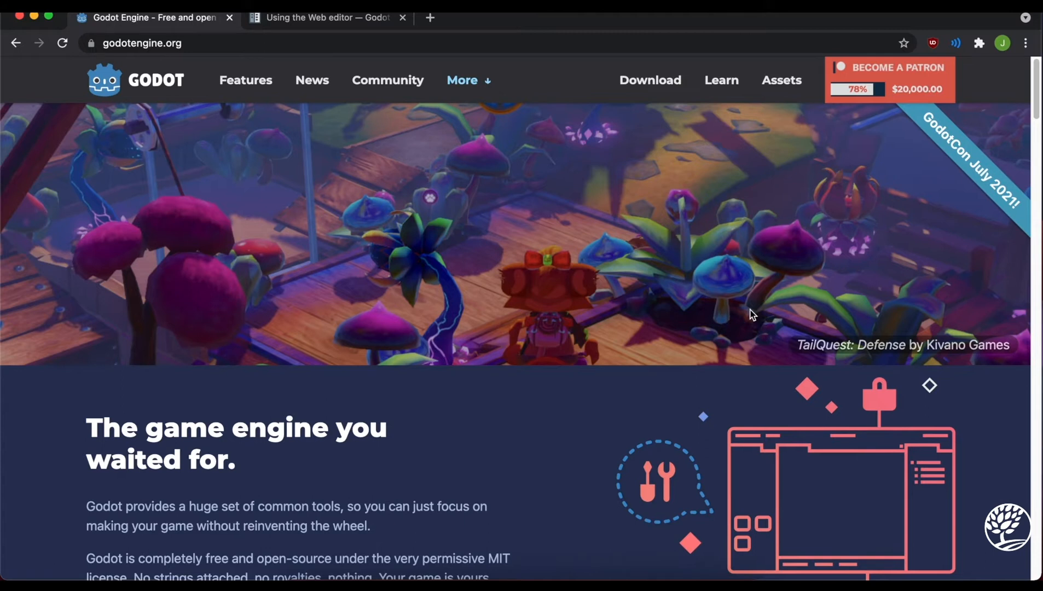
mouse_move(917, 288)
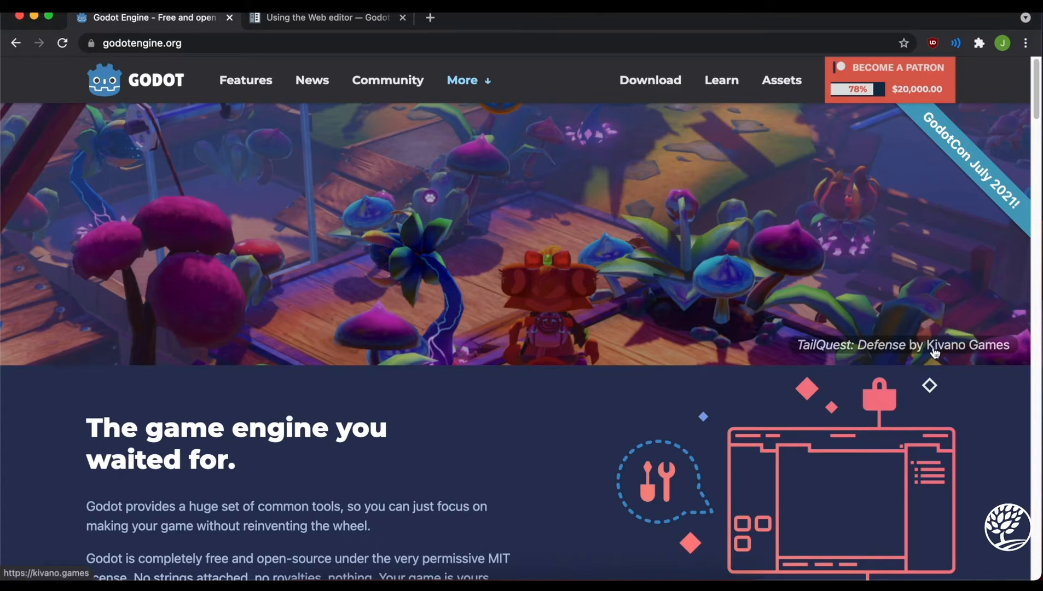
mouse_move(704, 422)
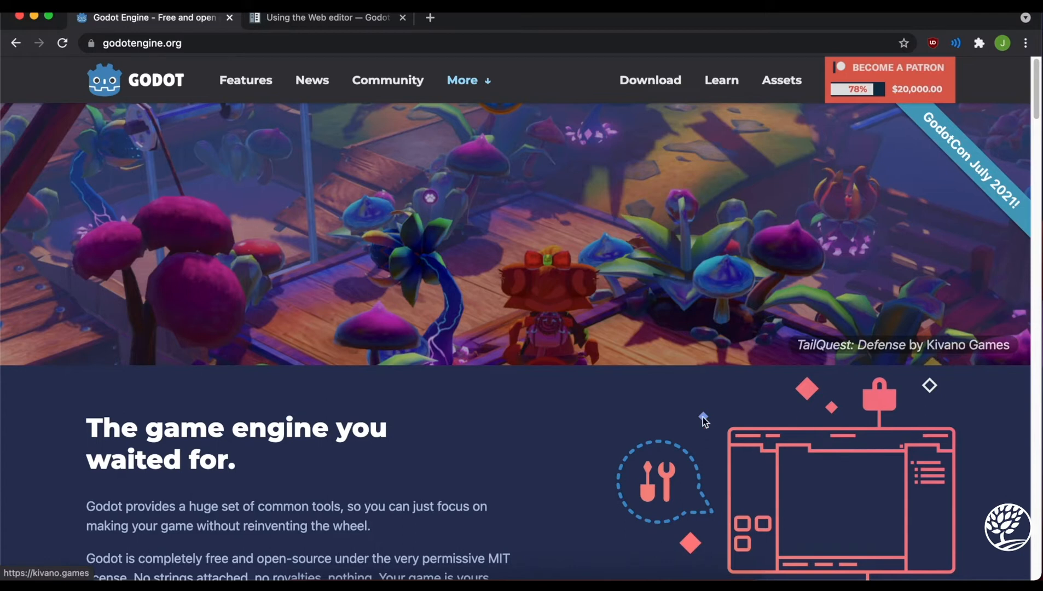
mouse_move(901, 201)
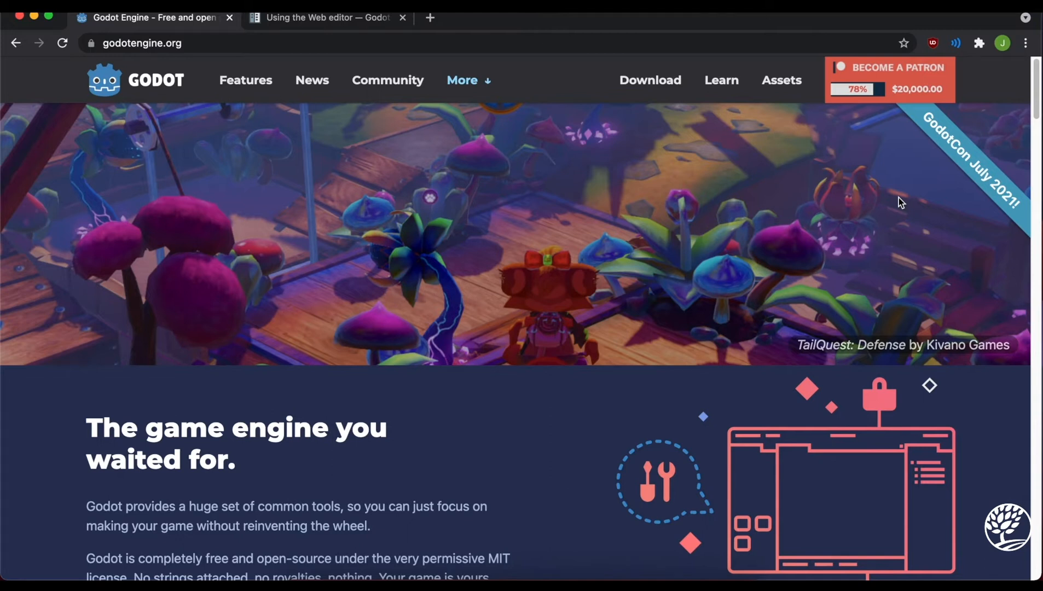
mouse_move(1001, 363)
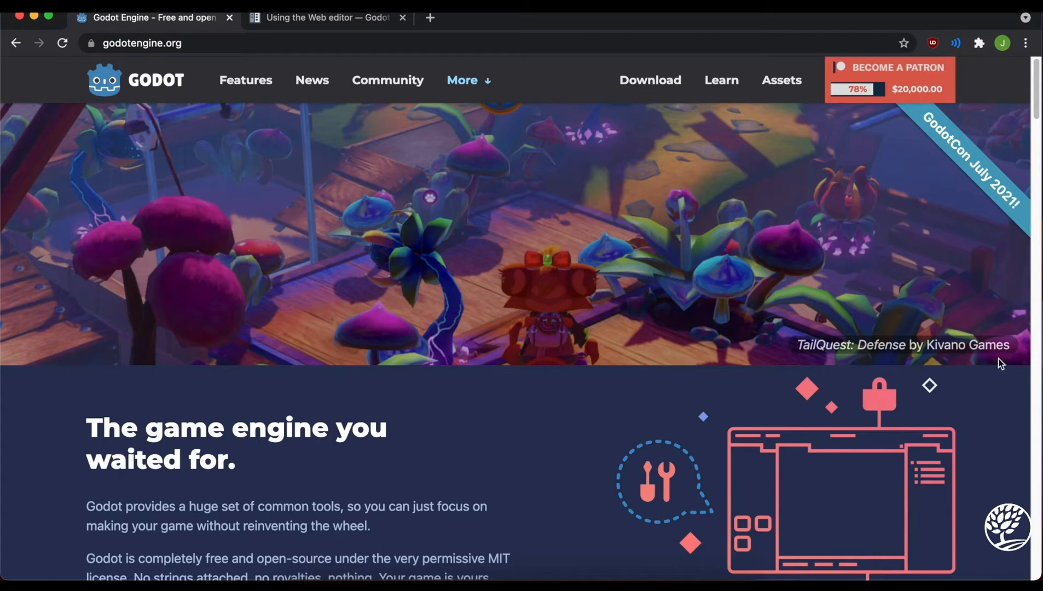
mouse_move(642, 313)
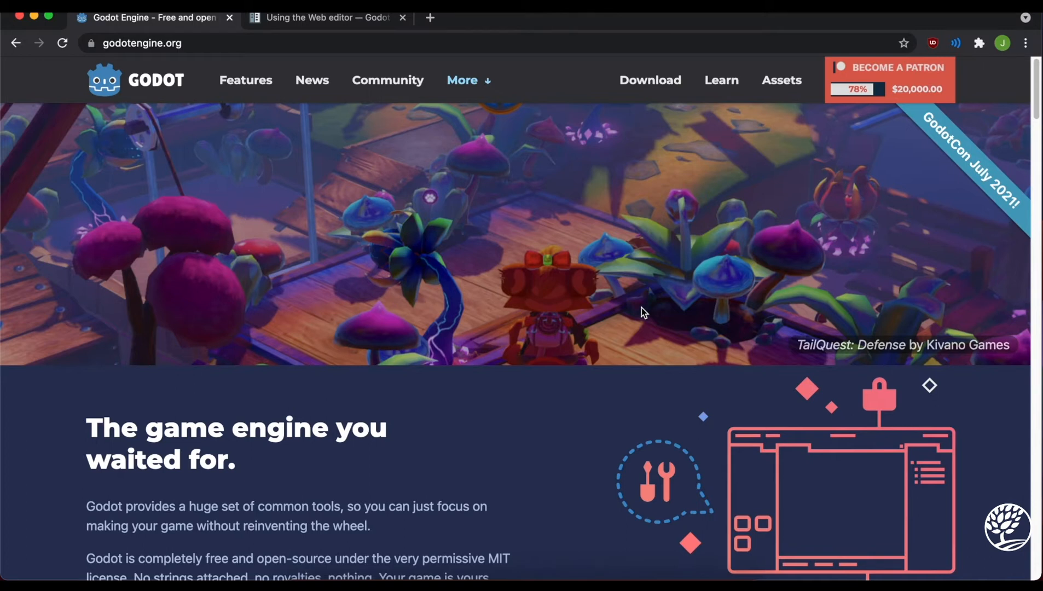
mouse_move(638, 310)
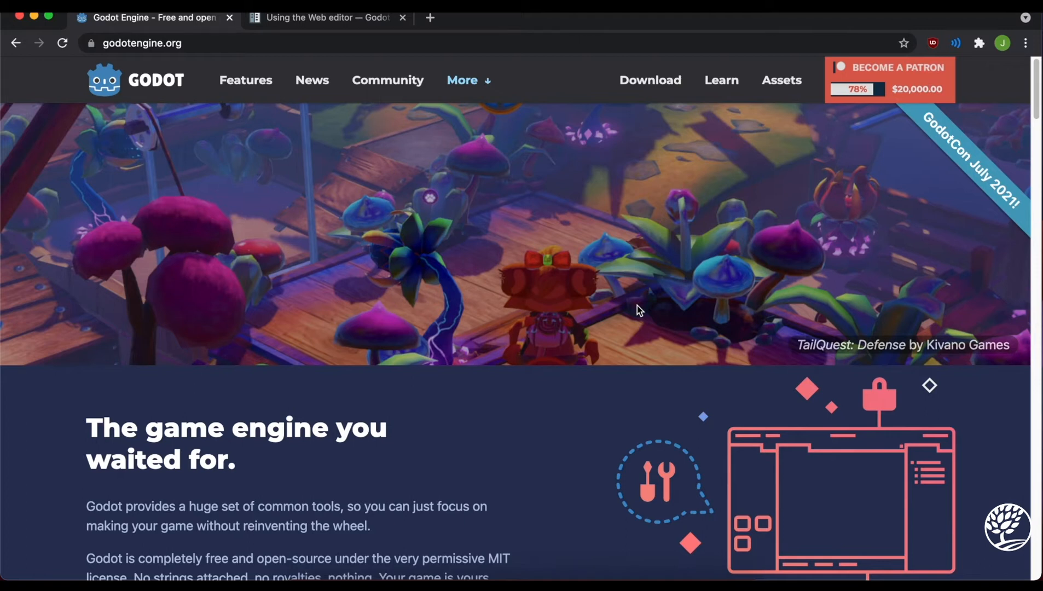
mouse_move(620, 309)
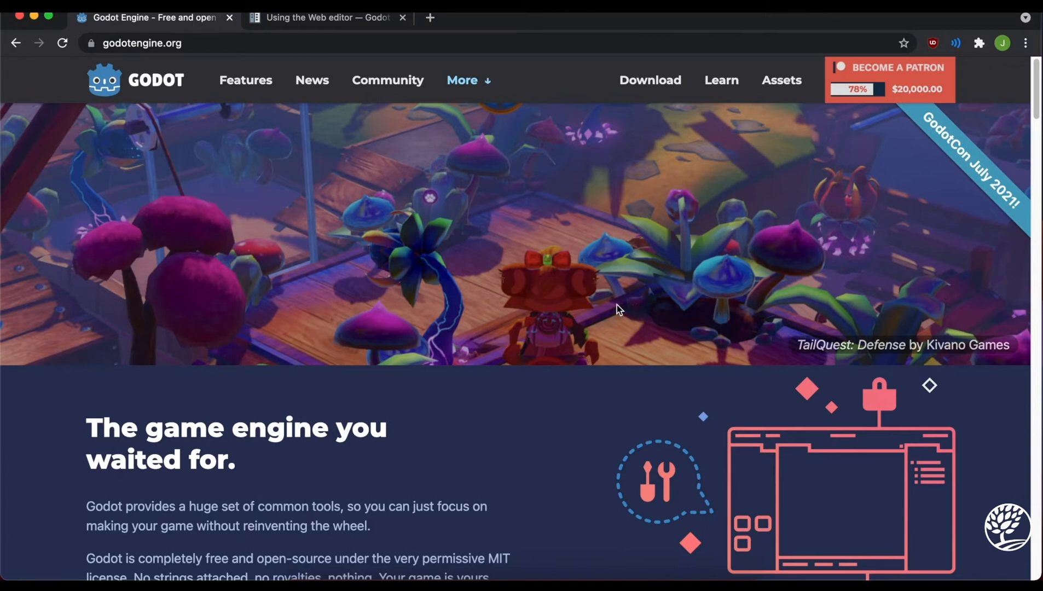
scroll(down, 3)
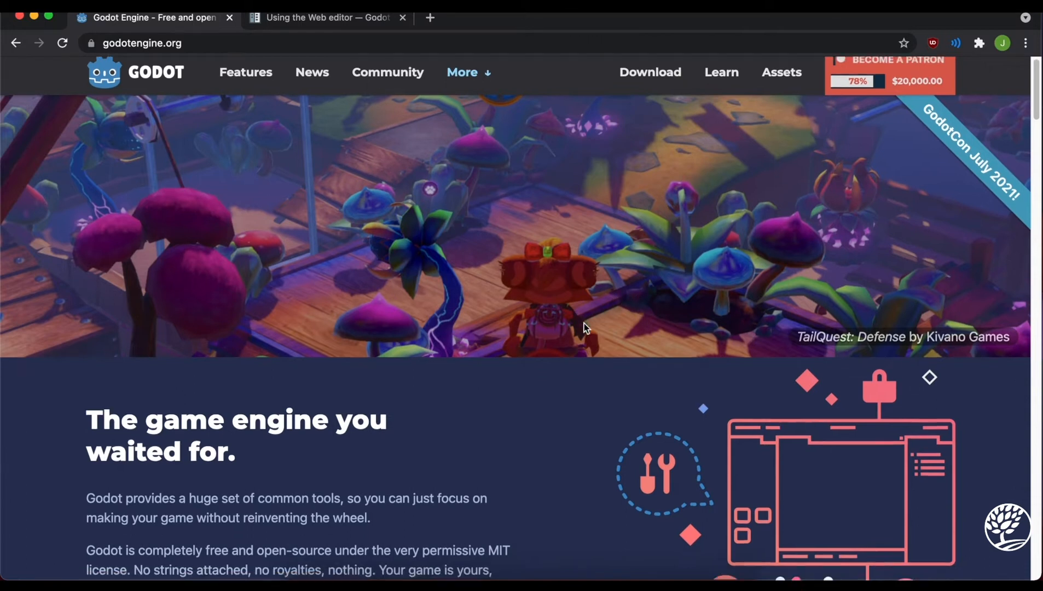
scroll(down, 3)
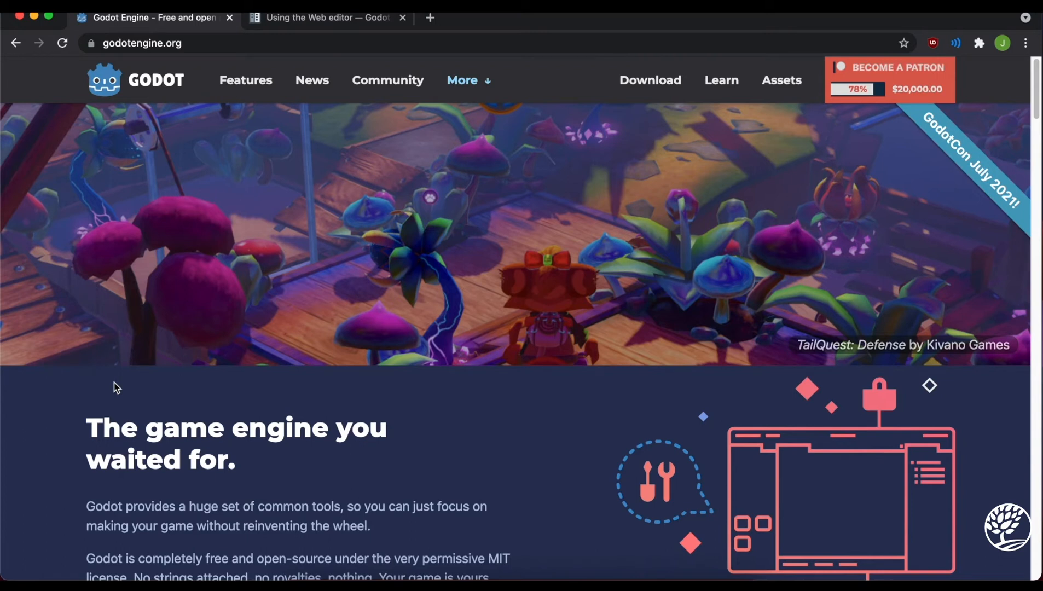
mouse_move(782, 265)
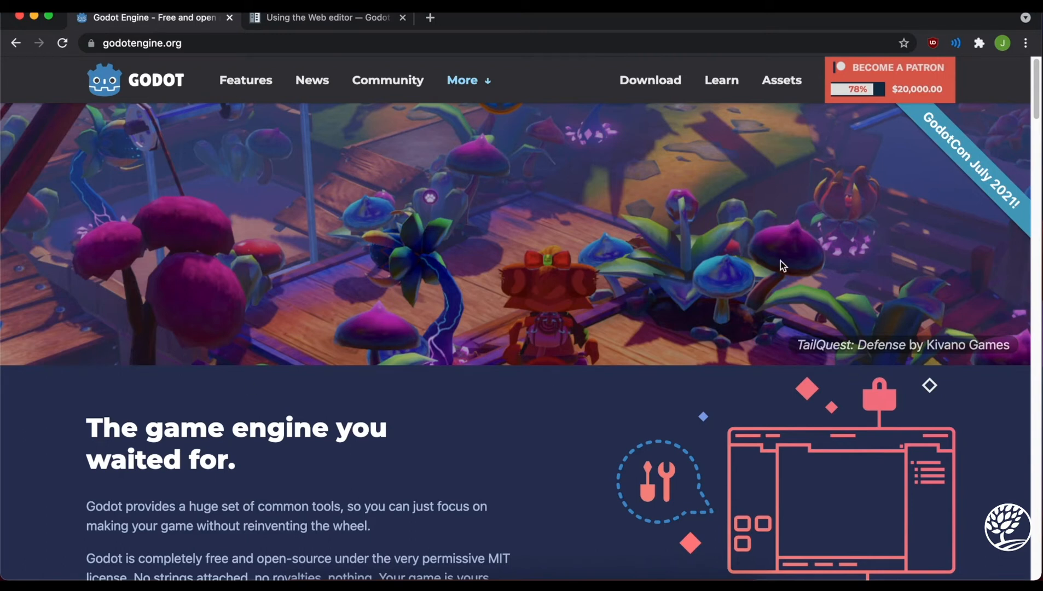
click(462, 79)
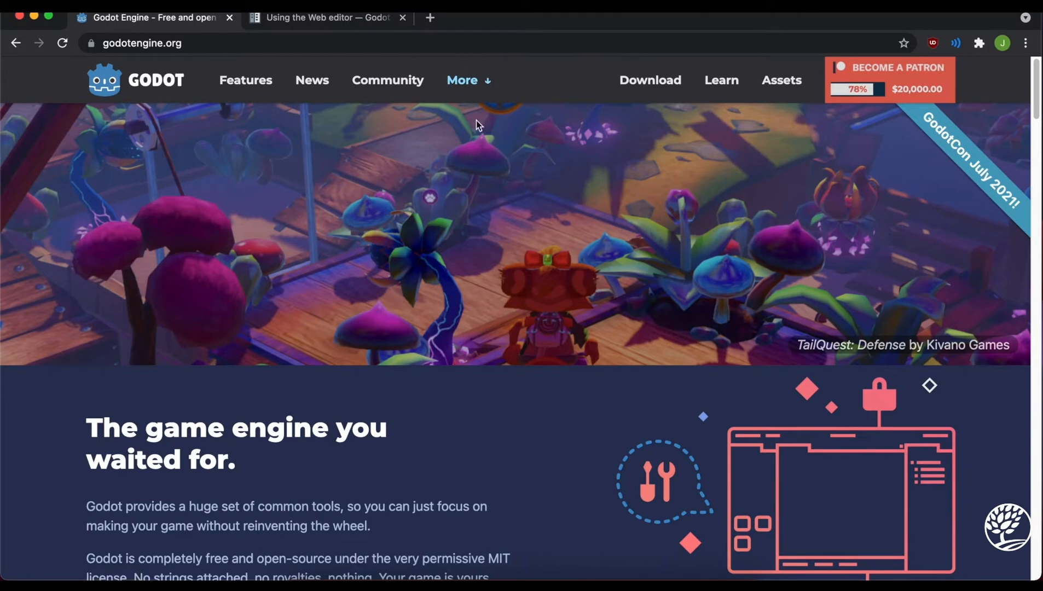
click(461, 80)
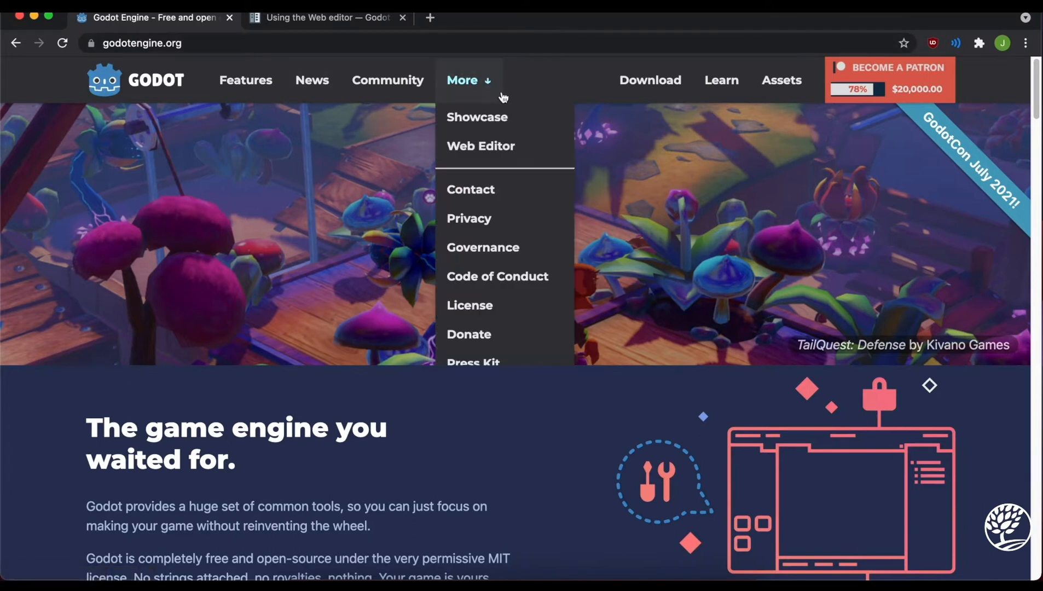
mouse_move(480, 146)
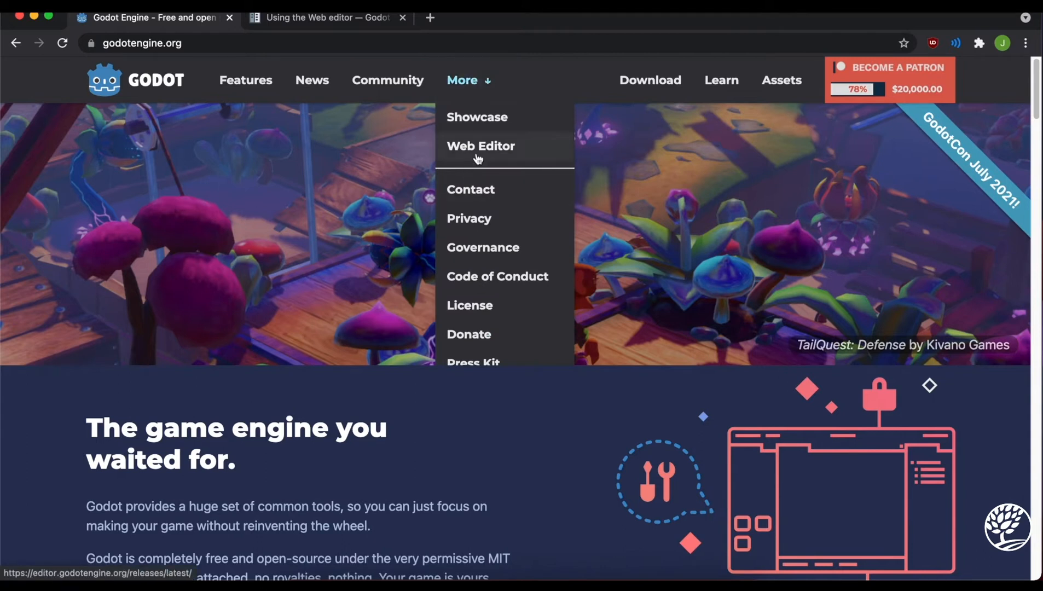
- Open the Web Editor link from the More menu on godotengine.org
click(481, 146)
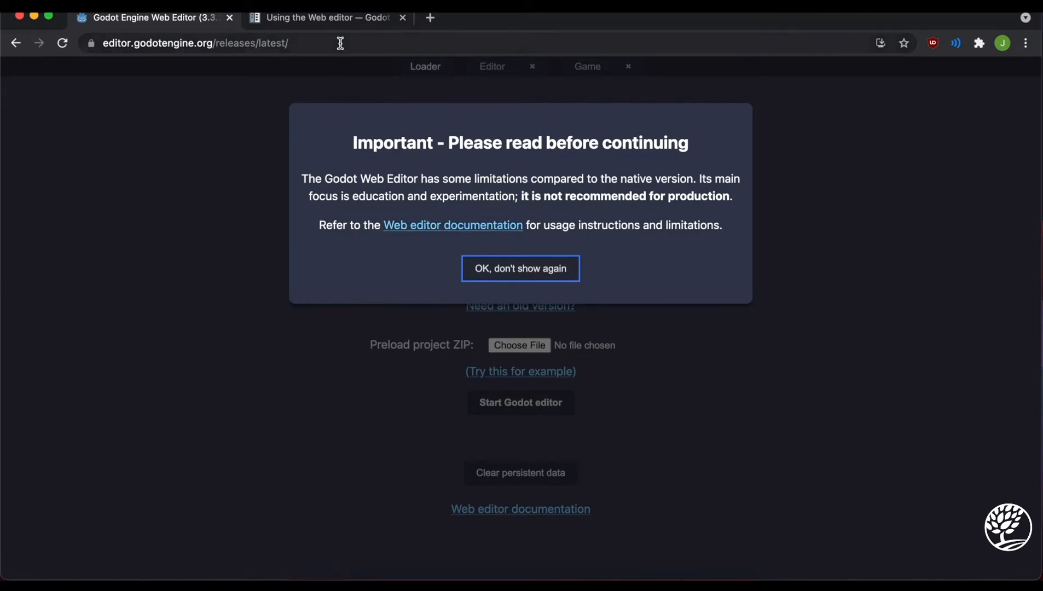
mouse_move(326, 18)
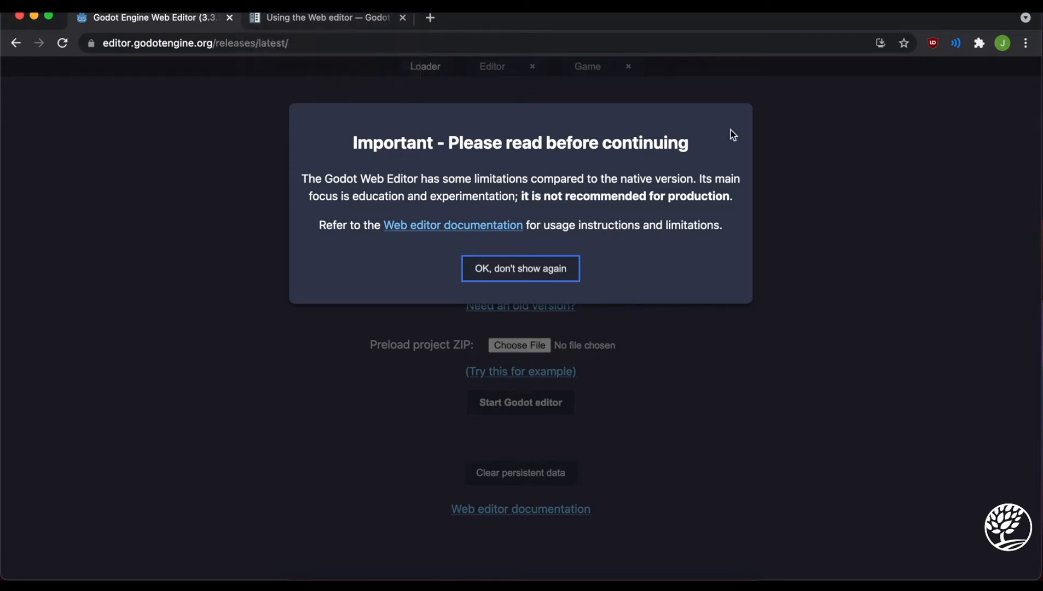
mouse_move(824, 166)
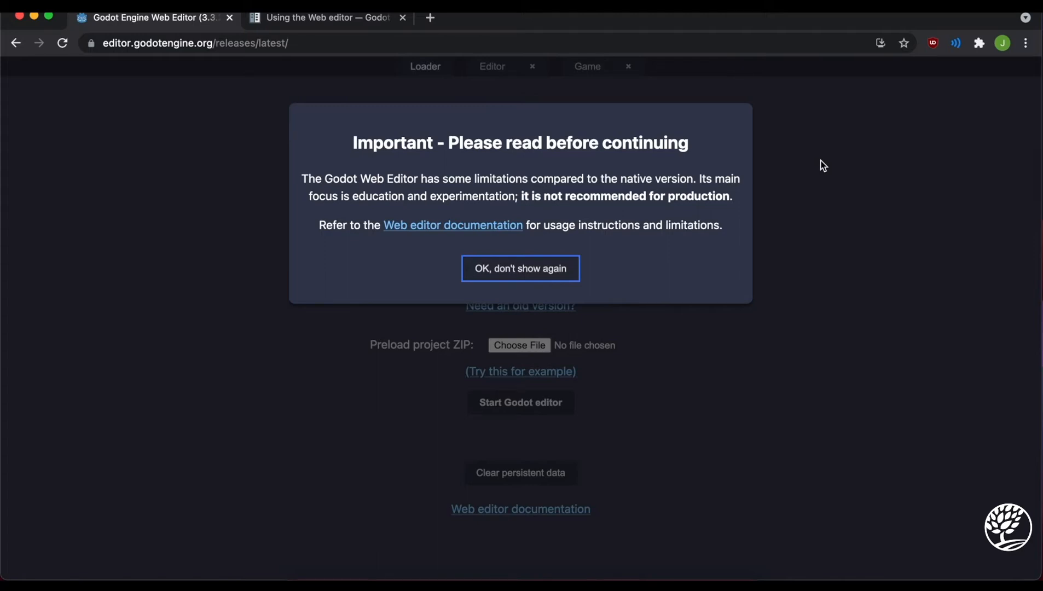
mouse_move(871, 241)
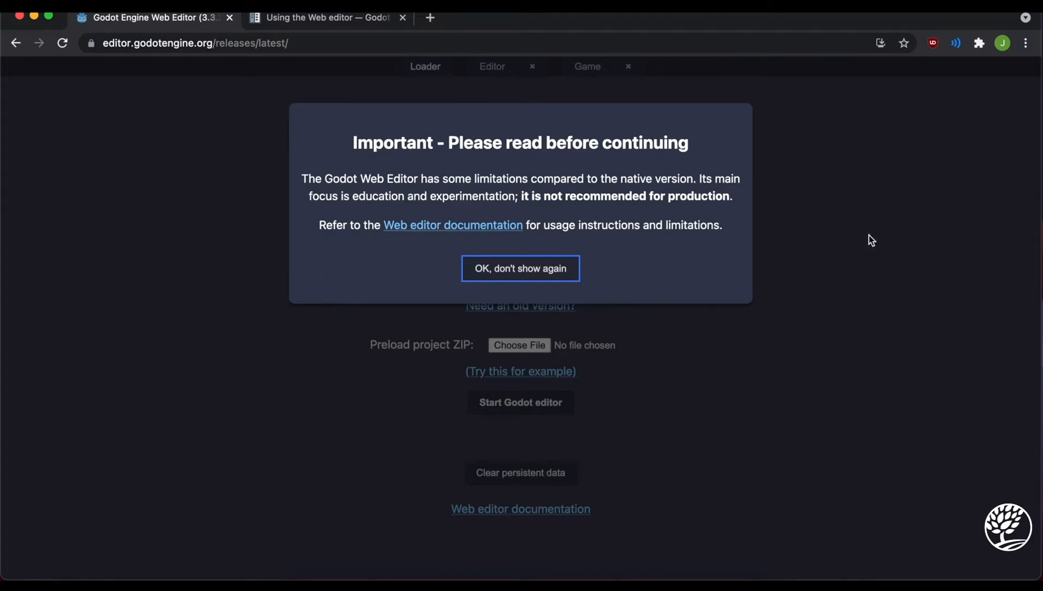
mouse_move(654, 245)
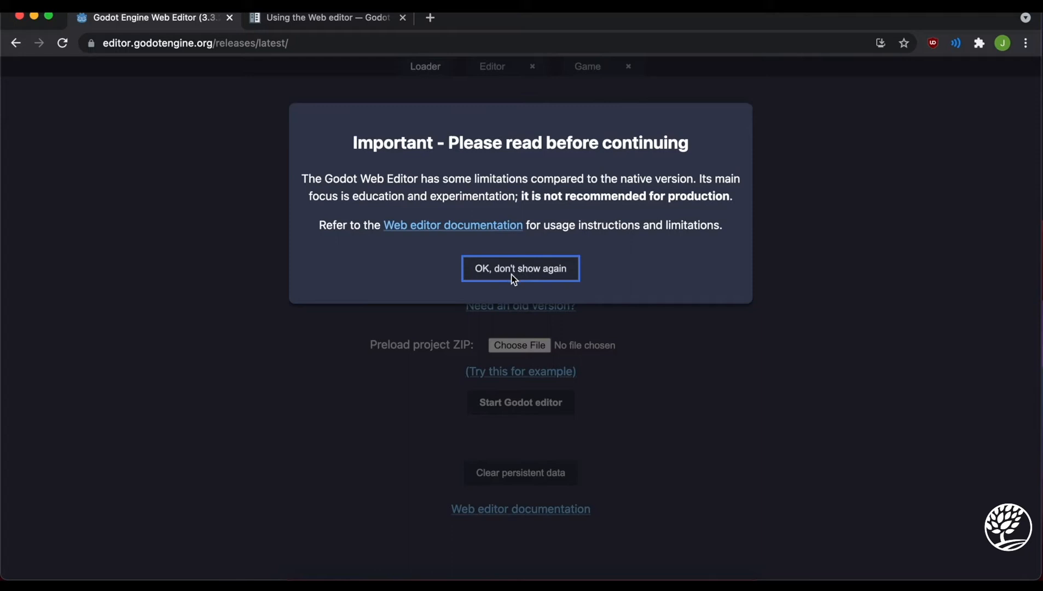
mouse_move(454, 225)
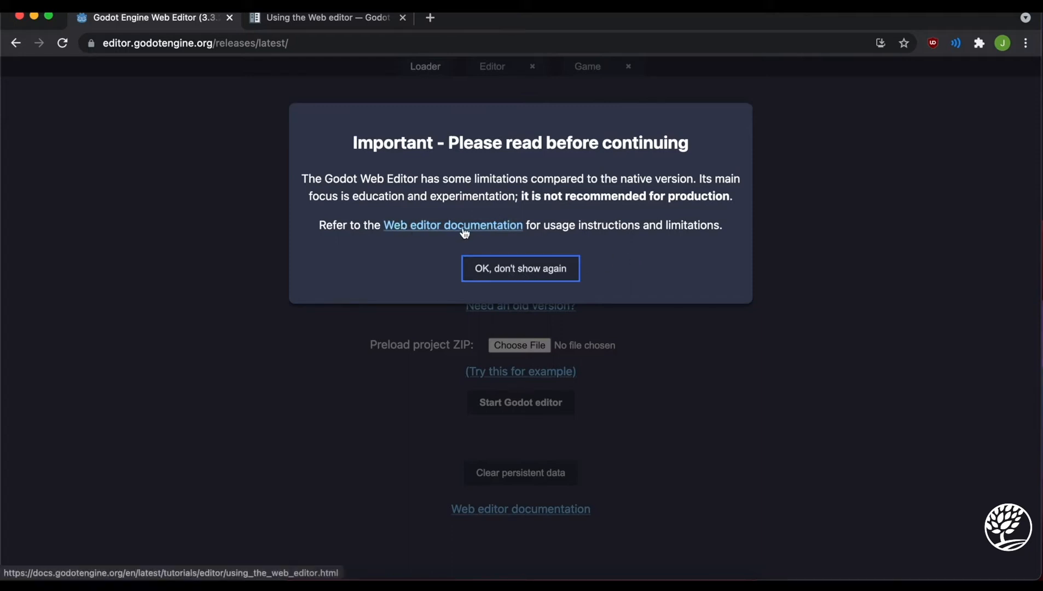
mouse_move(521, 269)
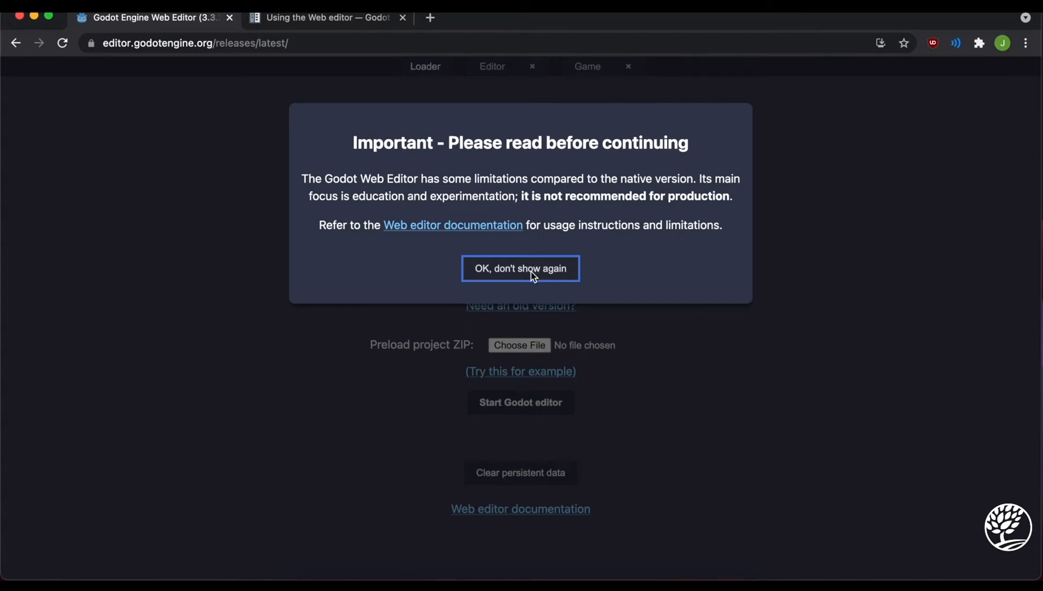
- Dismiss the limitations notice permanently and download the example demo.zip
click(520, 269)
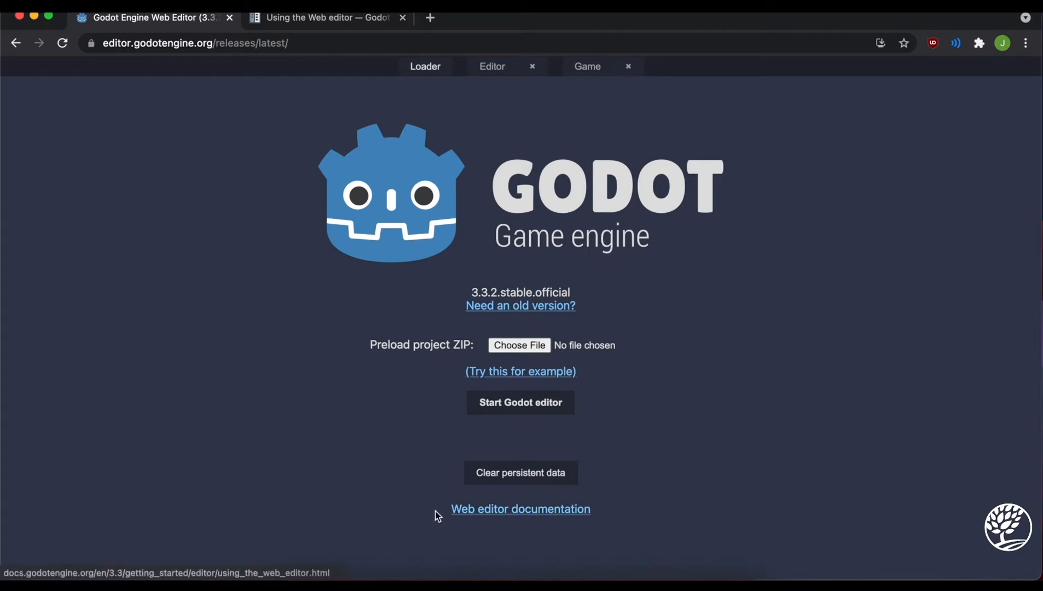
mouse_move(555, 519)
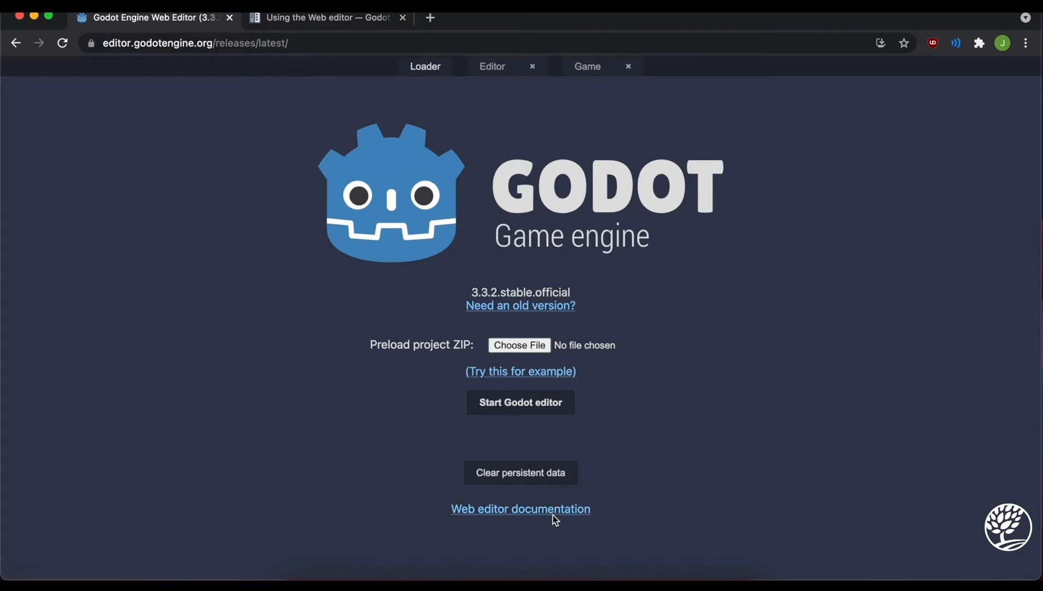
mouse_move(521, 306)
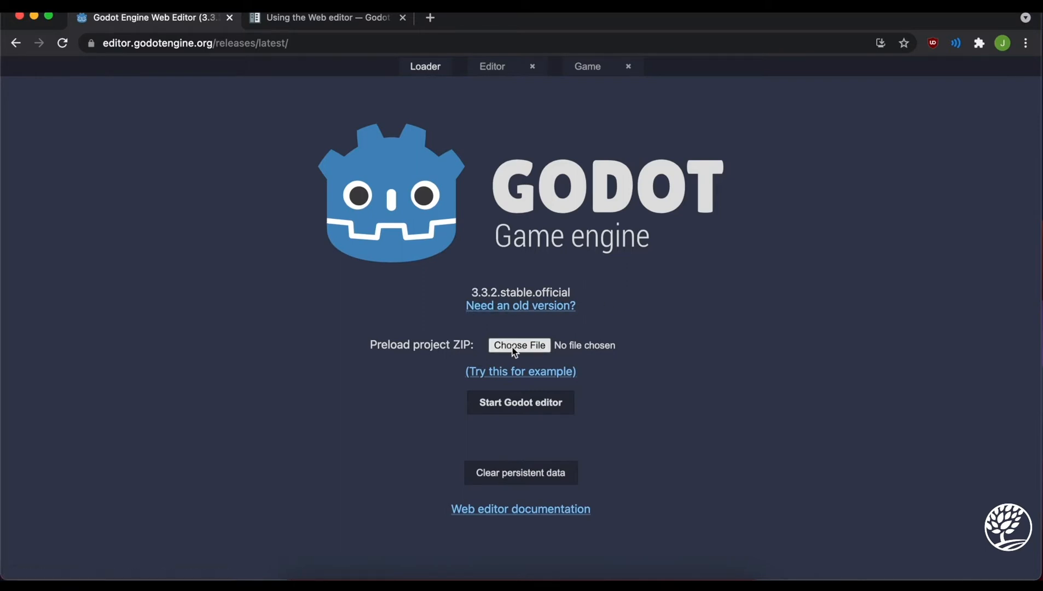
mouse_move(520, 372)
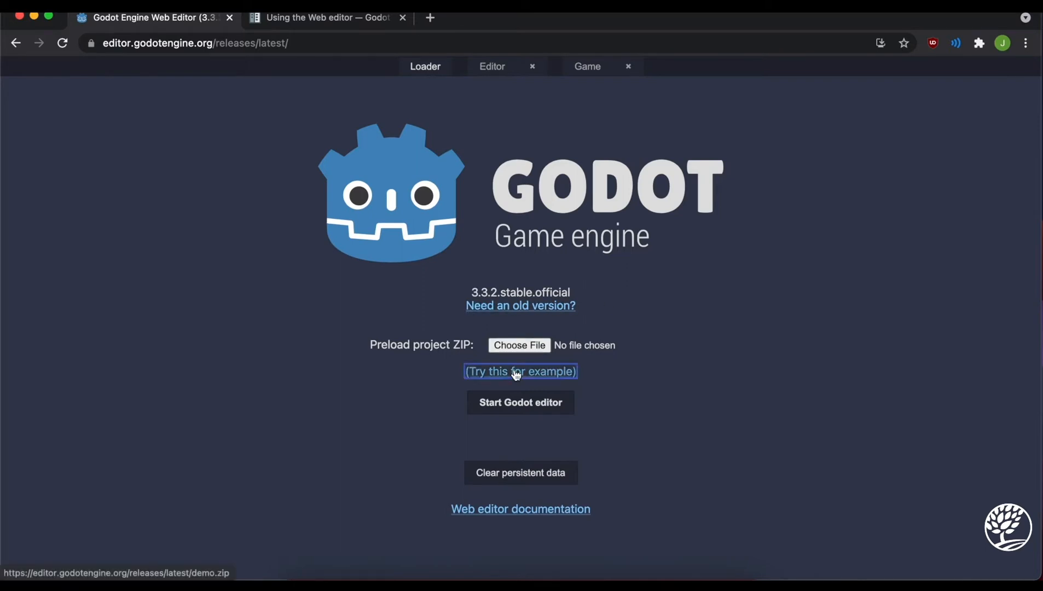
click(521, 372)
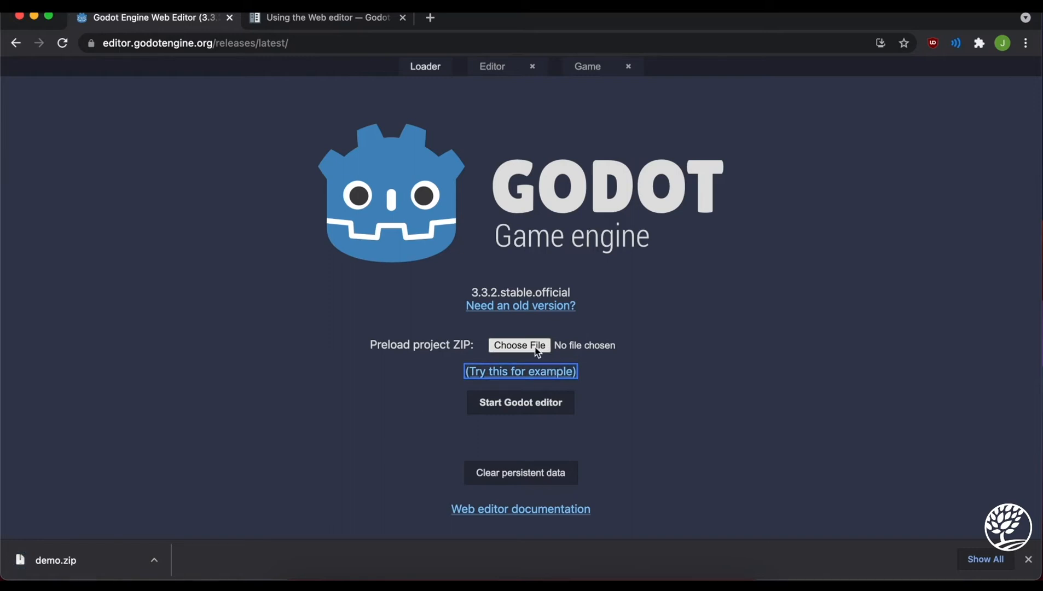
- Choose demo.zip from Downloads as the project archive to preload
click(519, 345)
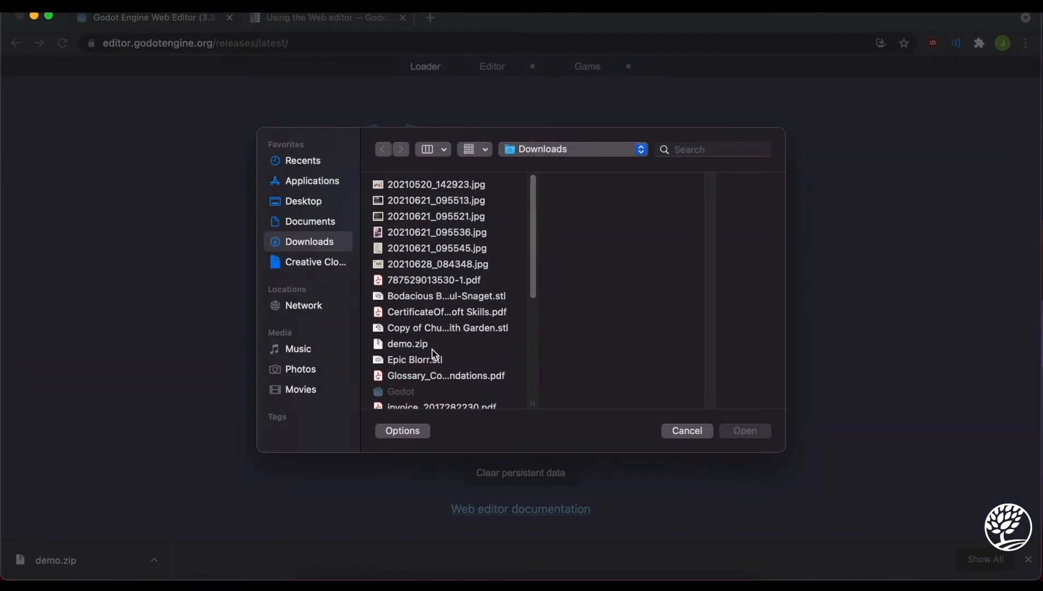
click(407, 344)
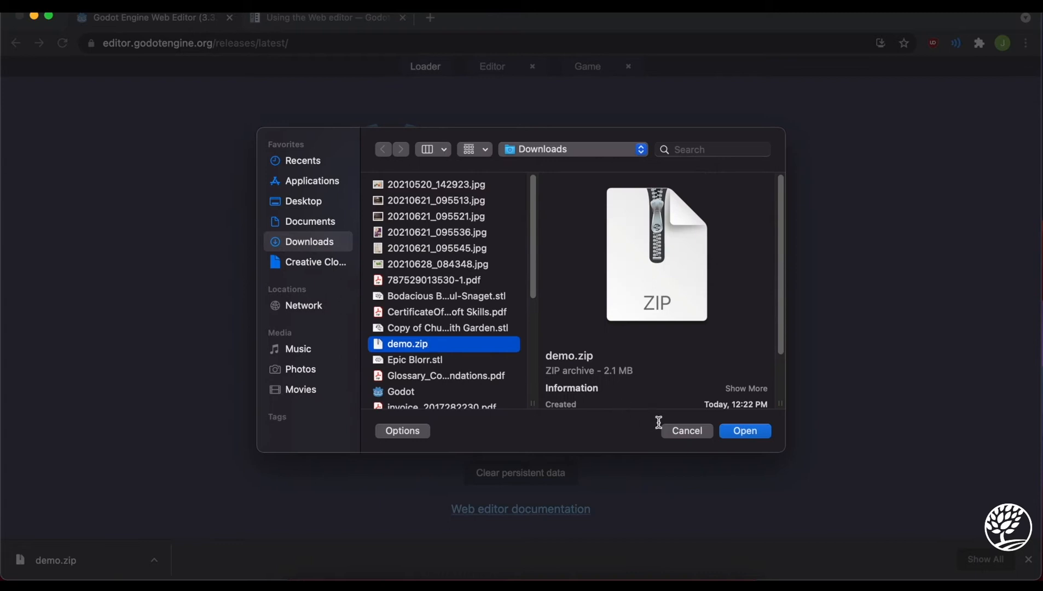
mouse_move(745, 431)
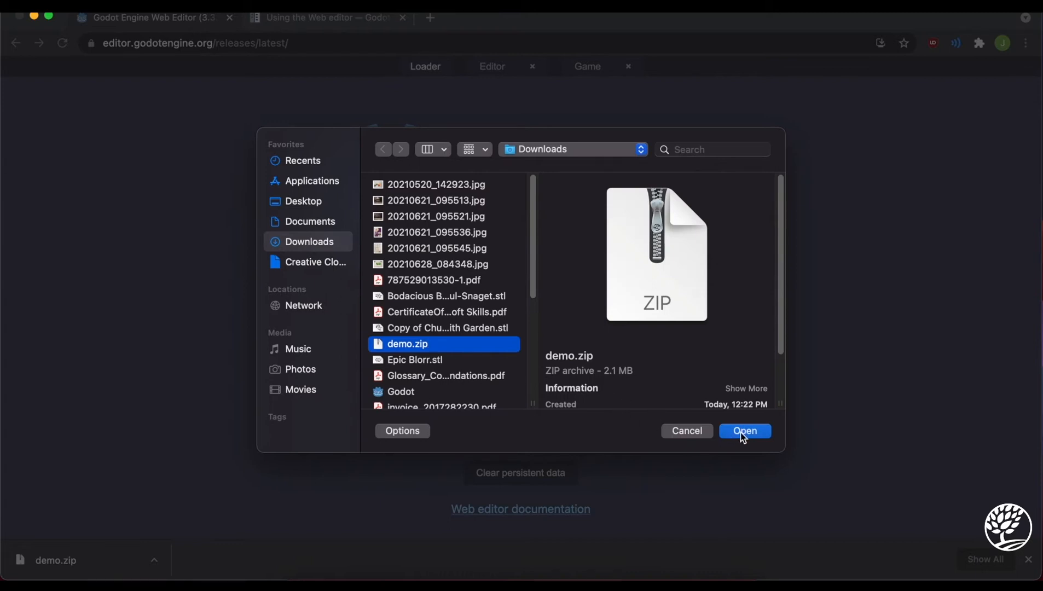
click(745, 431)
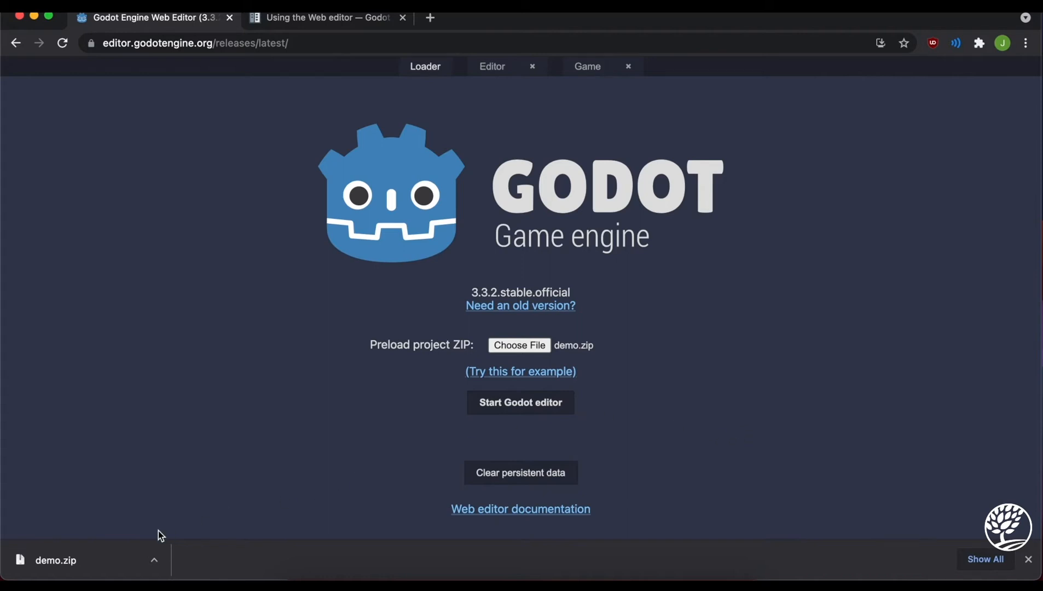
mouse_move(642, 377)
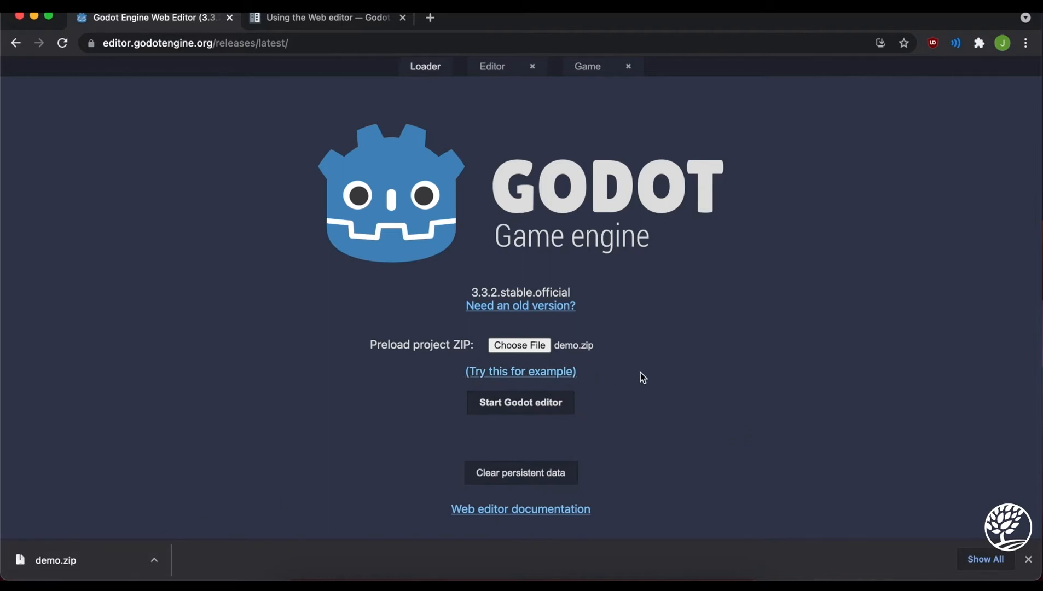
mouse_move(49, 538)
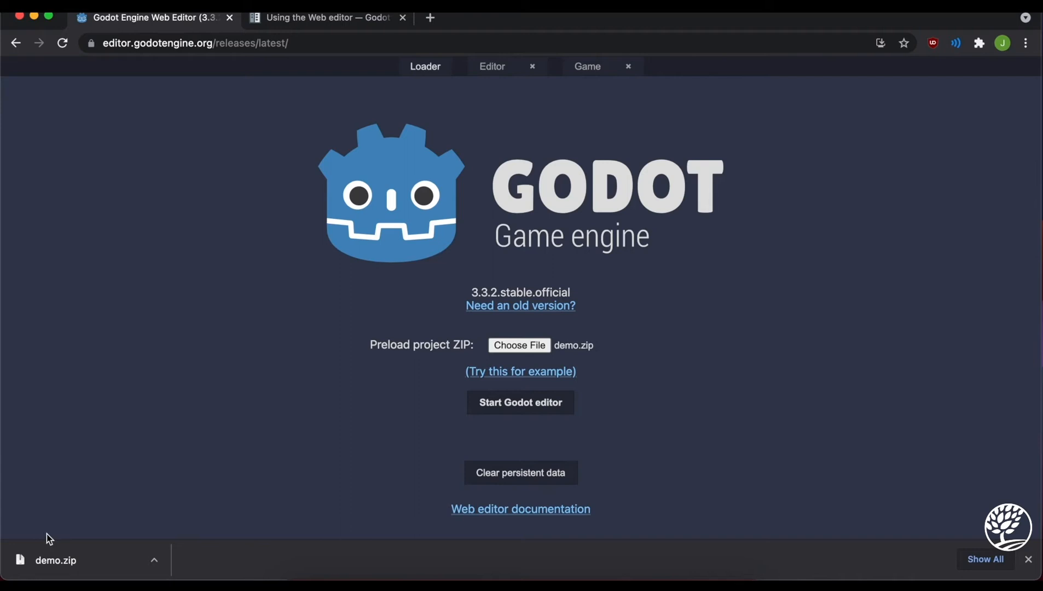
mouse_move(52, 536)
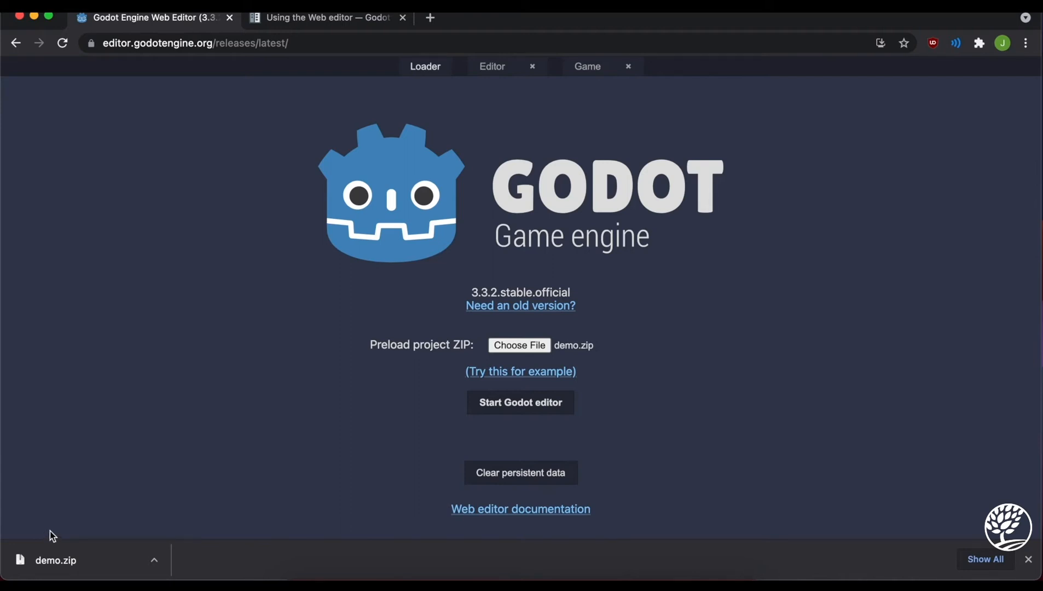
mouse_move(136, 564)
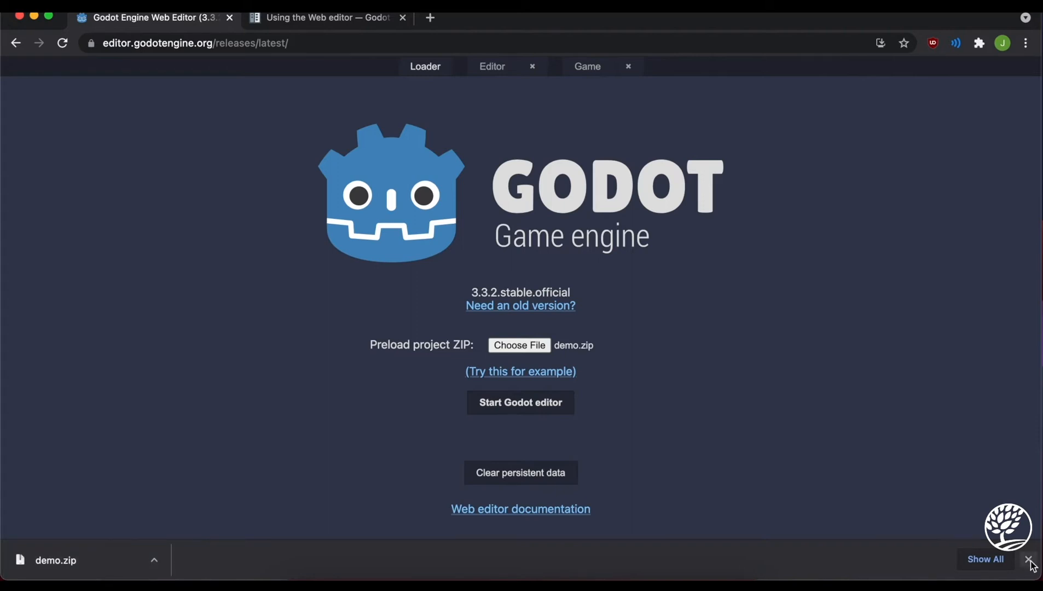
- Close Chrome's download shelf
click(1030, 560)
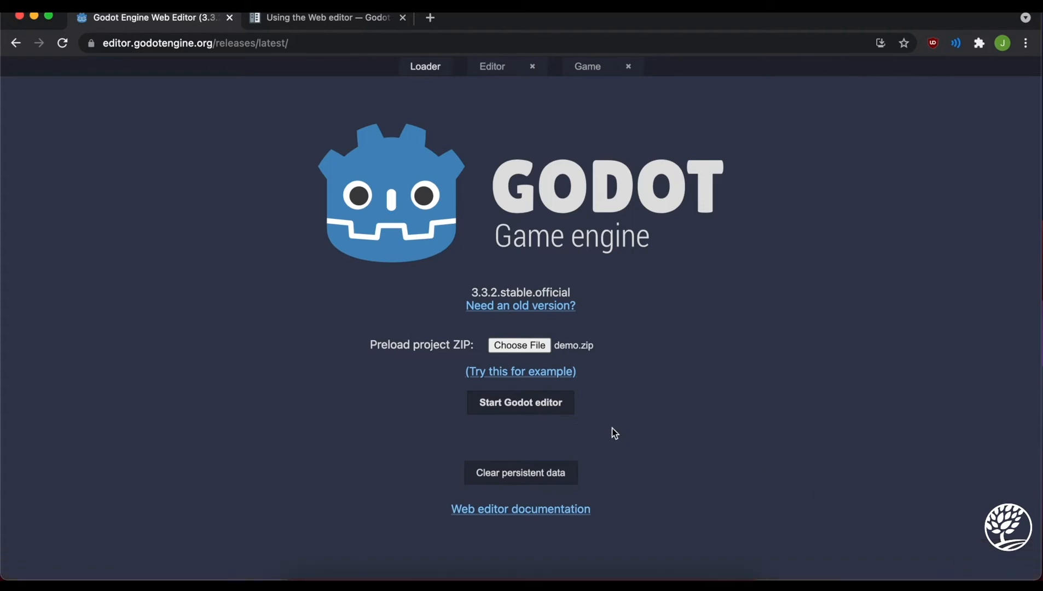
mouse_move(556, 346)
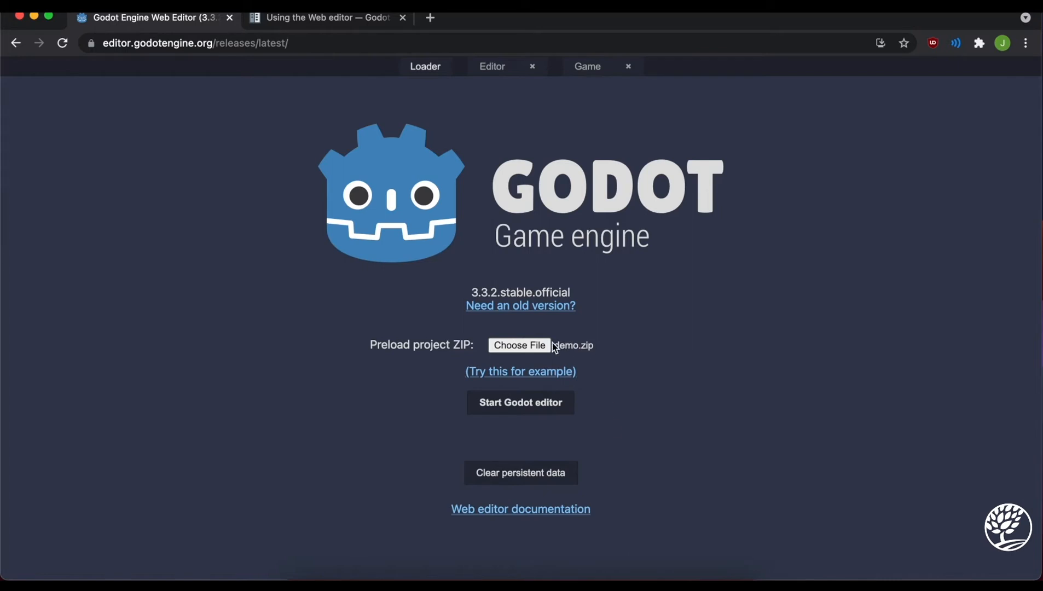
mouse_move(521, 403)
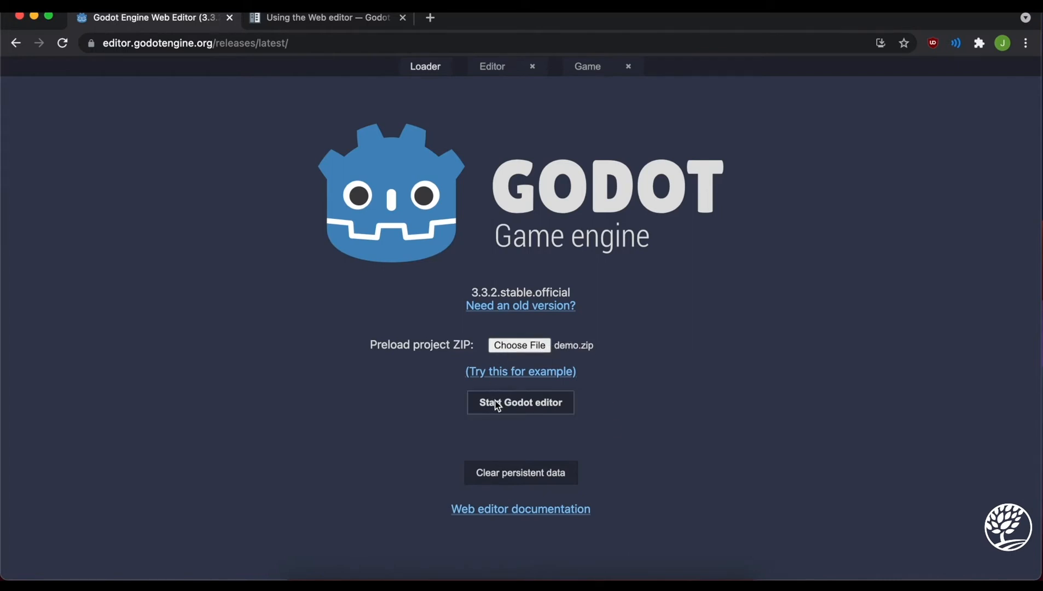
mouse_move(532, 432)
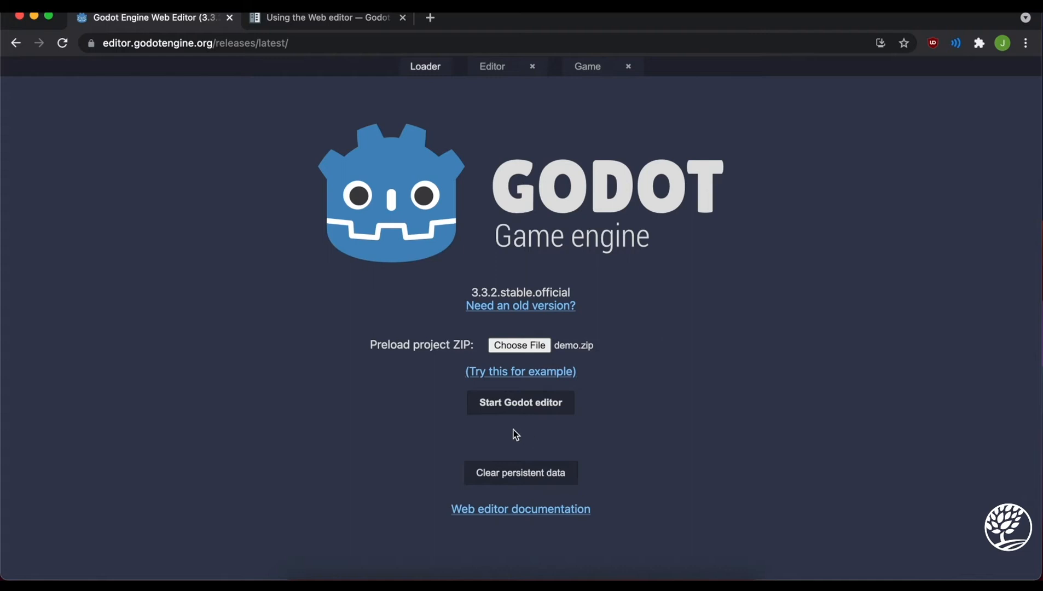
mouse_move(508, 427)
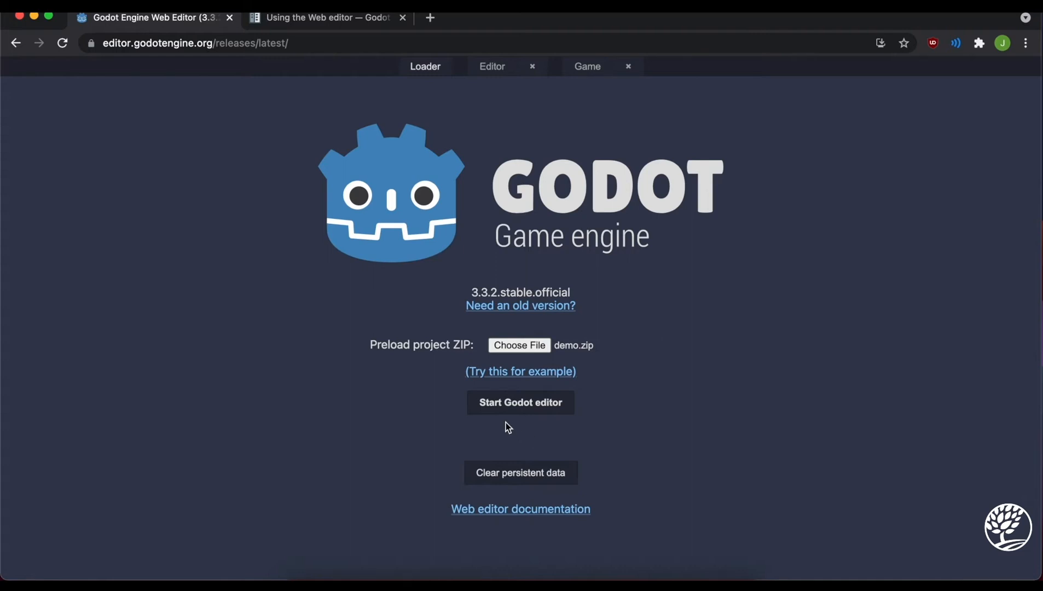
mouse_move(531, 403)
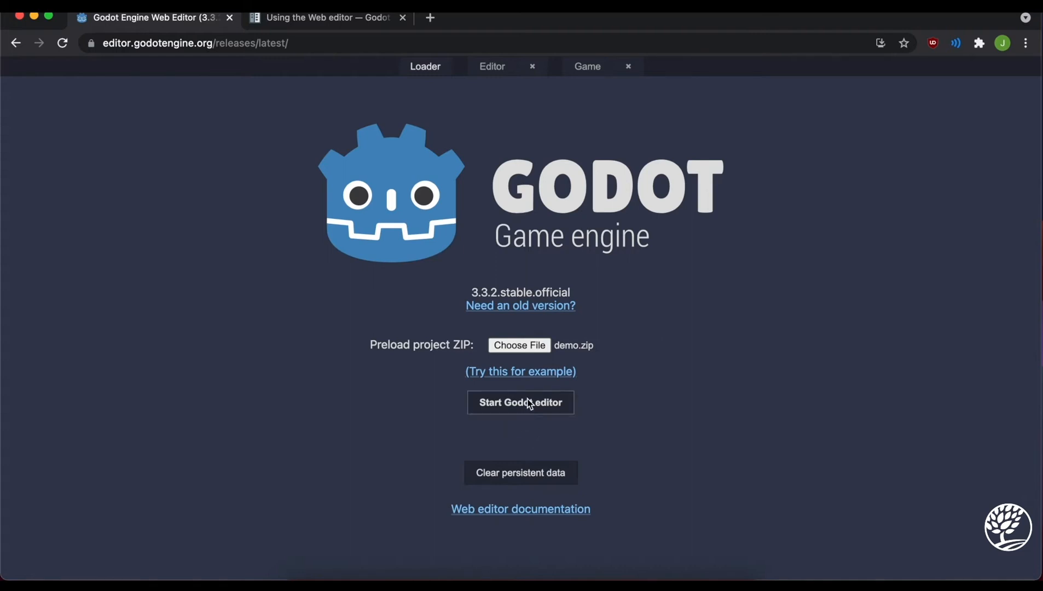
mouse_move(526, 407)
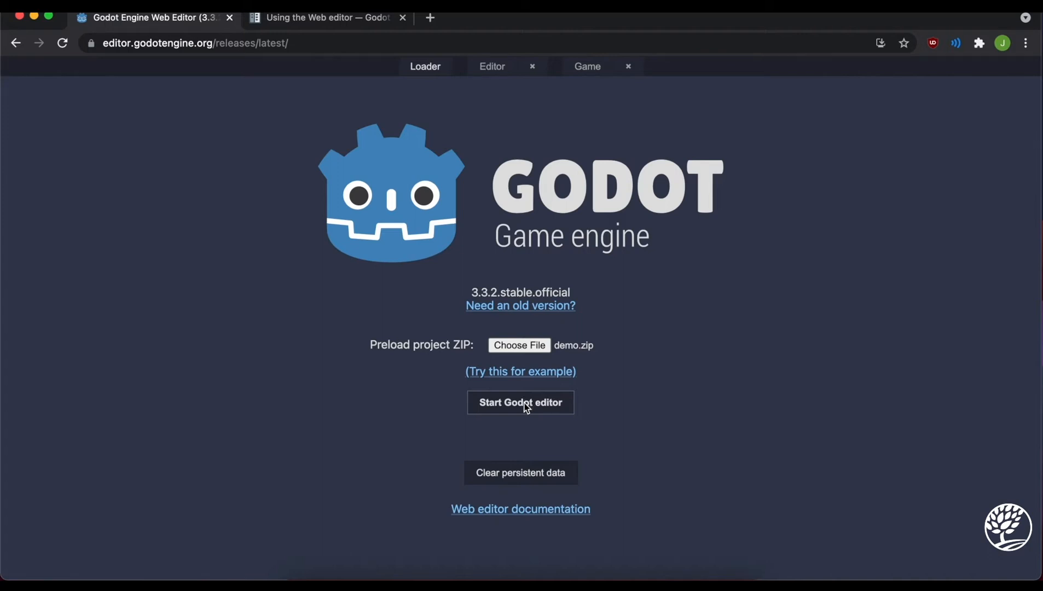
- Start the editor and install the Platformer 2D demo into a new Preload folder
click(520, 402)
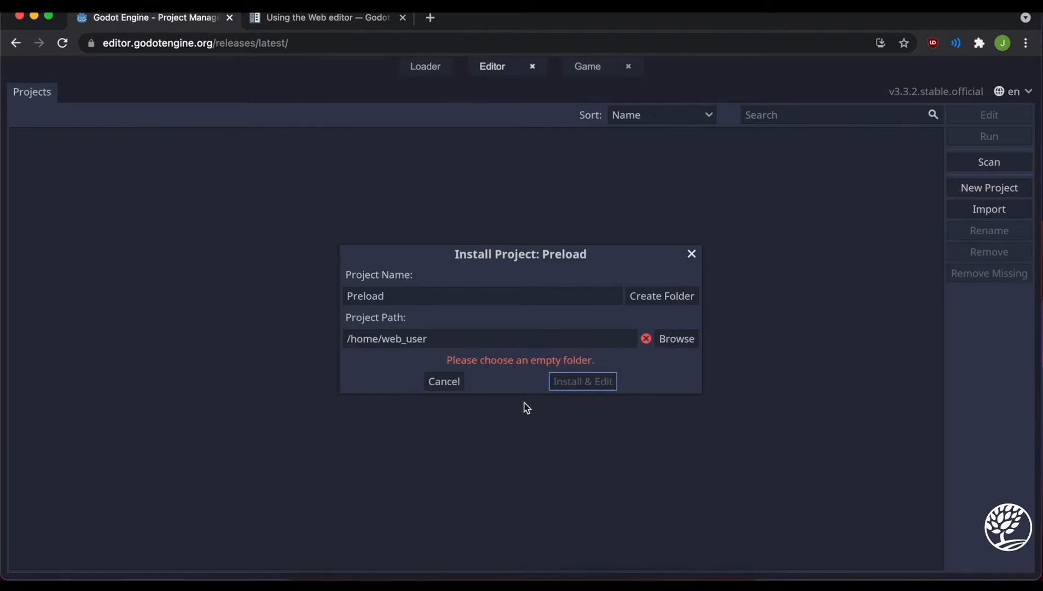
mouse_move(475, 370)
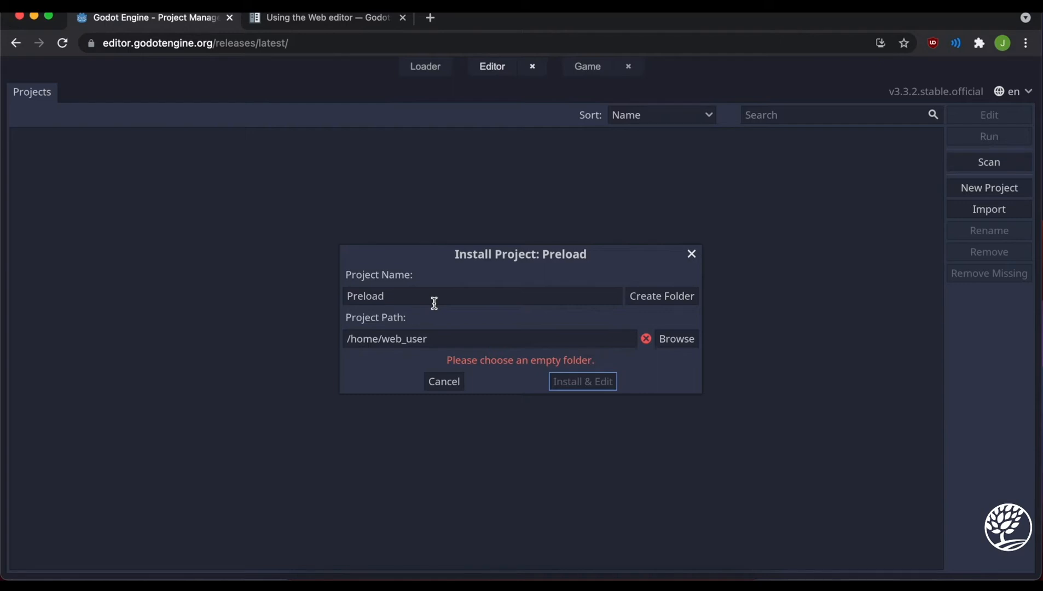
mouse_move(425, 298)
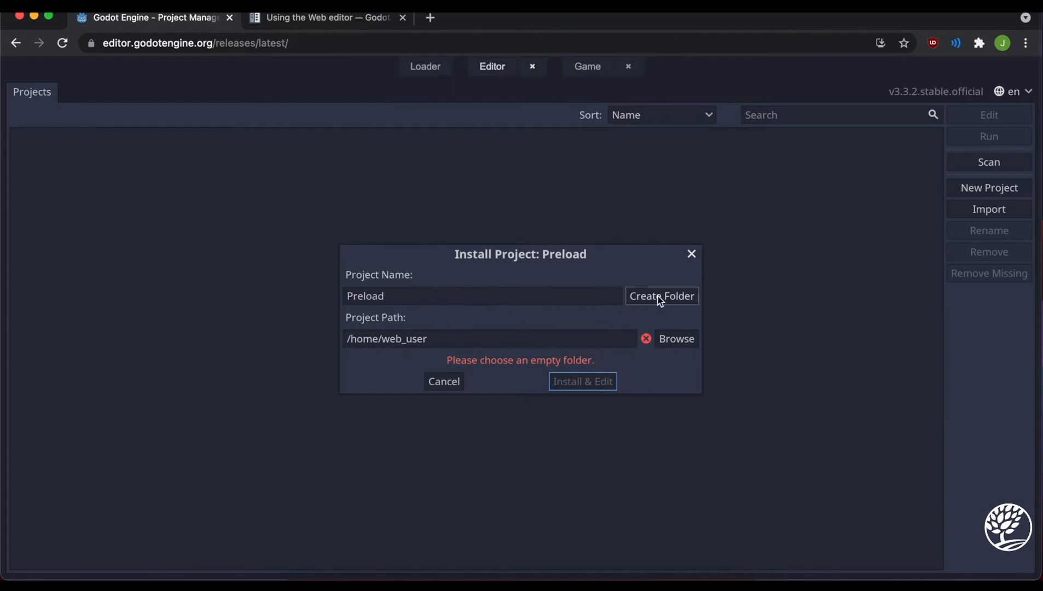
click(660, 296)
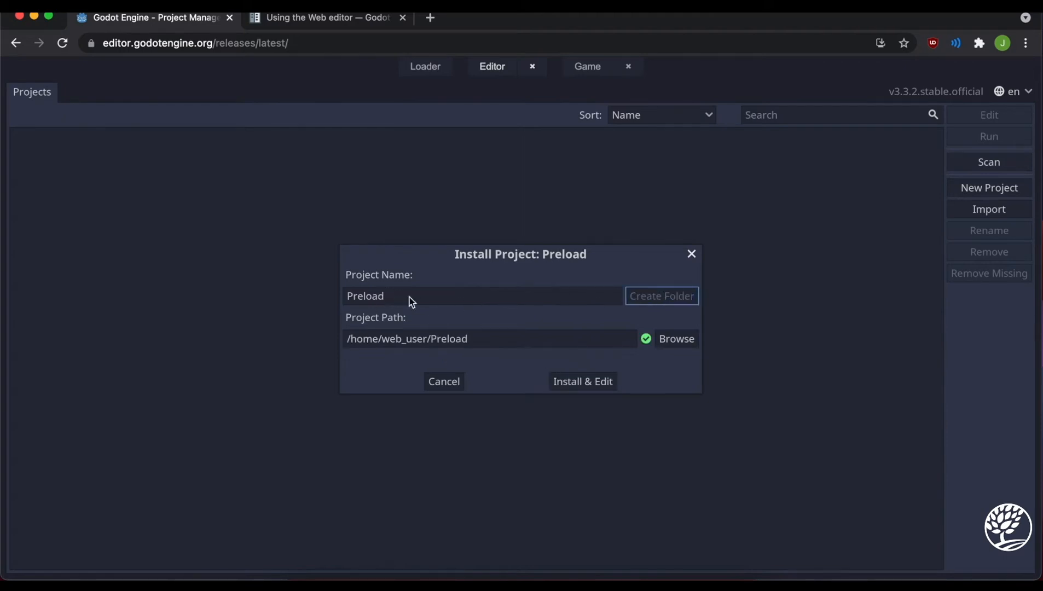
mouse_move(618, 332)
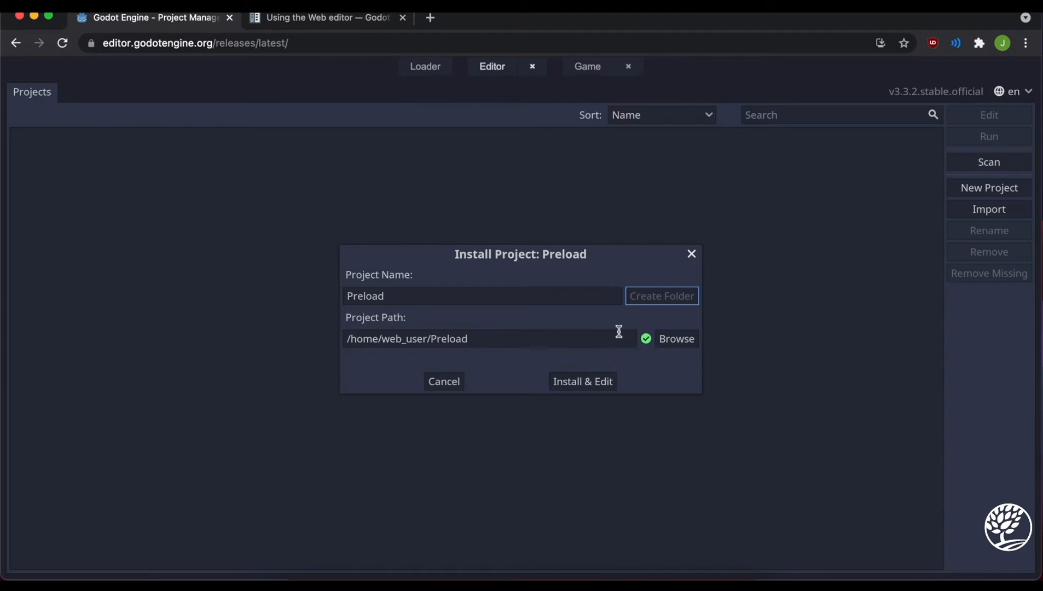
mouse_move(623, 333)
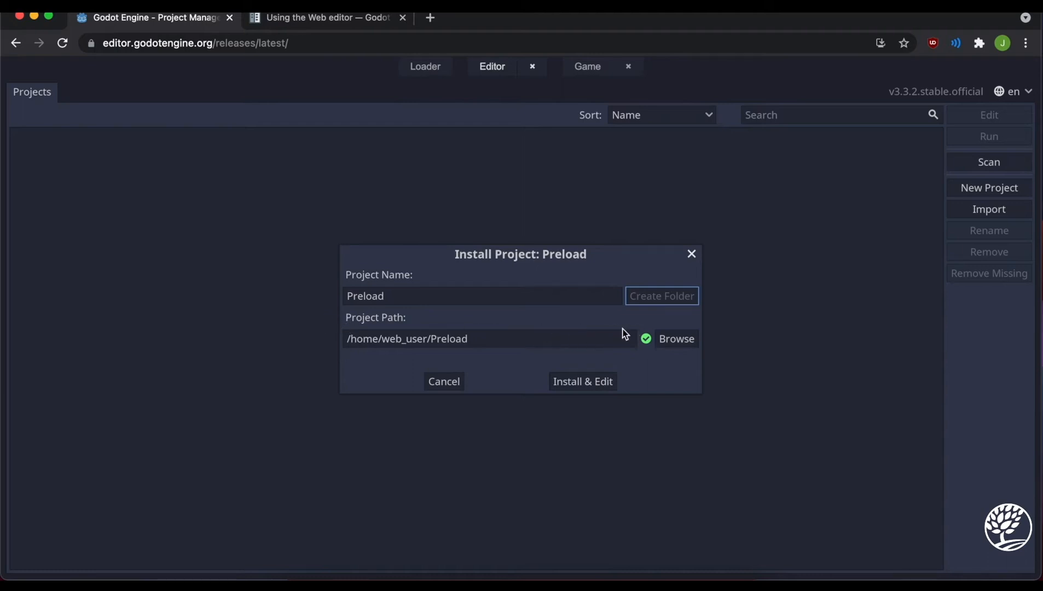
mouse_move(499, 308)
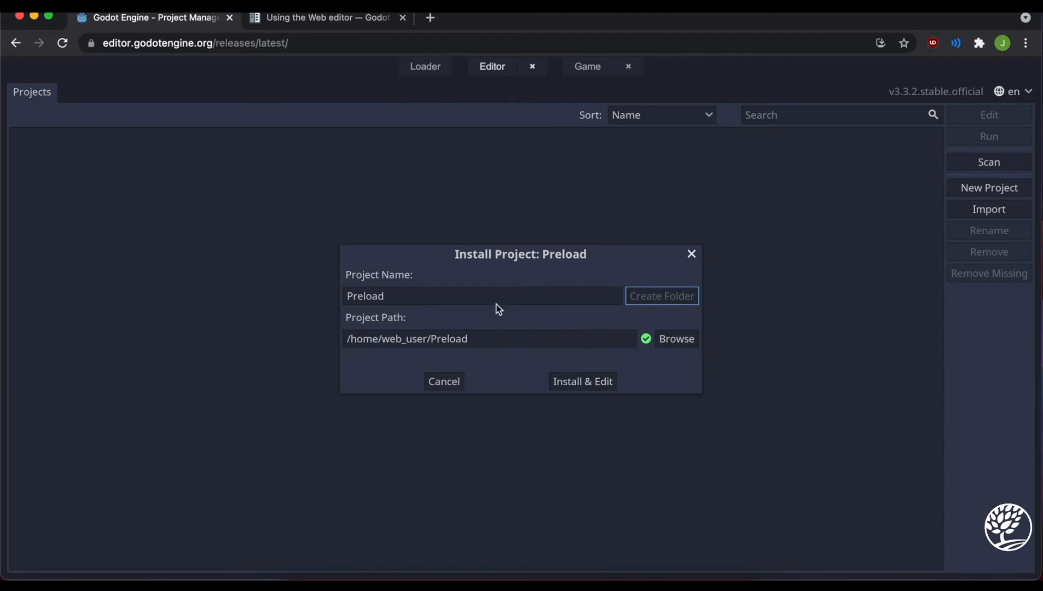
mouse_move(491, 336)
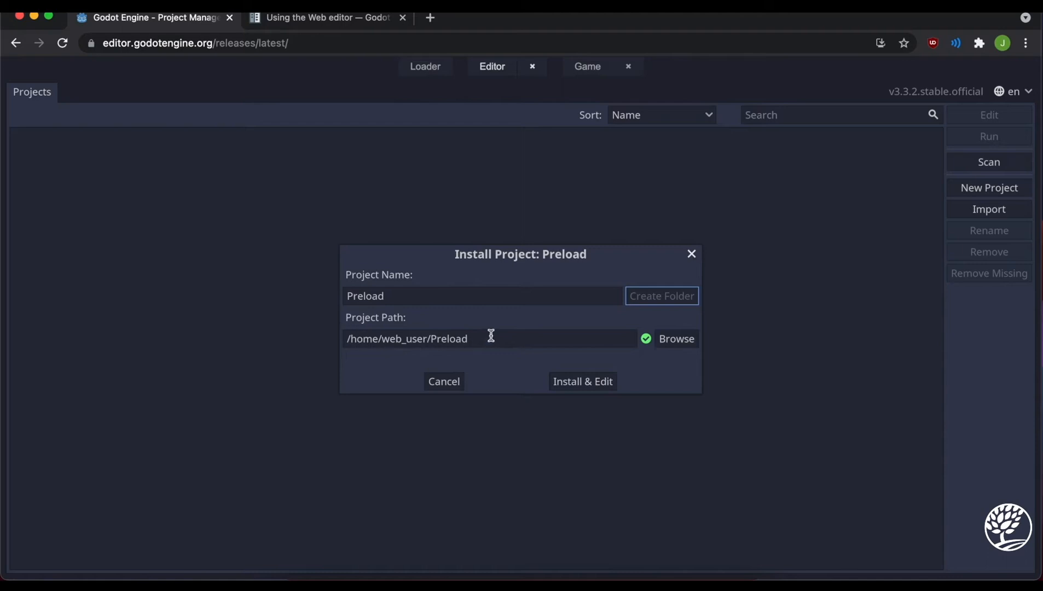
mouse_move(481, 338)
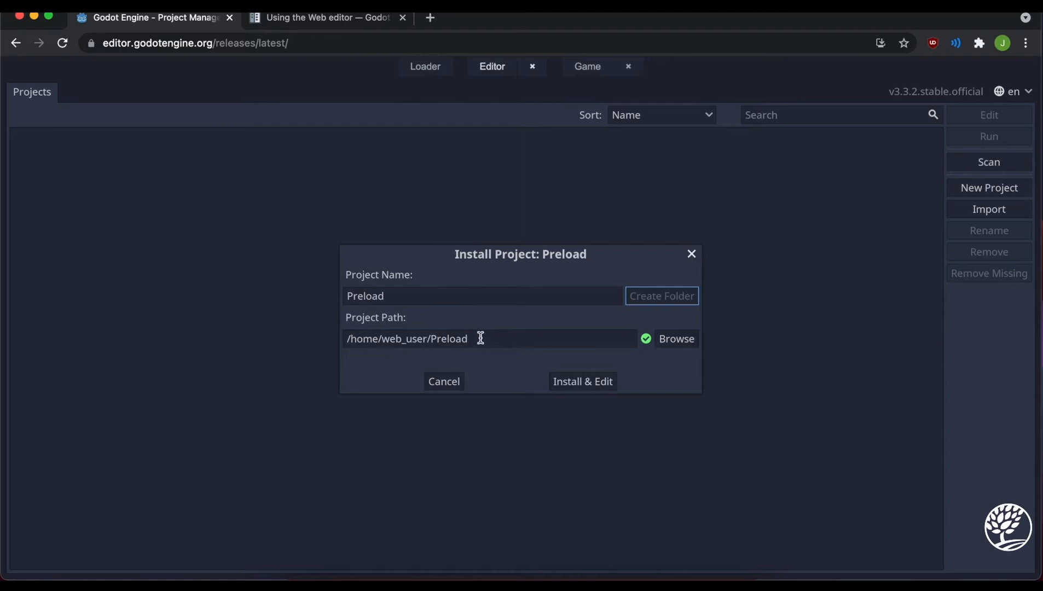
mouse_move(626, 374)
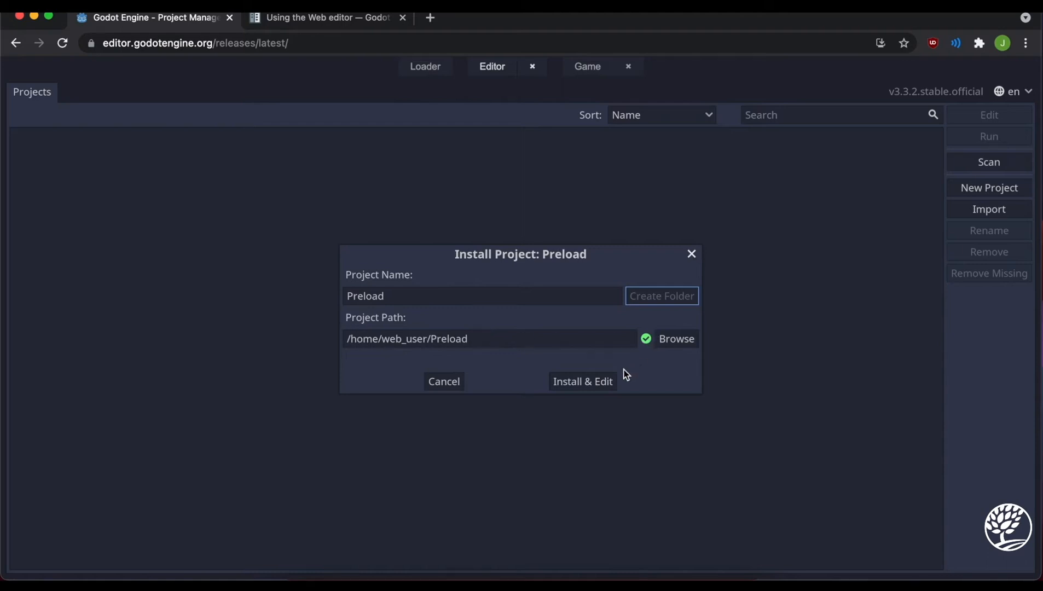
click(582, 381)
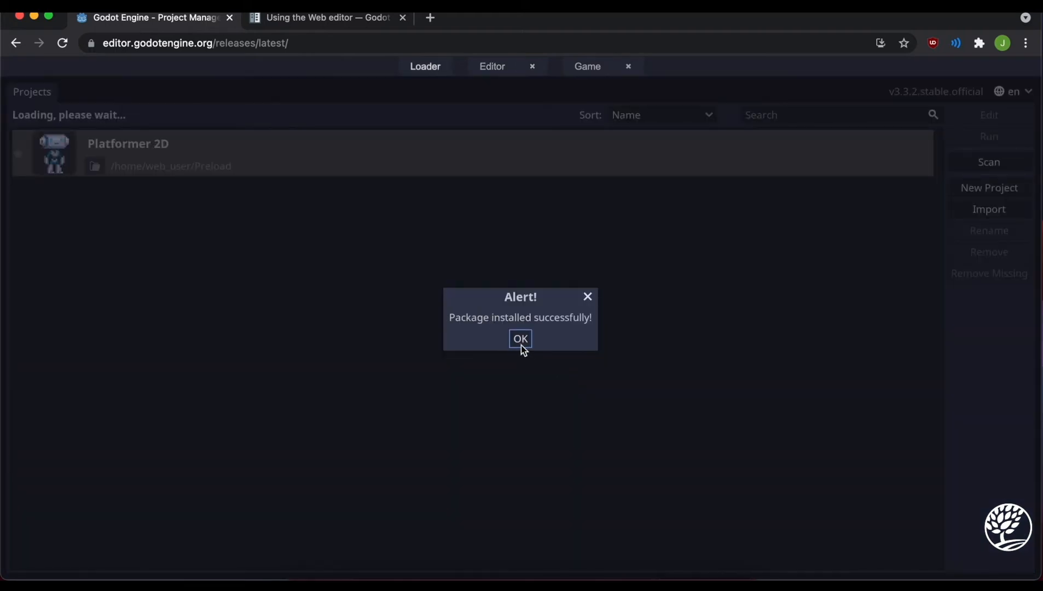
click(519, 339)
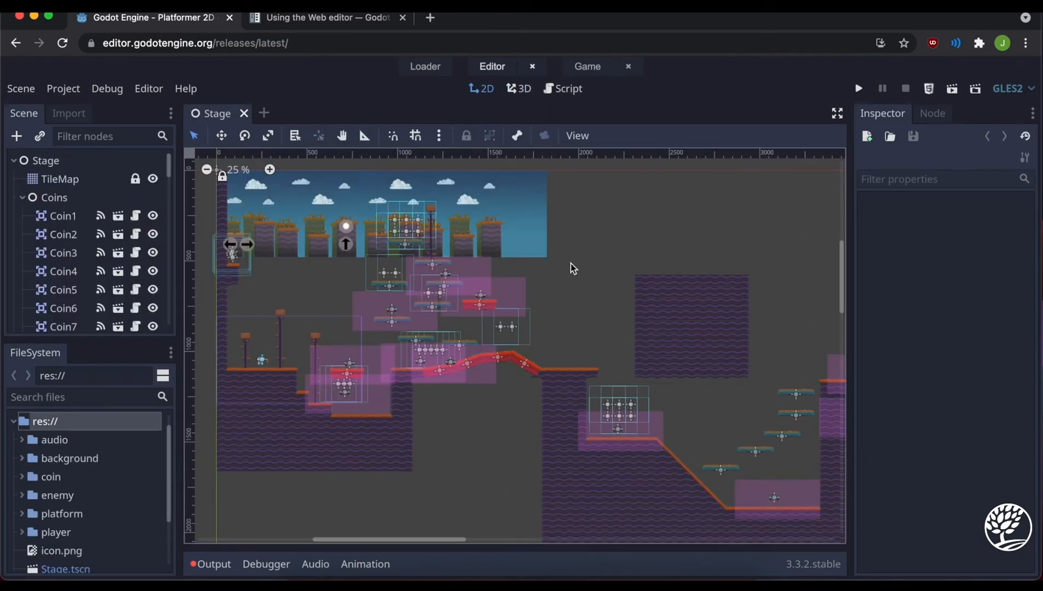
mouse_move(875, 570)
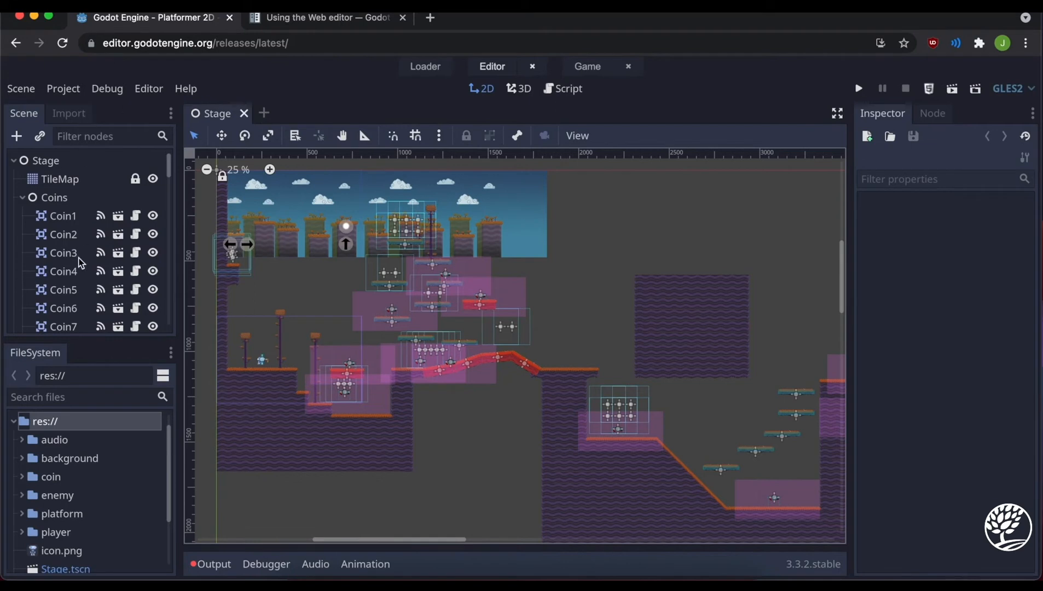
mouse_move(63, 271)
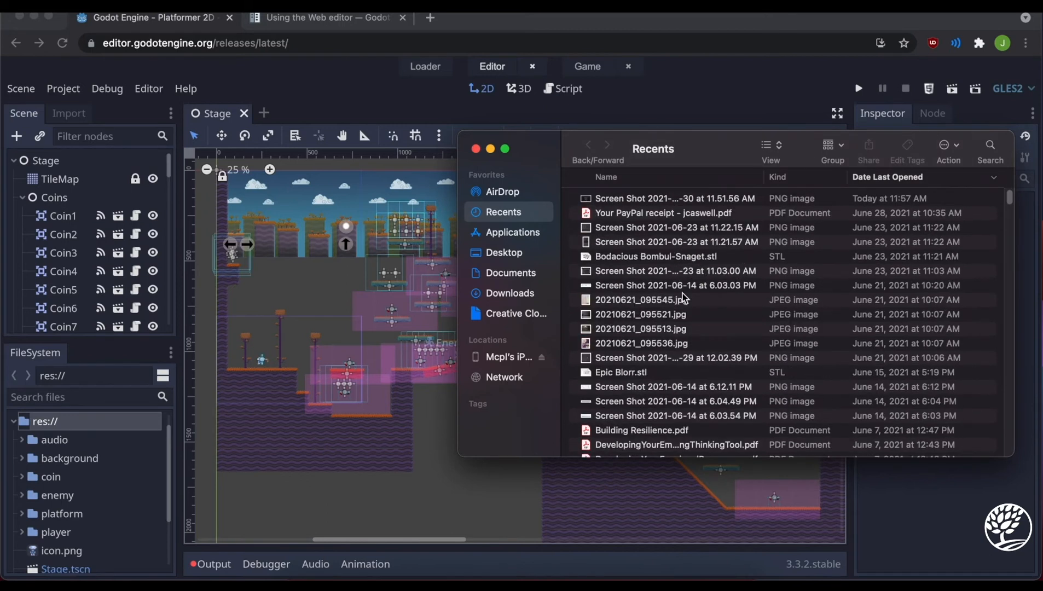
mouse_move(510, 293)
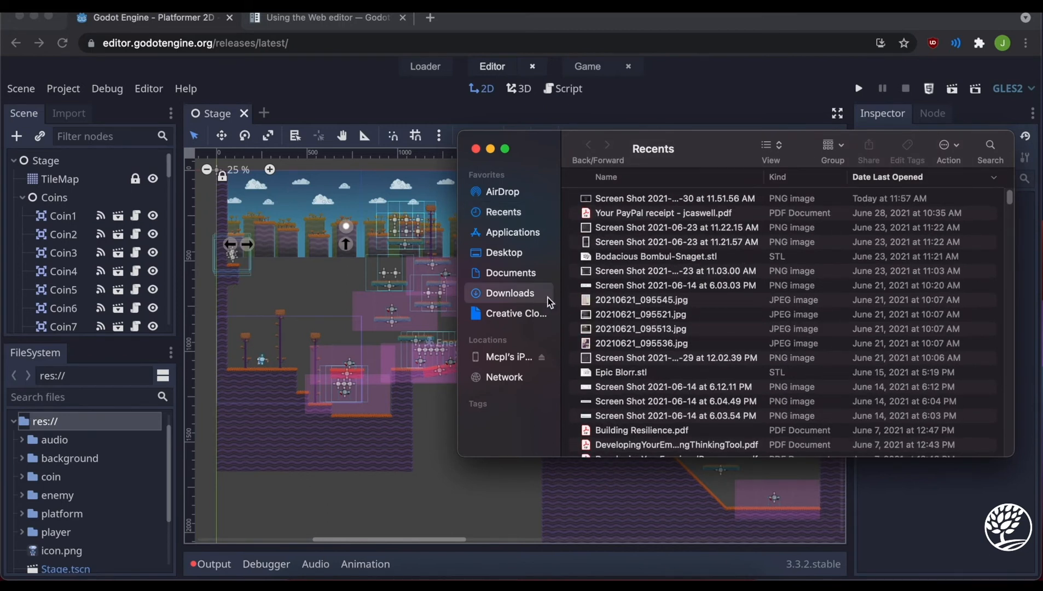
click(509, 292)
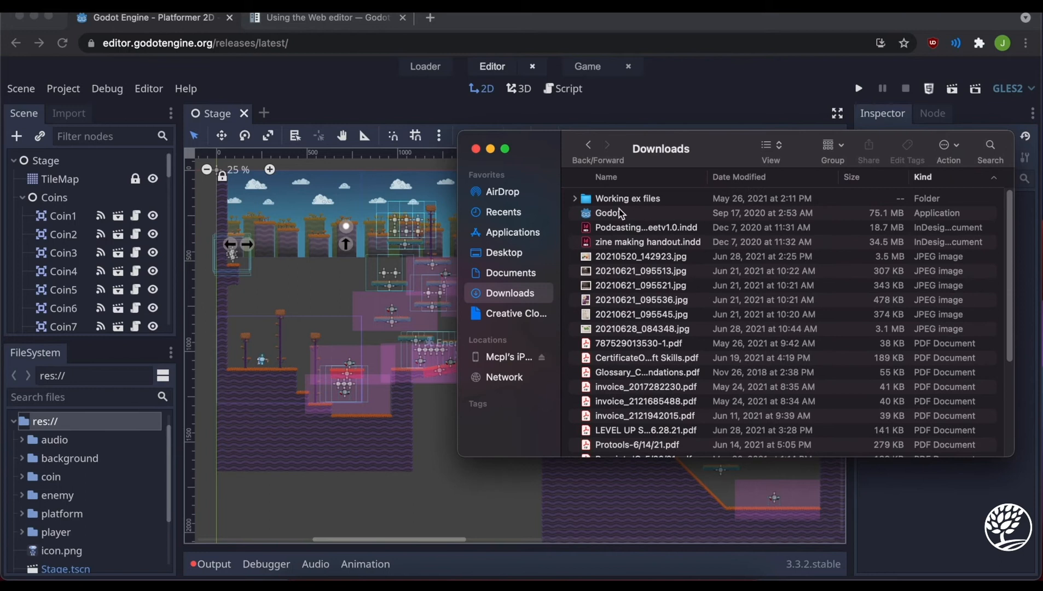
click(607, 213)
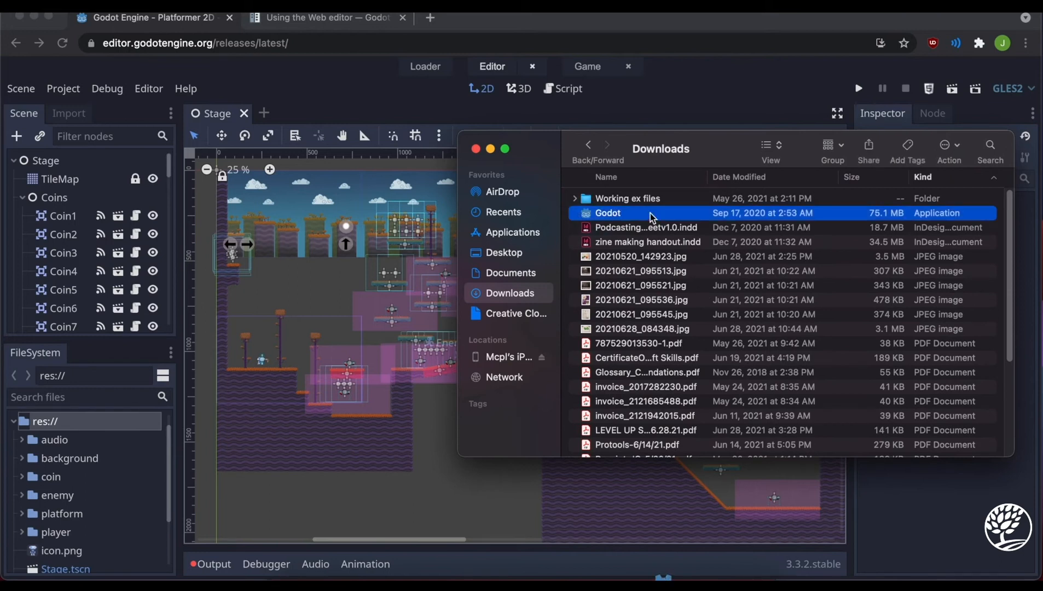
double_click(607, 212)
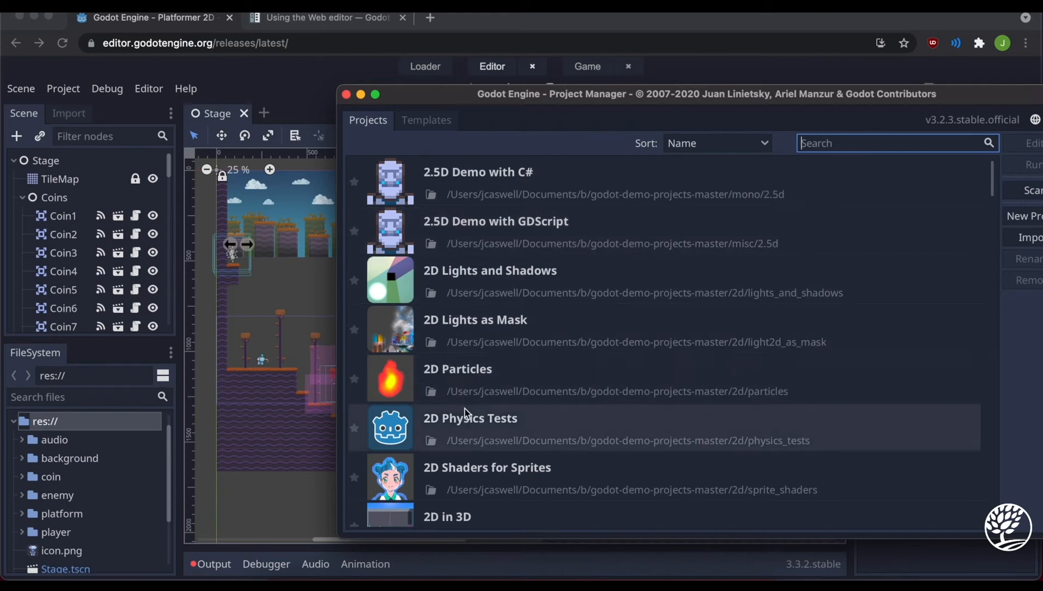
click(478, 183)
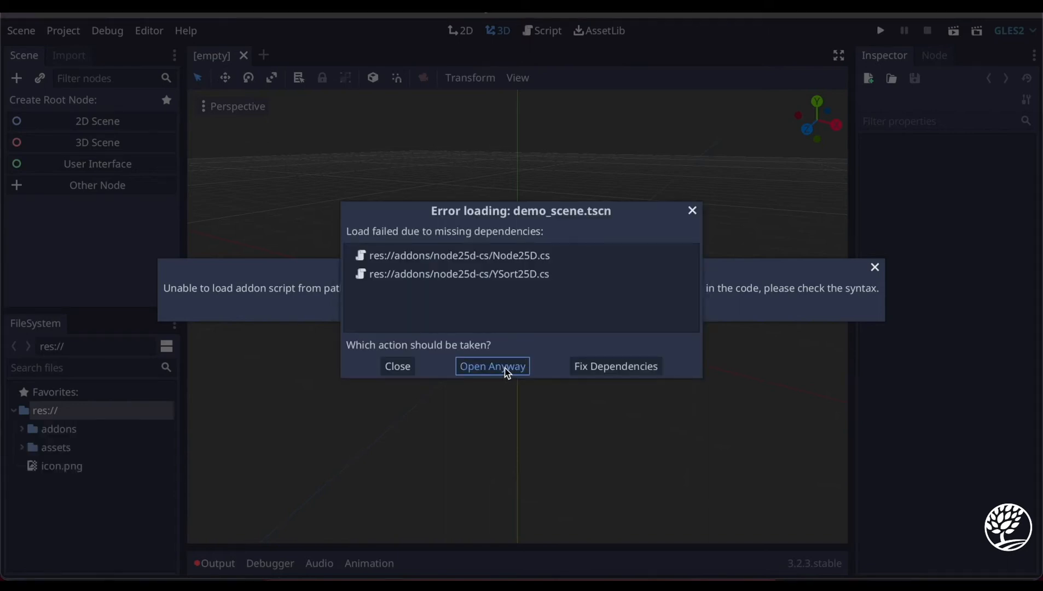
click(491, 366)
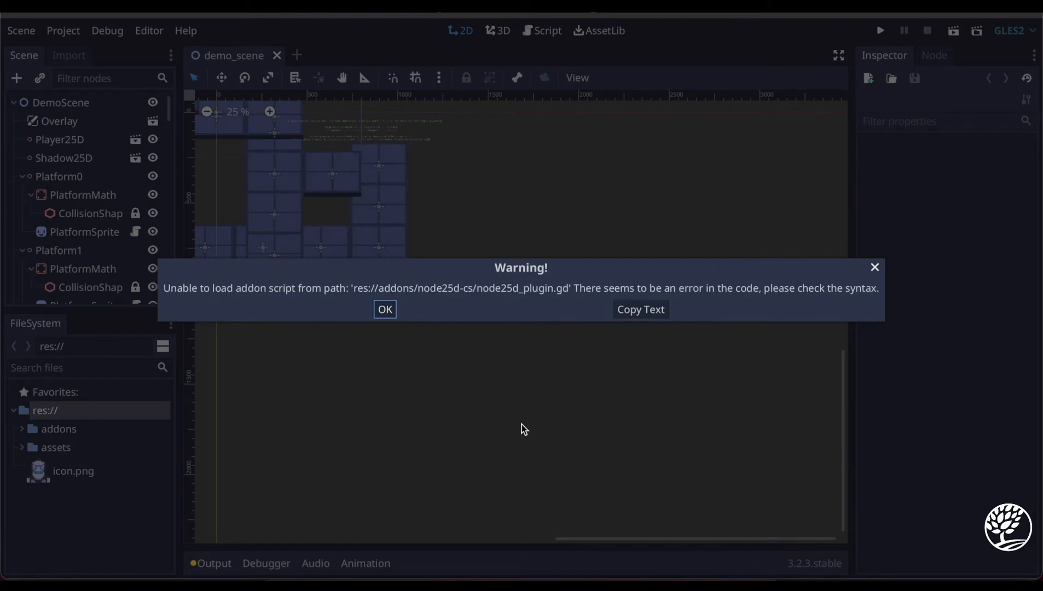
click(385, 309)
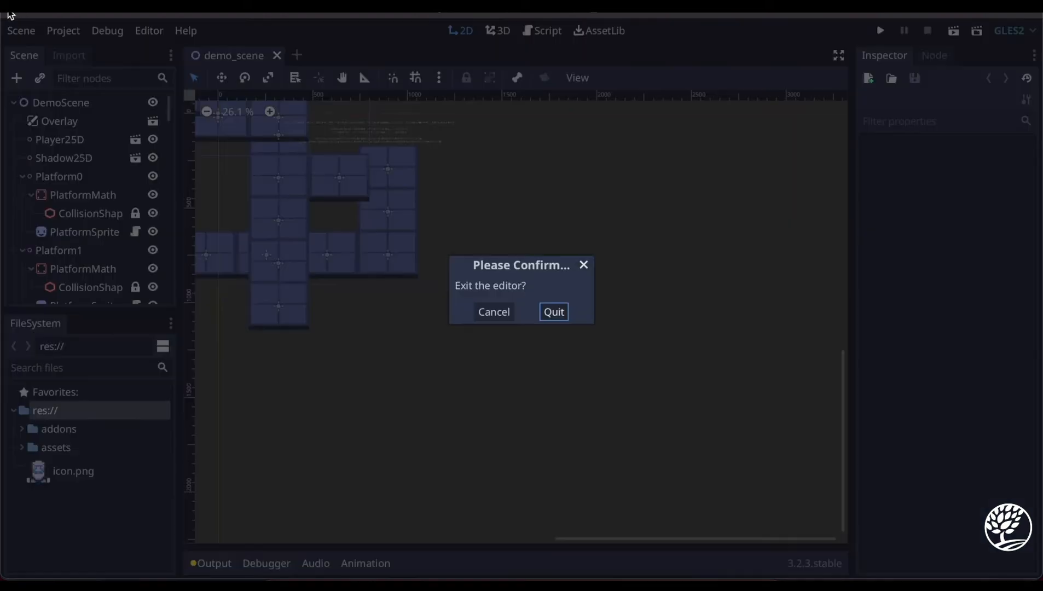
click(493, 312)
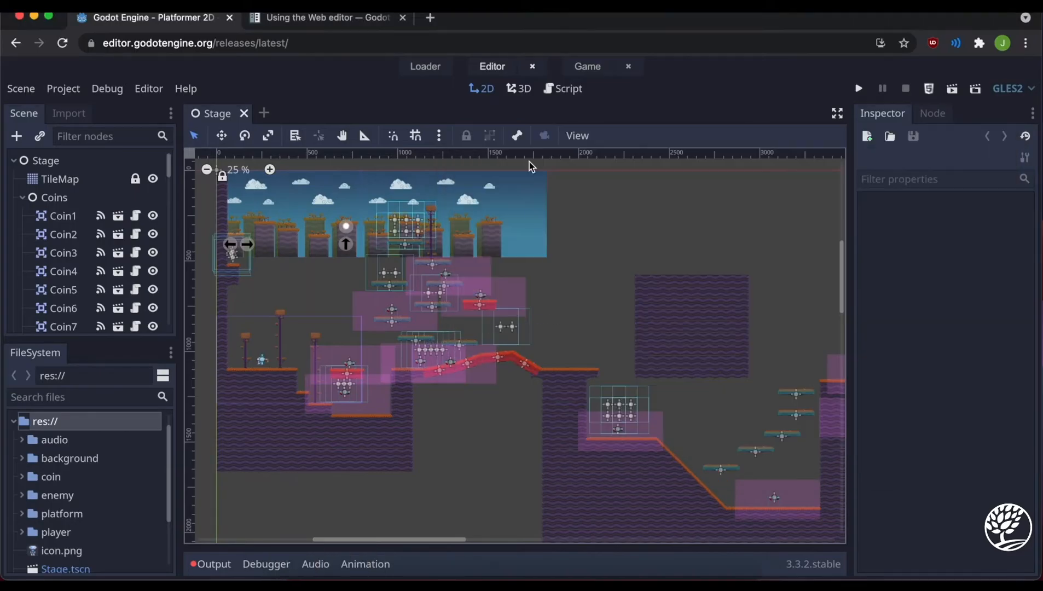
mouse_move(53, 339)
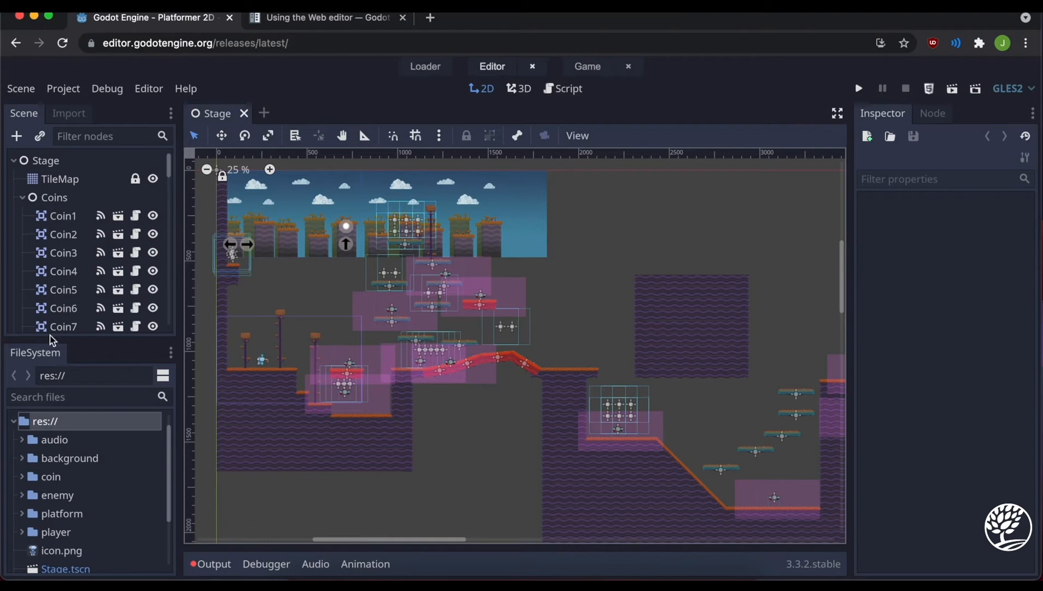
mouse_move(130, 185)
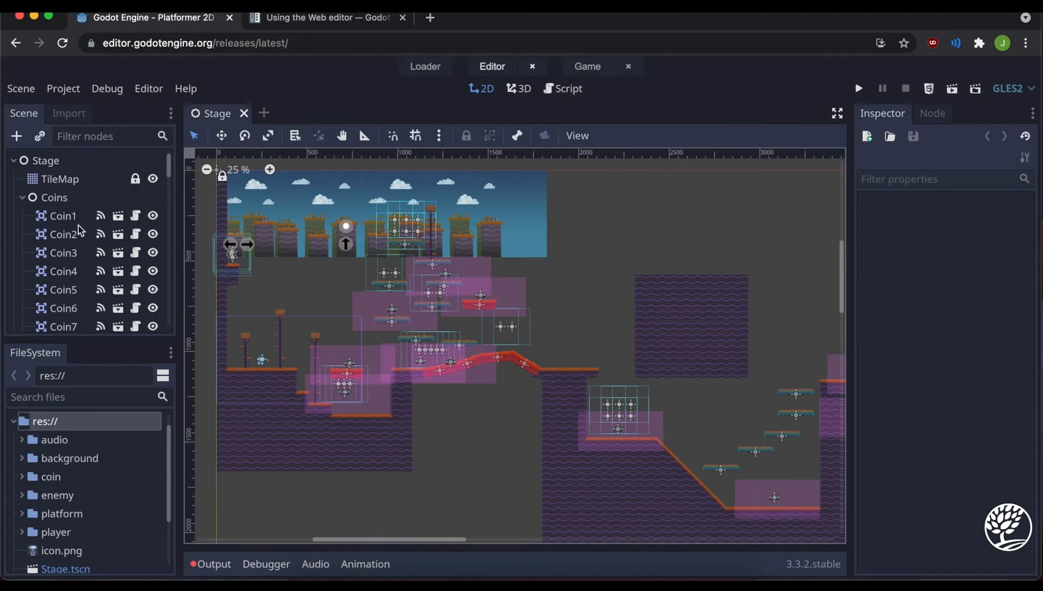
mouse_move(658, 280)
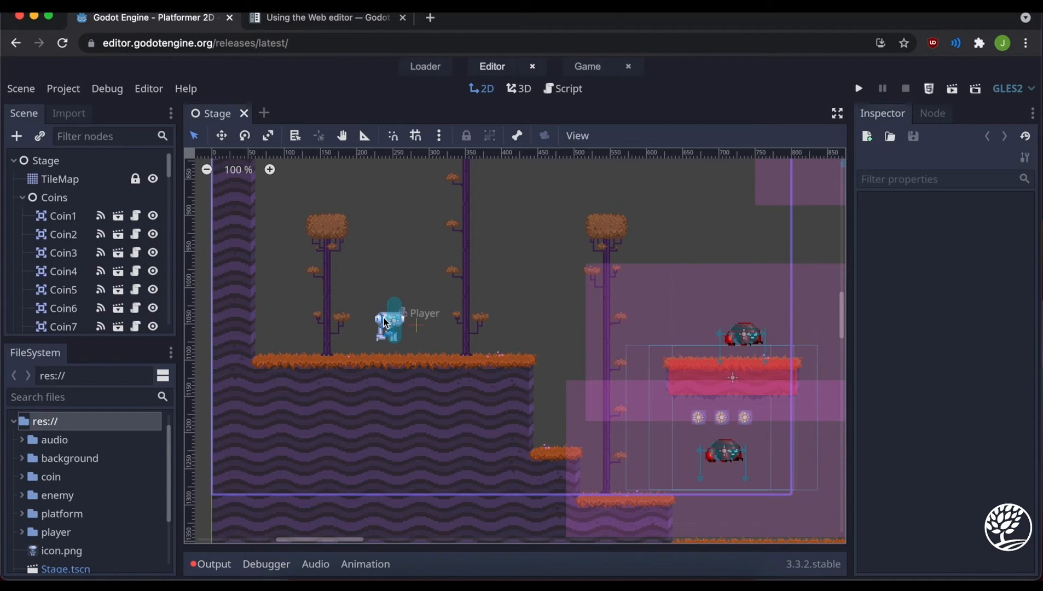
- Select the Player sprite in the Stage scene viewport
click(389, 323)
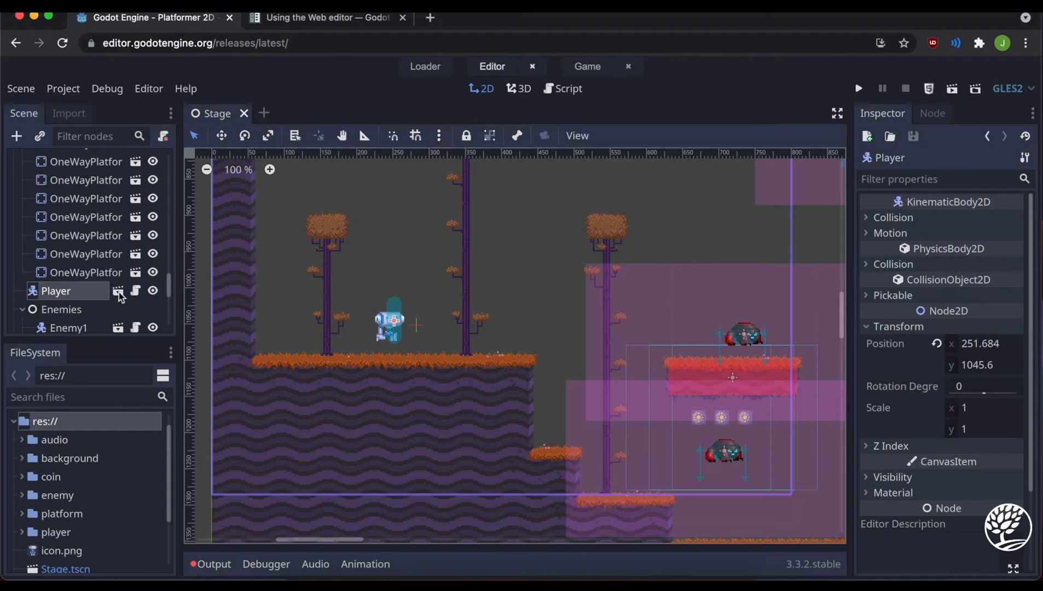
mouse_move(137, 299)
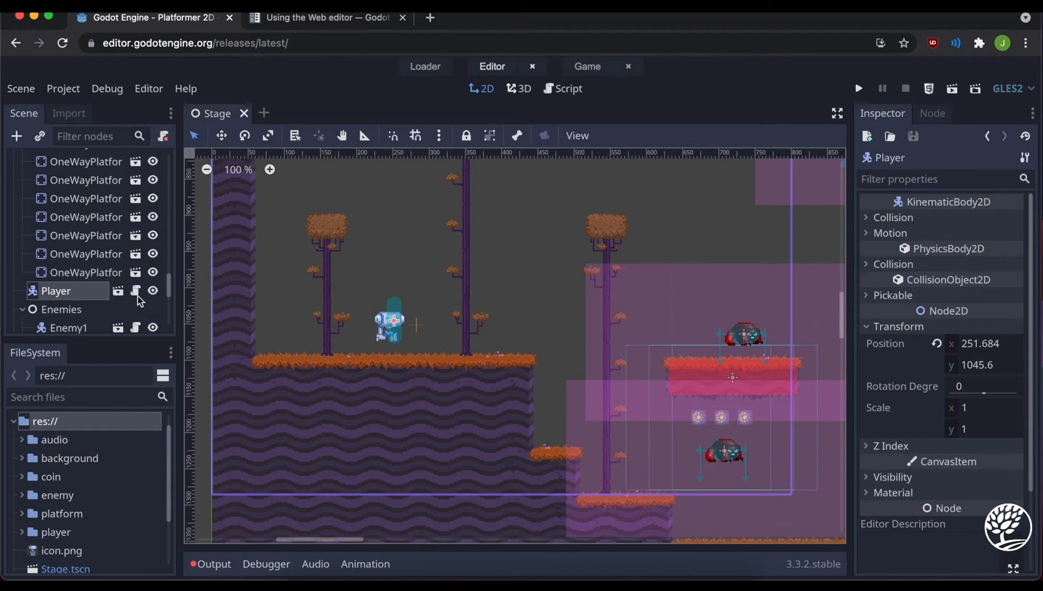
mouse_move(135, 291)
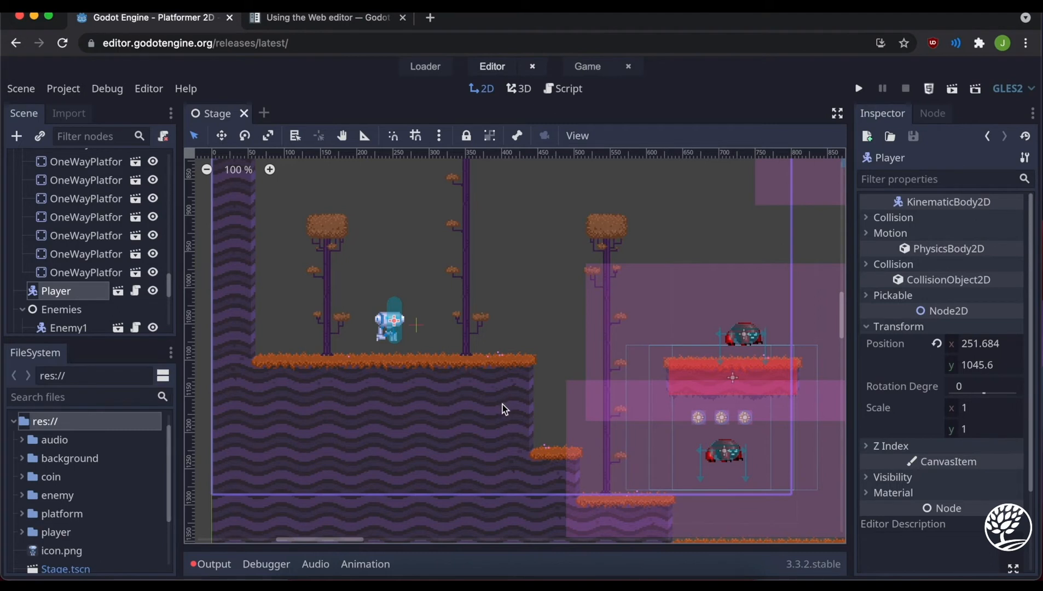
mouse_move(481, 410)
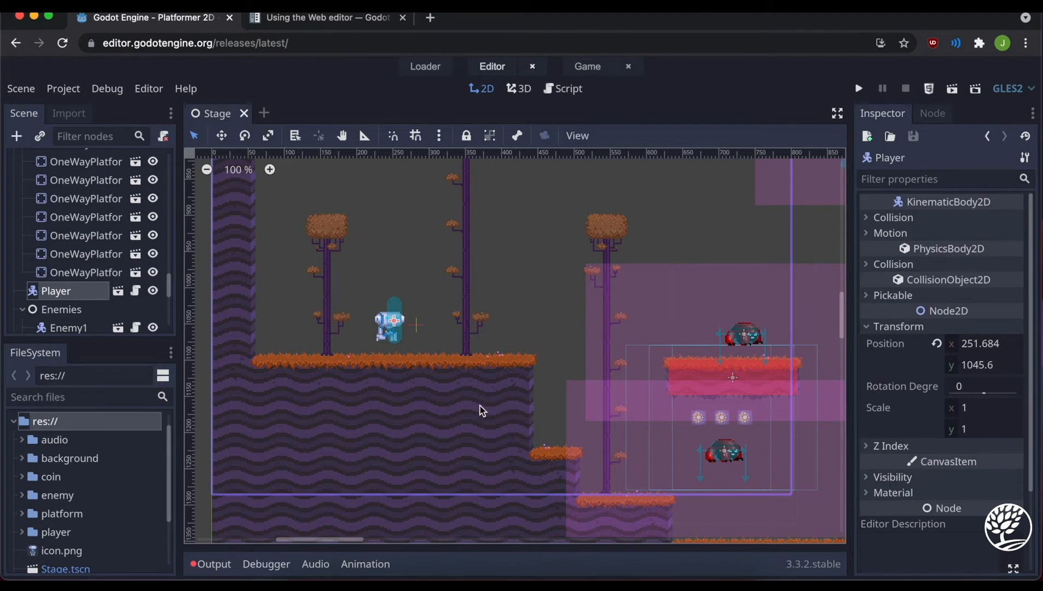
mouse_move(637, 360)
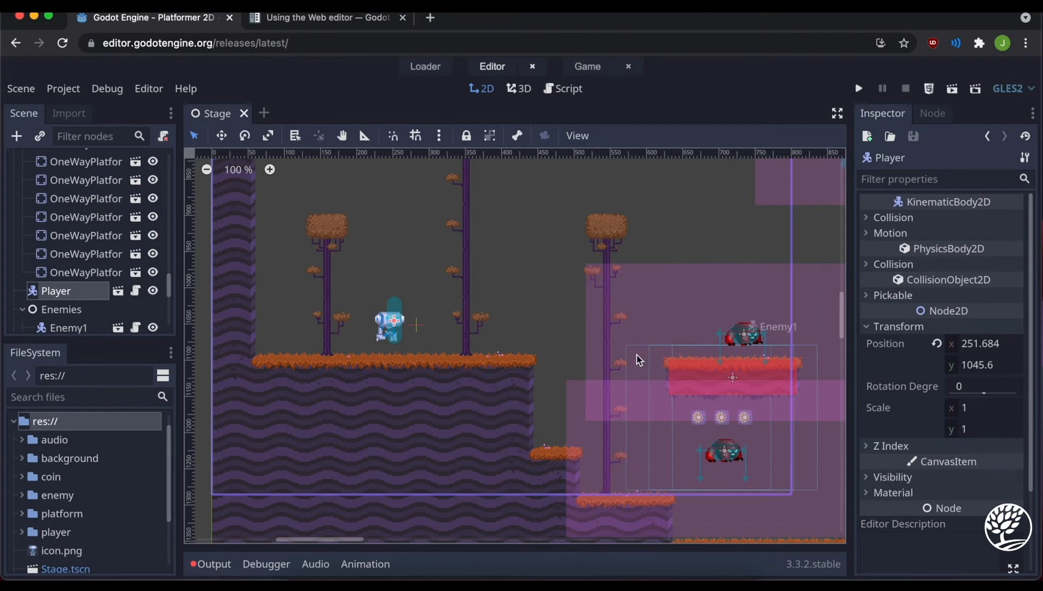
- Drag Enemy1 onto the red platform, near position (718, 1069)
drag(636, 359, 744, 319)
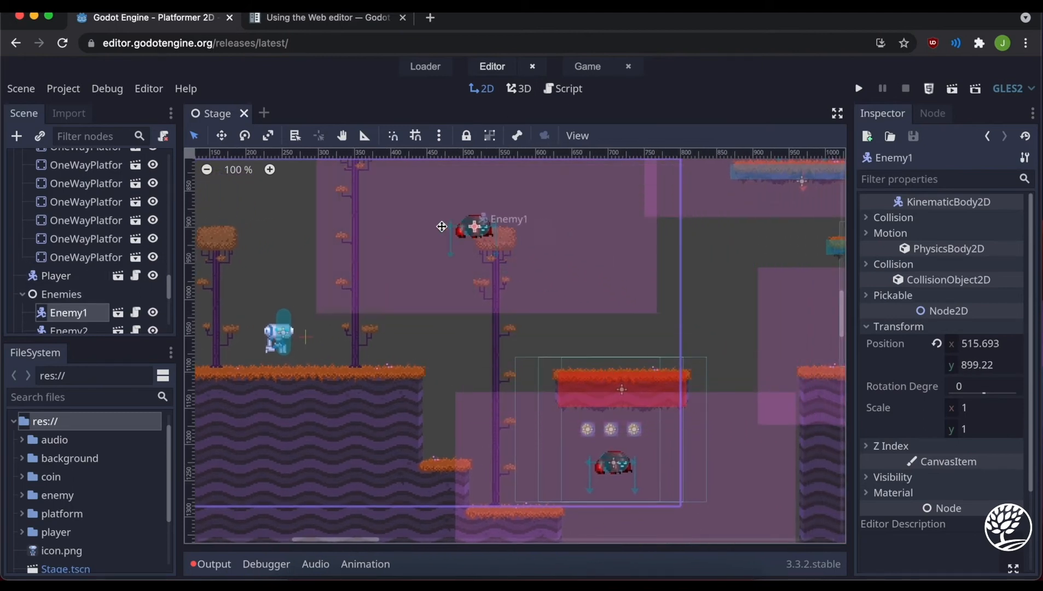
drag(441, 226, 605, 364)
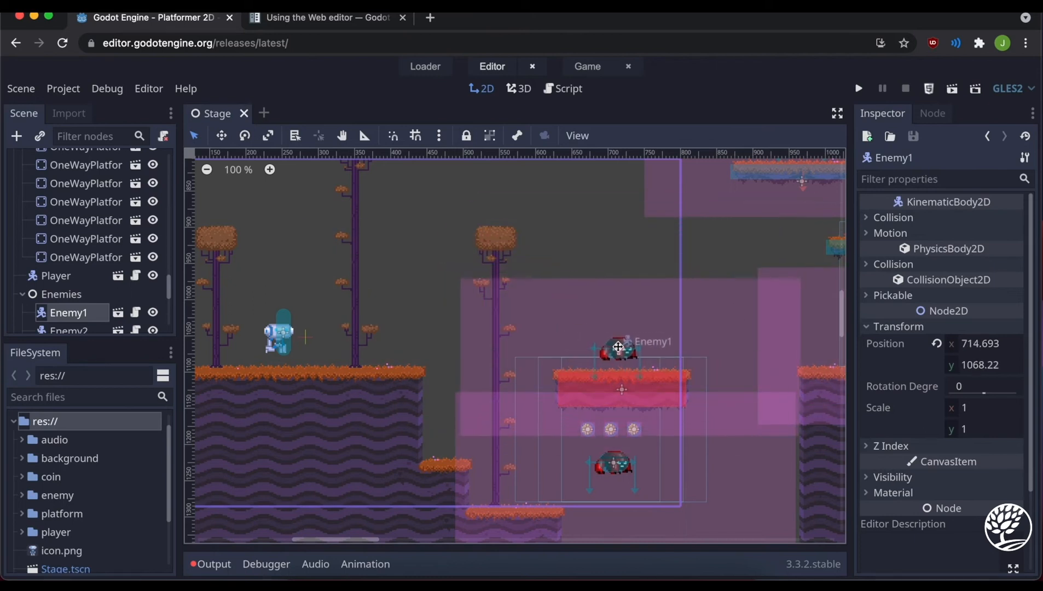
drag(618, 346, 623, 353)
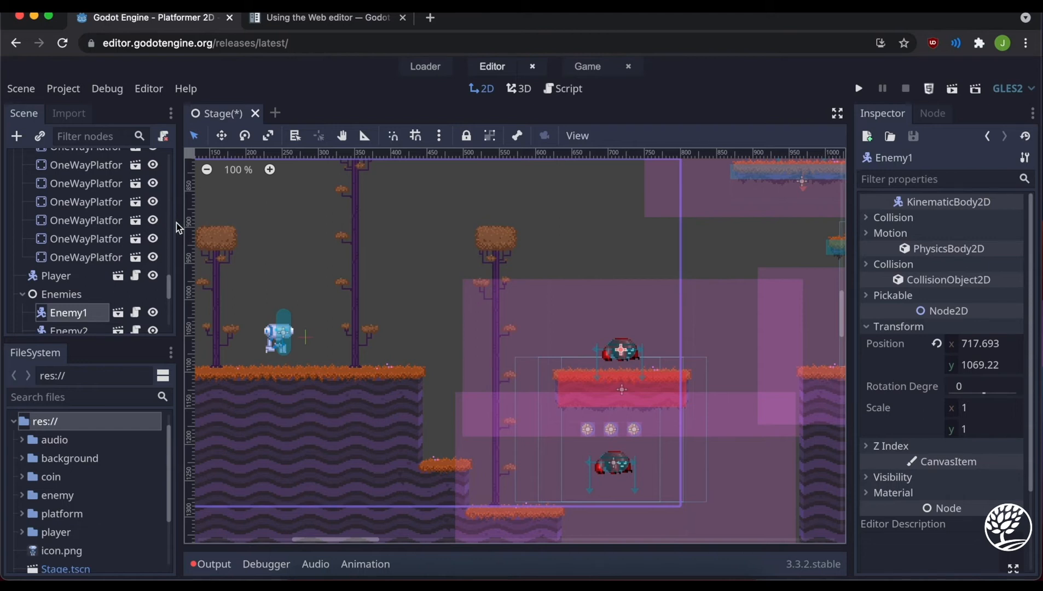
mouse_move(261, 324)
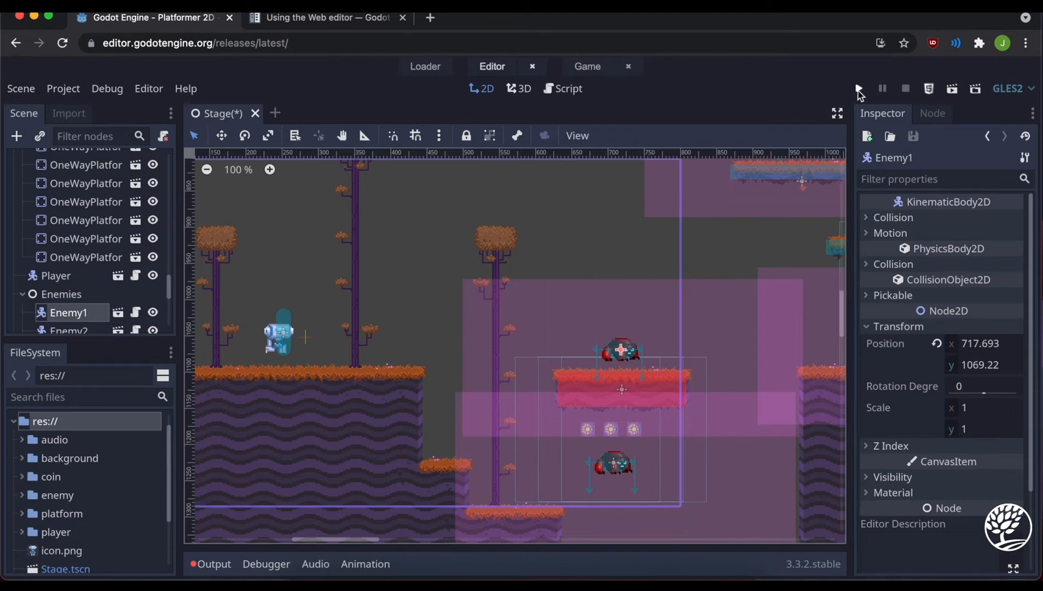
- Run the project with Play (F5) to test the level
click(858, 88)
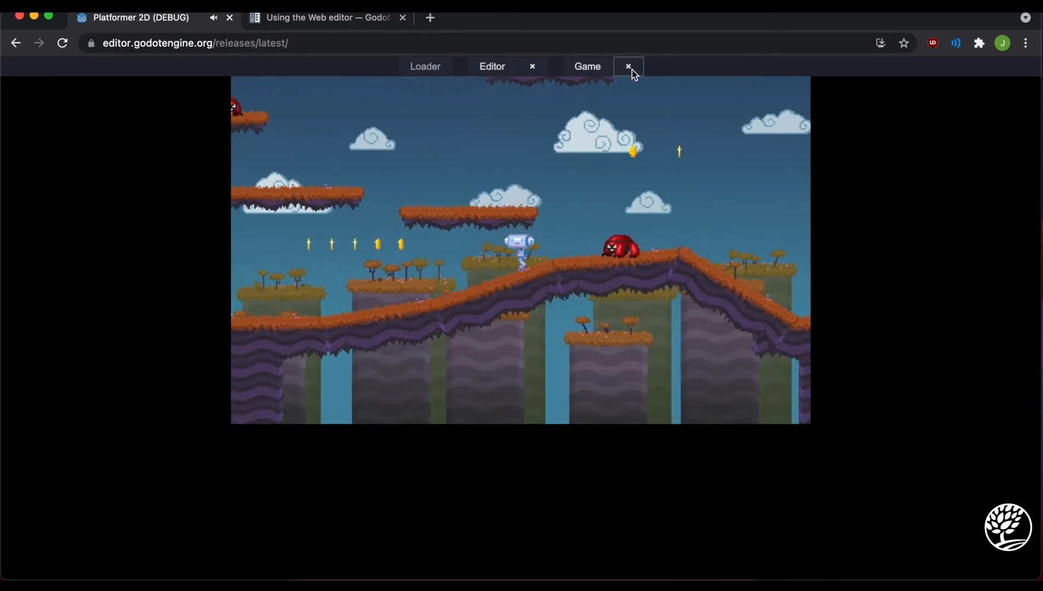
- Close the Game tab and stop the running scene (F8)
click(627, 65)
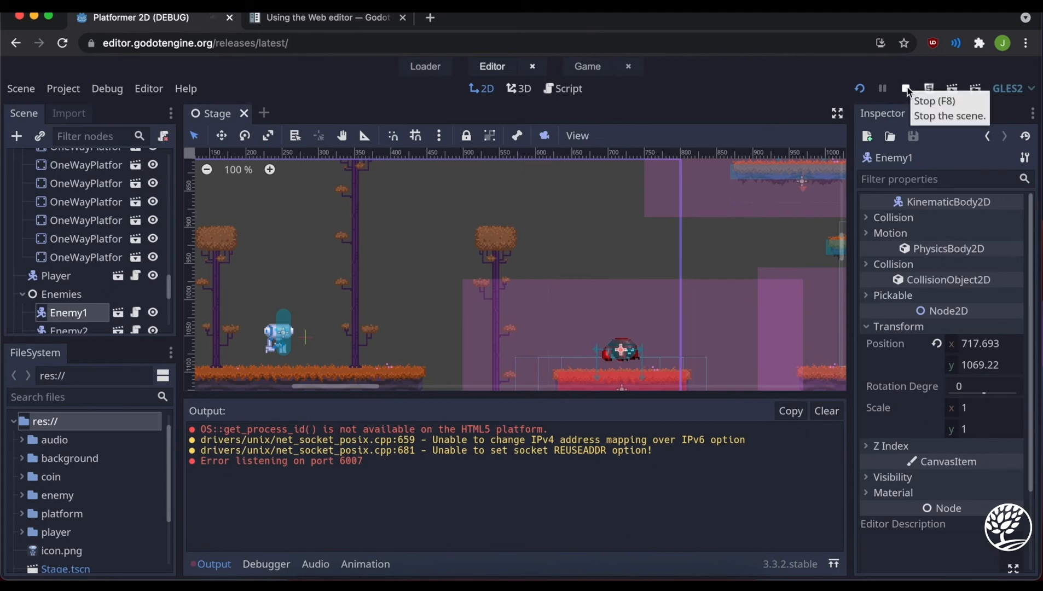
click(907, 88)
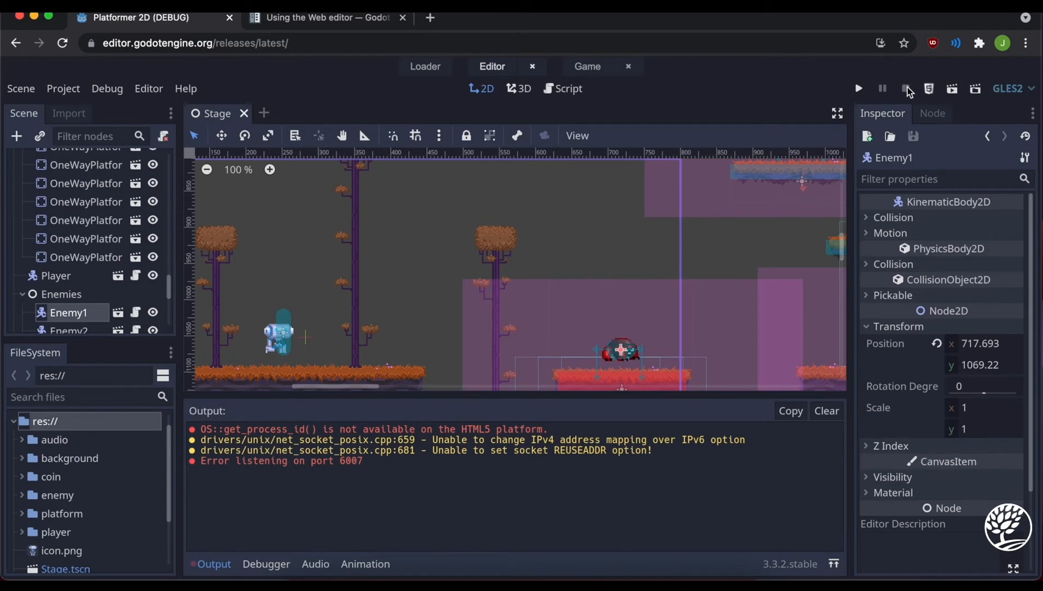
scroll(down, 3)
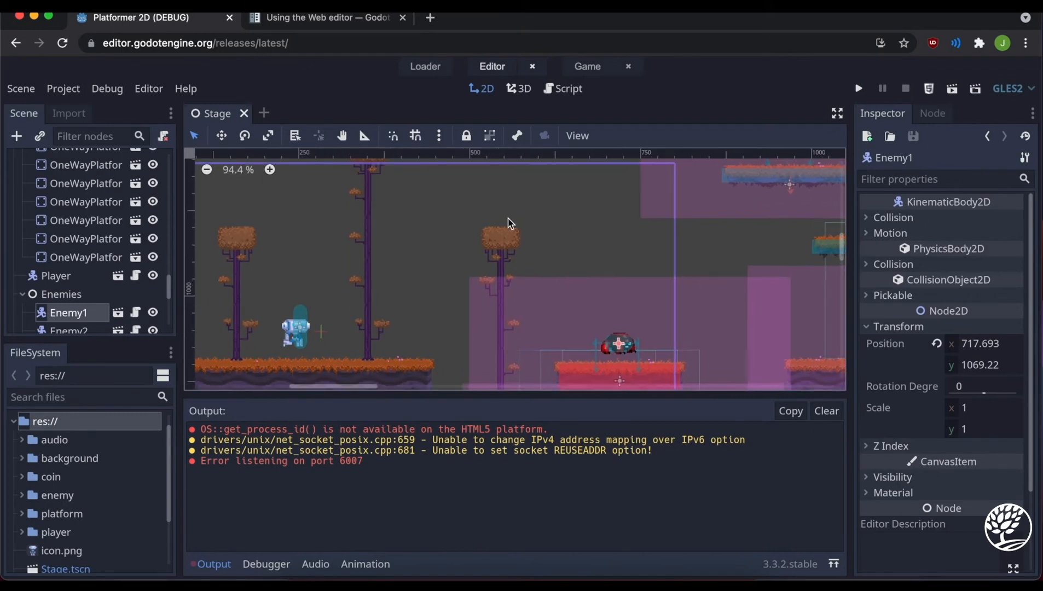
click(269, 169)
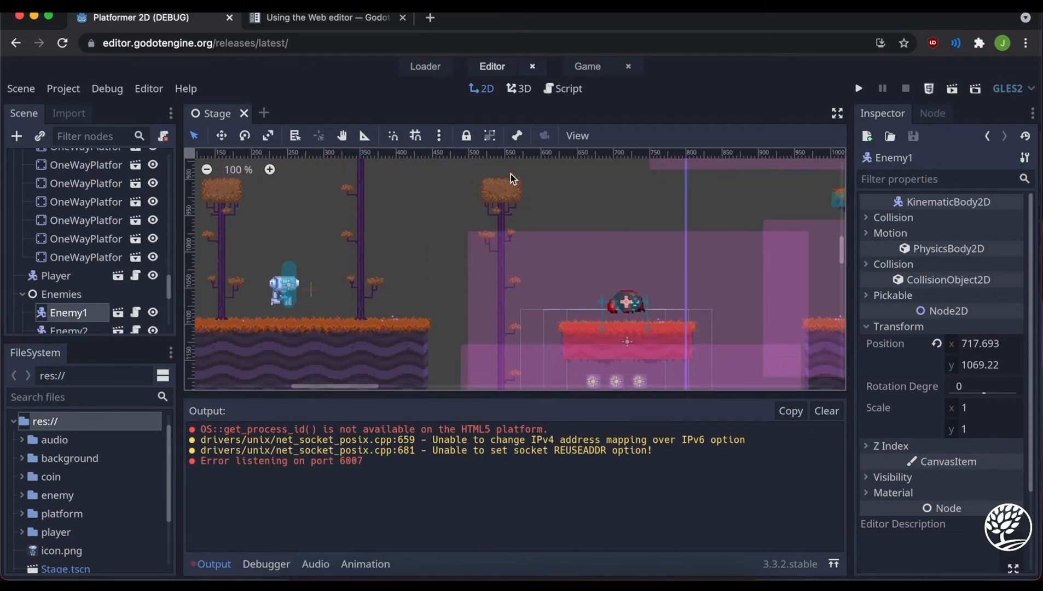
scroll(down, 3)
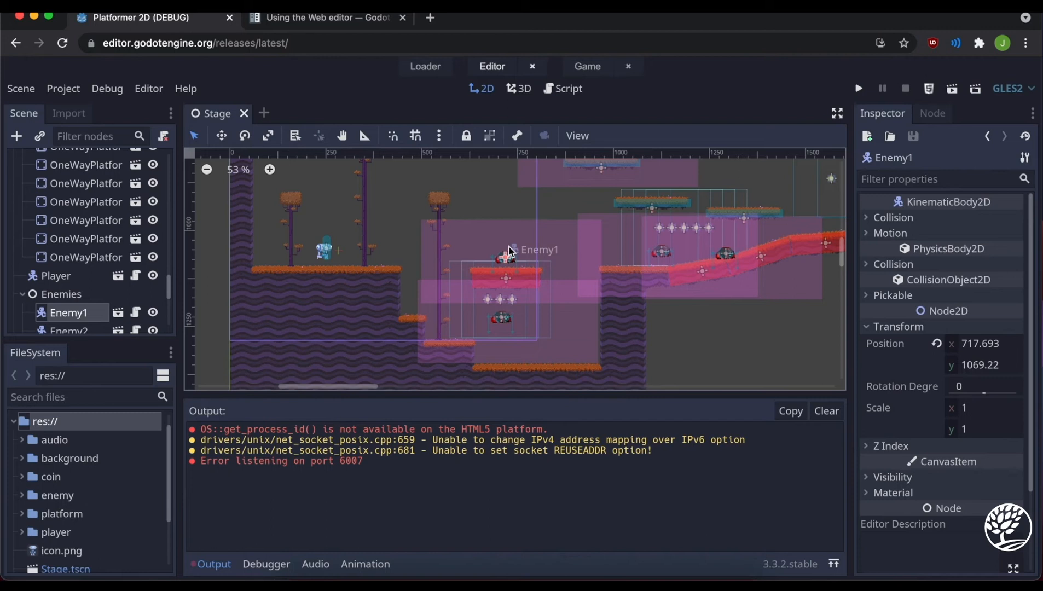
mouse_move(489, 380)
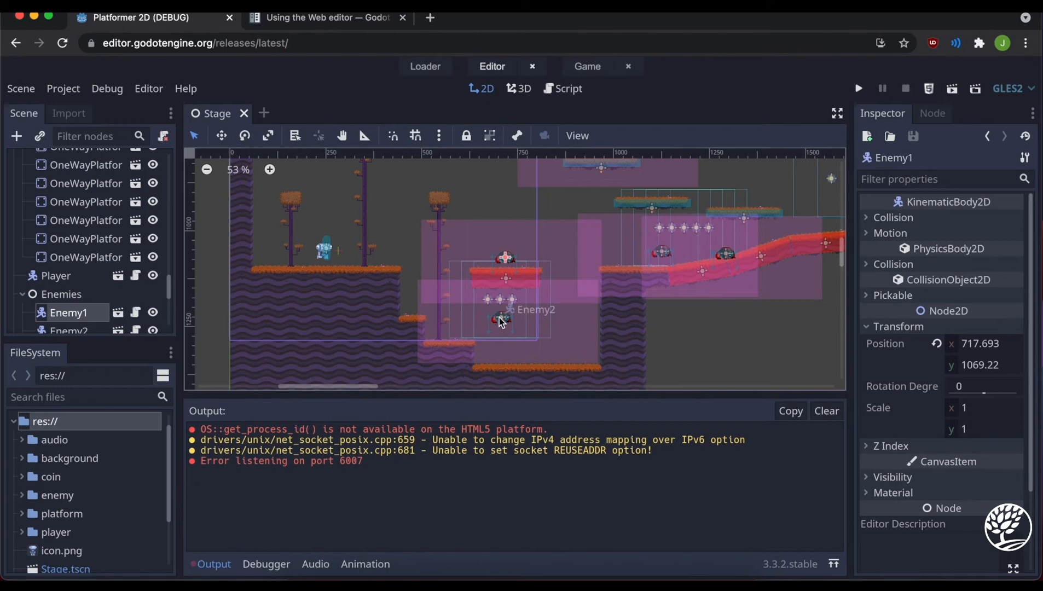
mouse_move(503, 324)
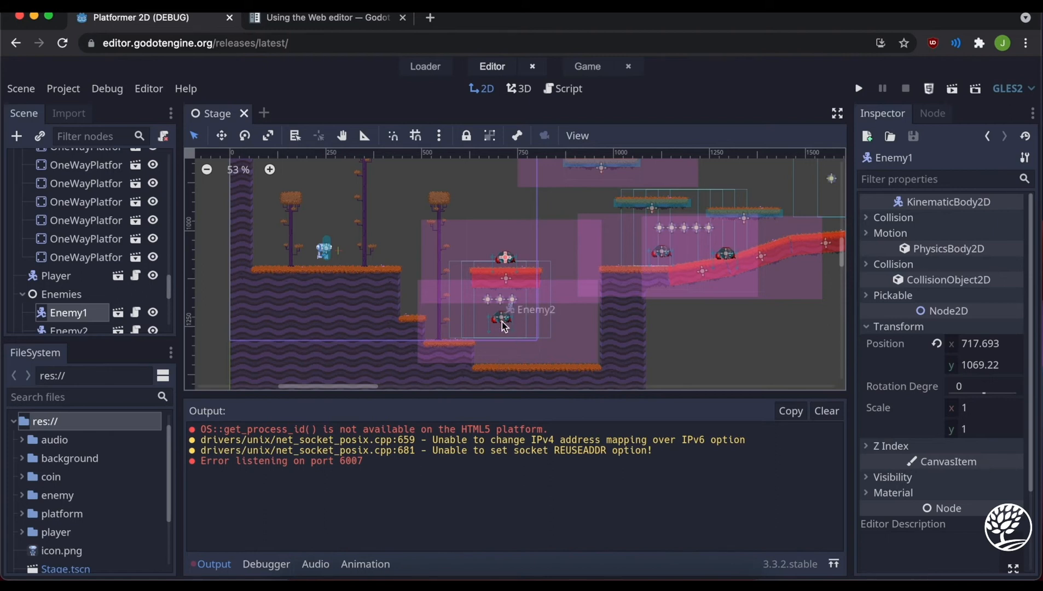
mouse_move(494, 326)
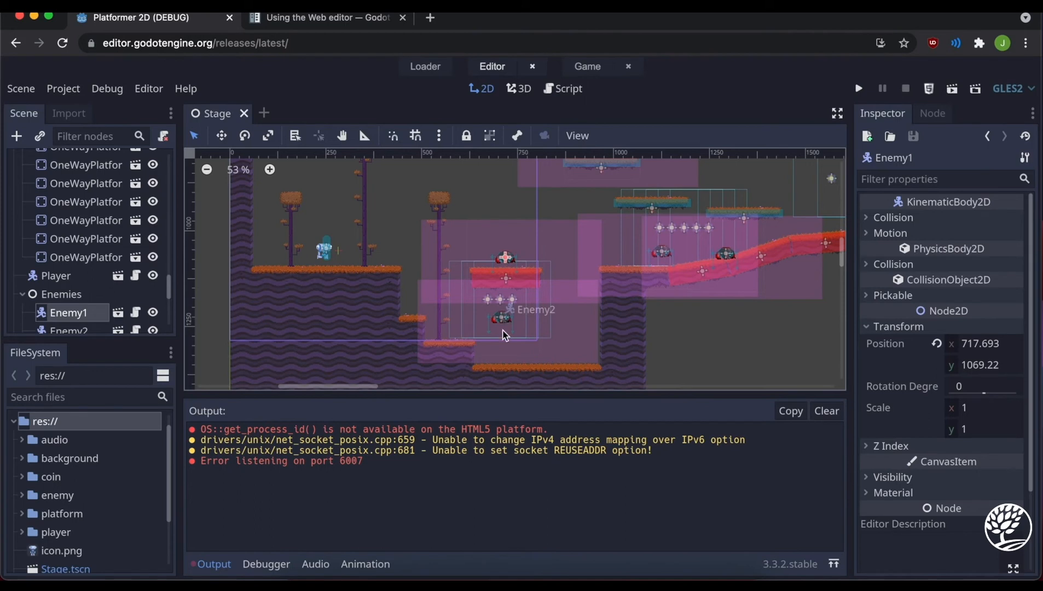
mouse_move(503, 363)
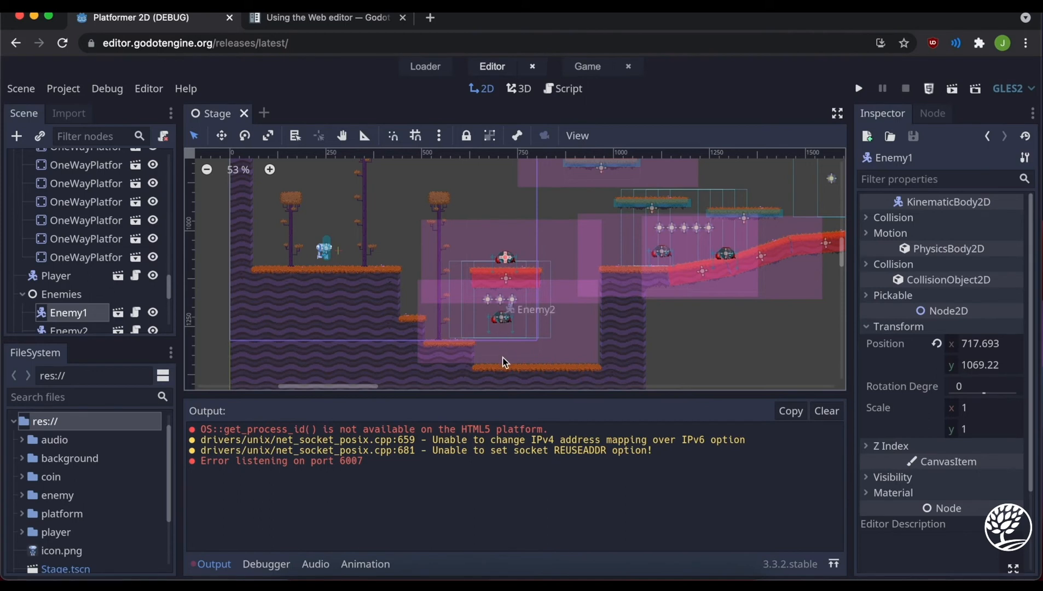
mouse_move(501, 348)
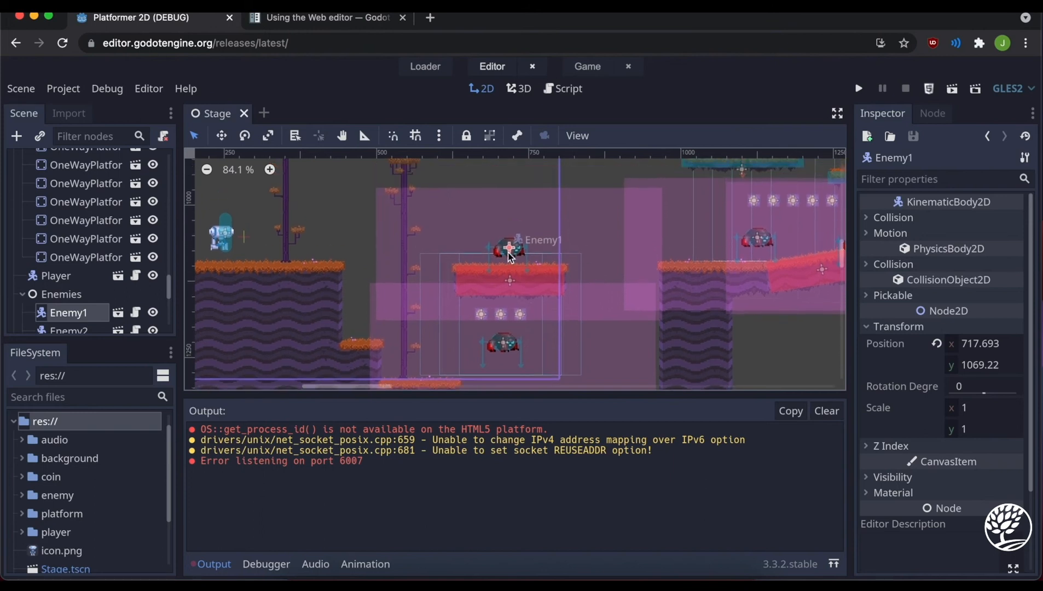
- Drag Enemy1 off its red platform onto the player's starting ledge
drag(509, 250, 465, 210)
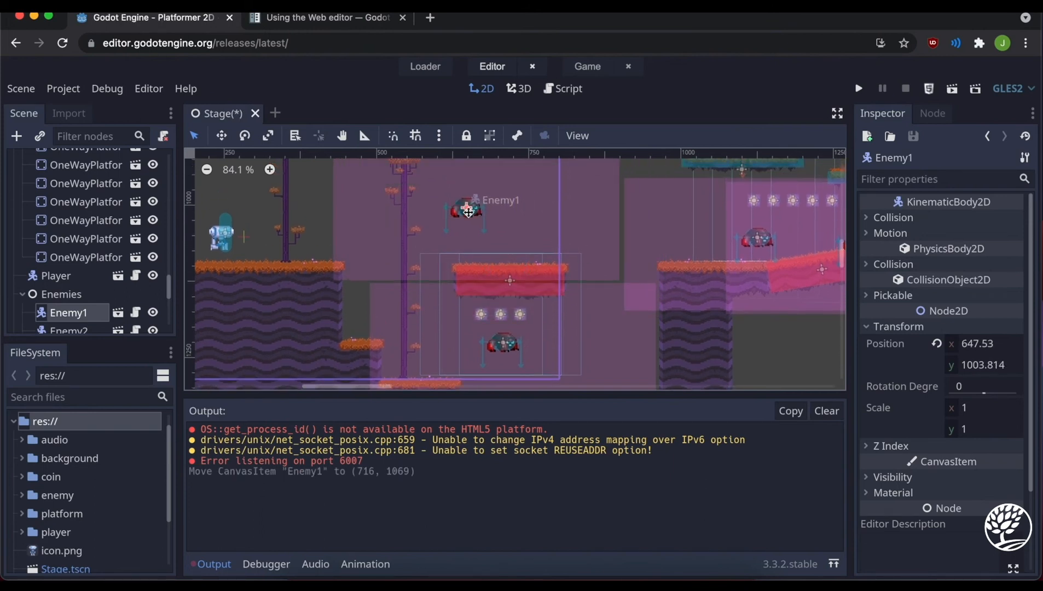
drag(465, 210, 378, 246)
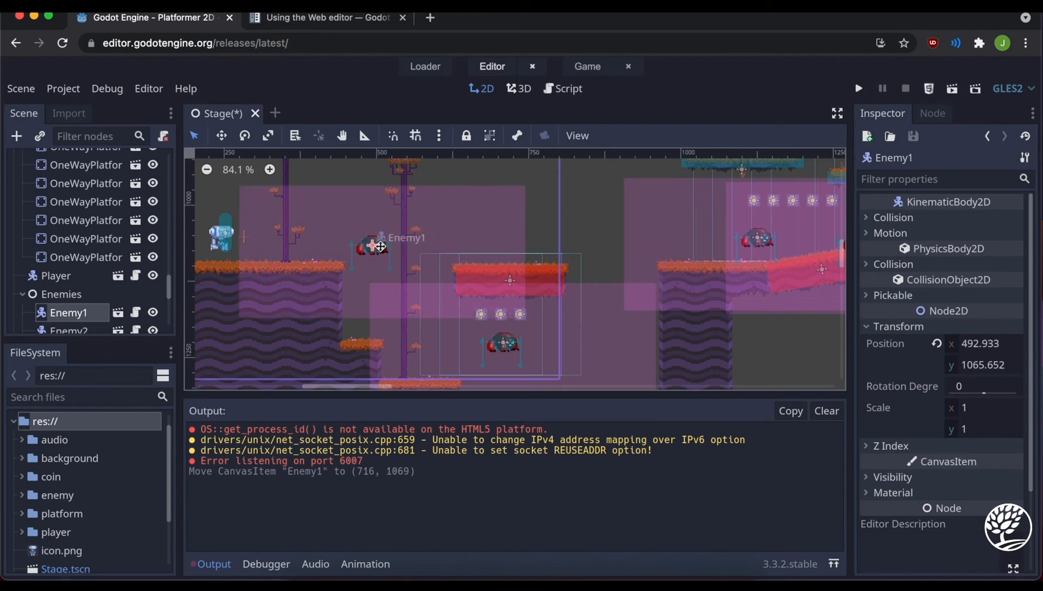
drag(379, 247, 309, 252)
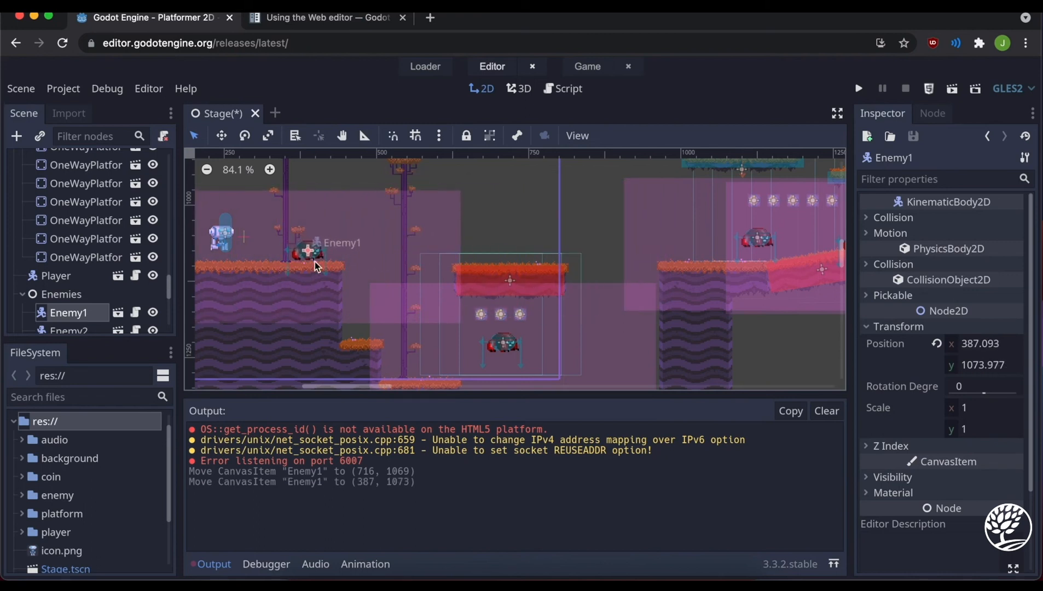
drag(307, 252, 296, 193)
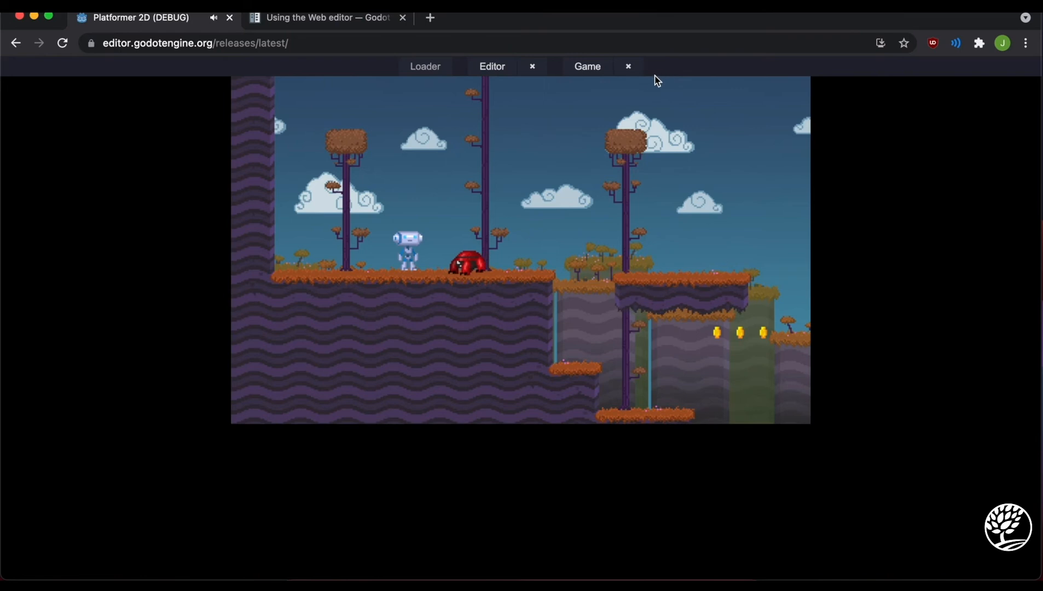
- Leave the running game for the Stage scene editor and zoom out the viewport
click(491, 65)
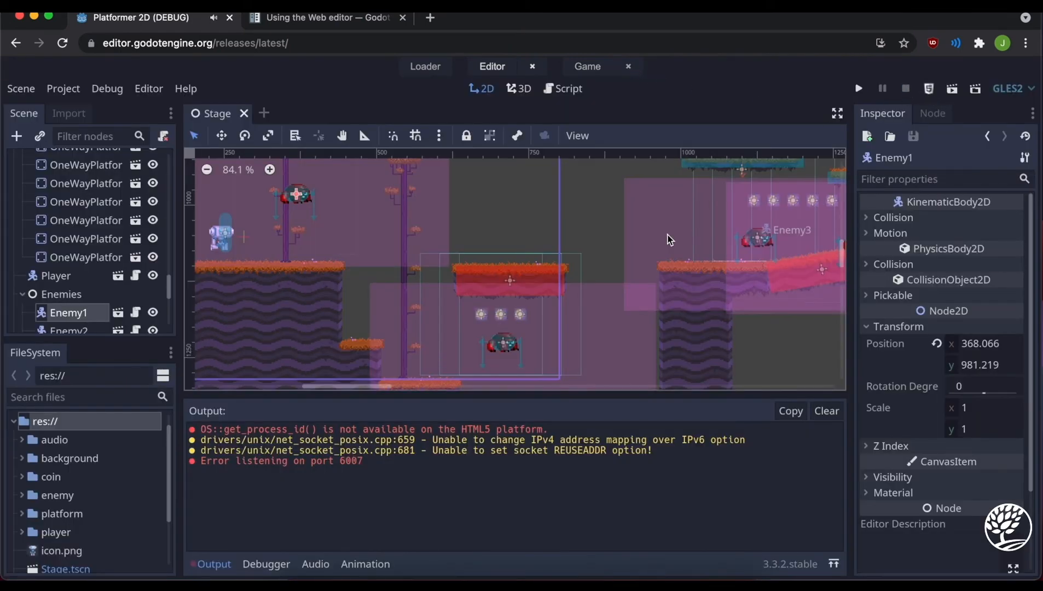
scroll(down, 3)
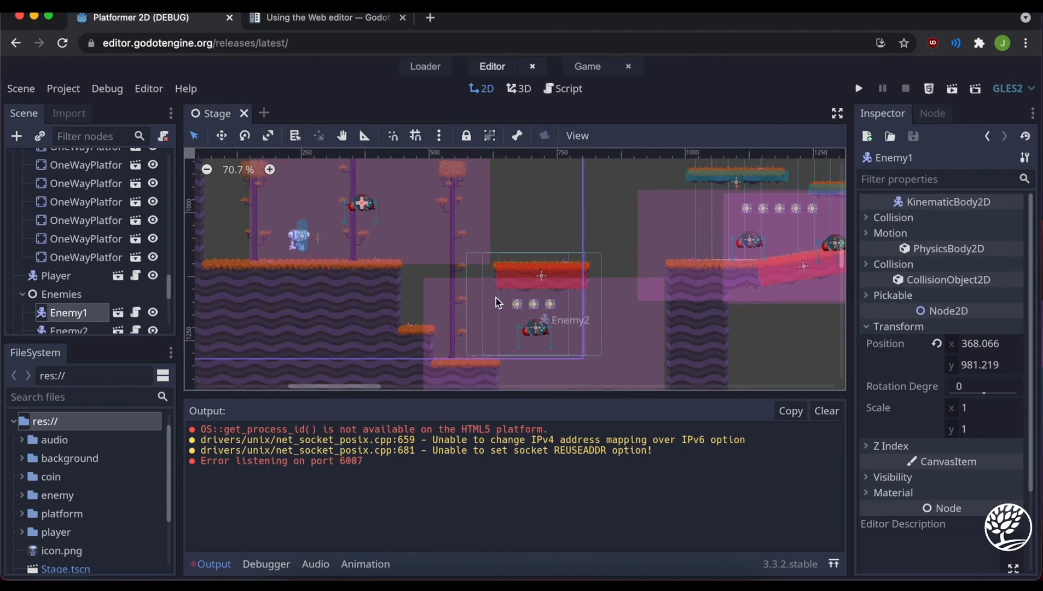
mouse_move(540, 291)
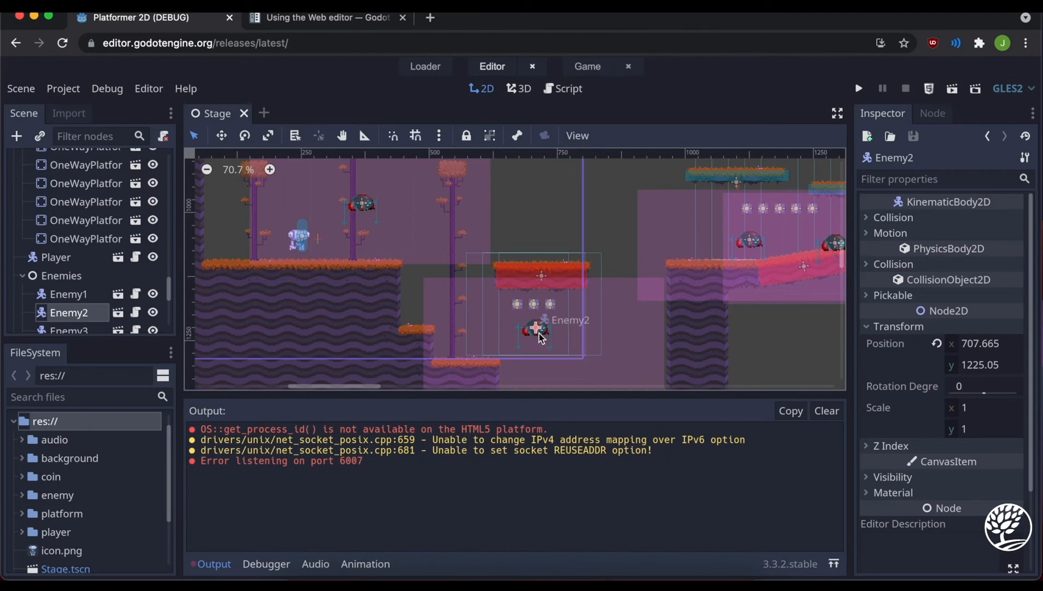
mouse_move(552, 341)
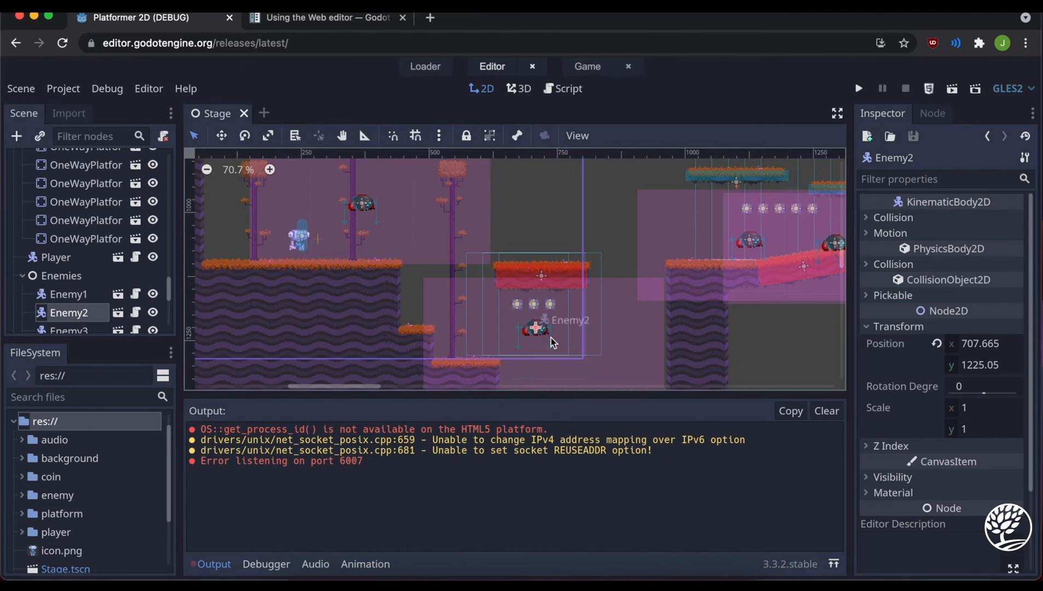
- Delete the Enemy2 node from the Scene dock, confirm, and run the game
right_click(68, 313)
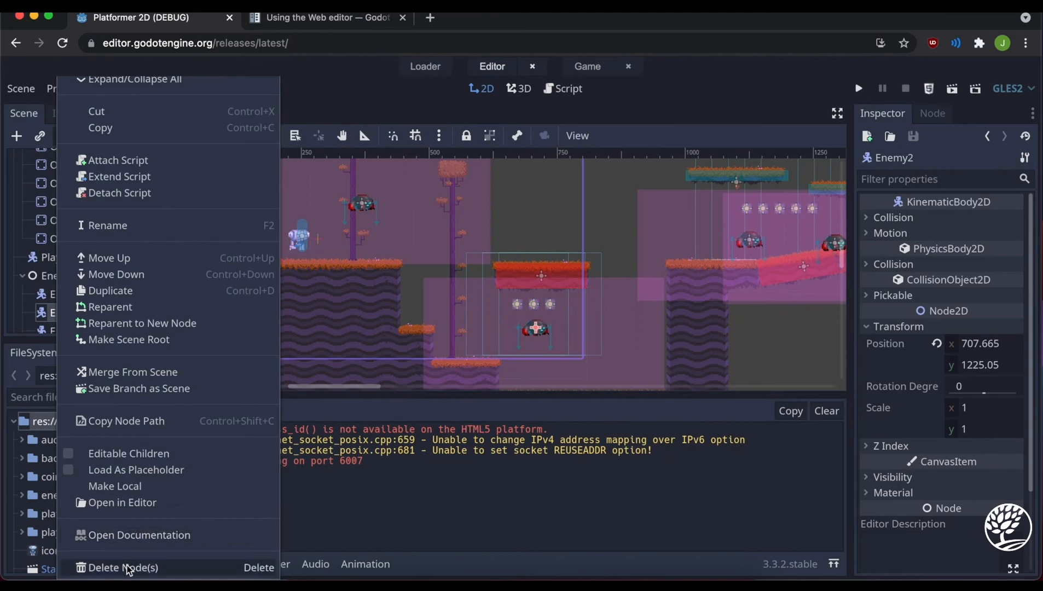
click(122, 567)
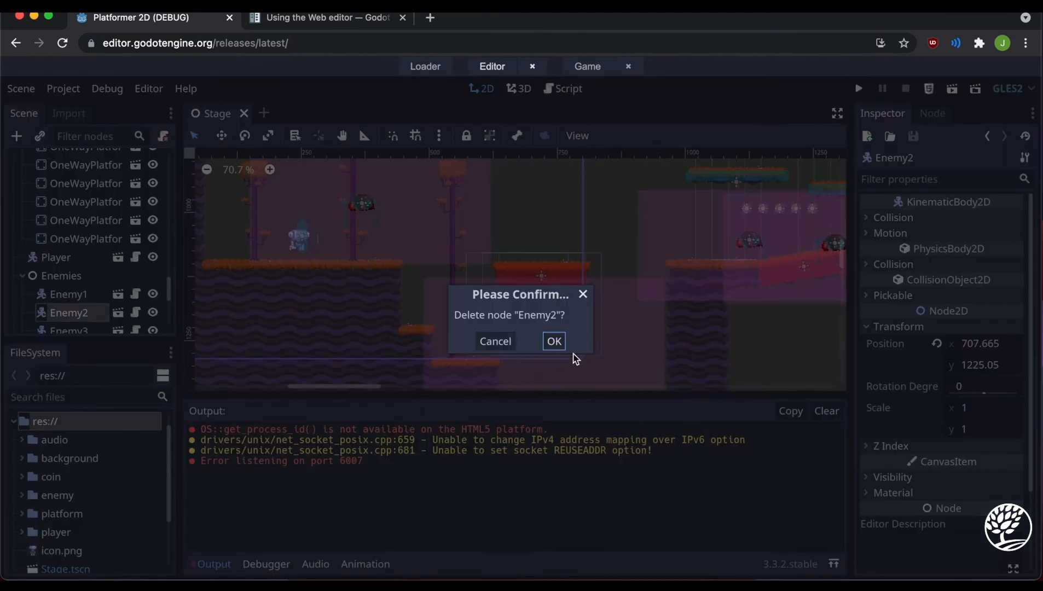
click(554, 341)
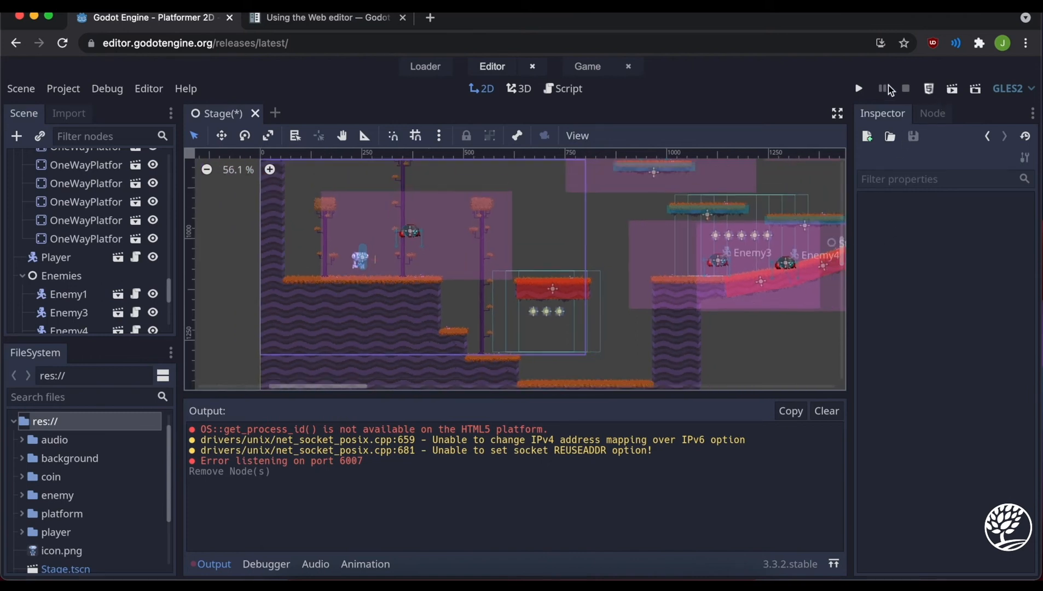
click(859, 89)
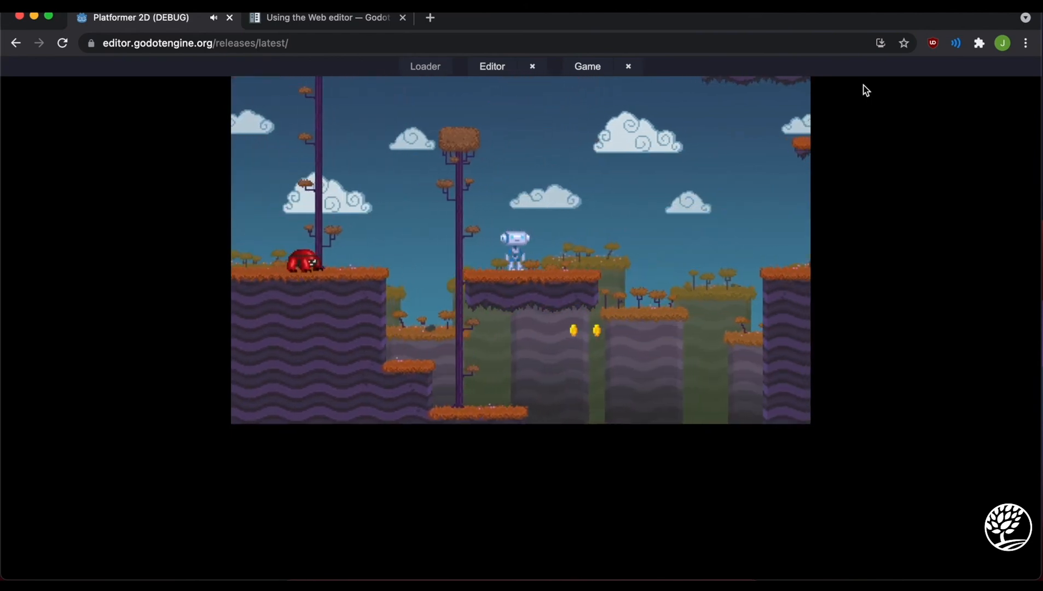
- Switch from the running game back to the editor and scroll the Scene dock
click(492, 66)
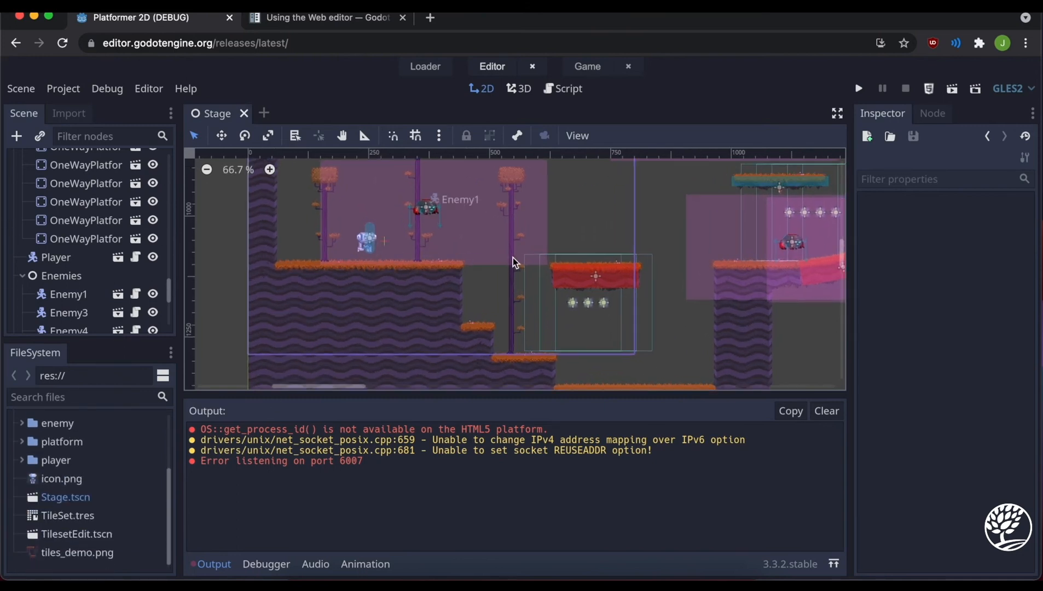
scroll(down, 3)
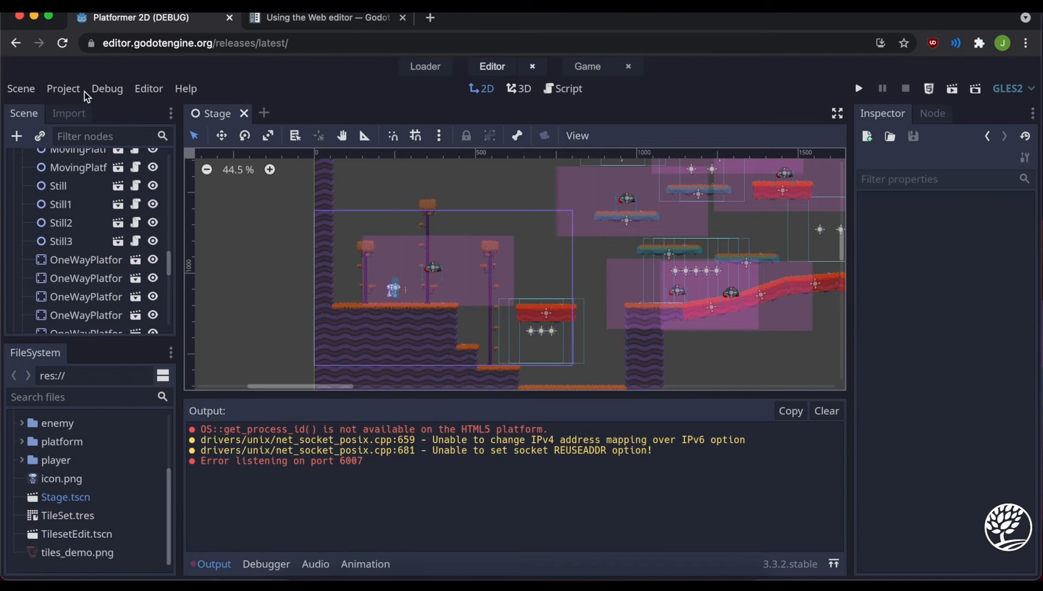
- Inspect the HTML5 (Runnable) preset's missing export template errors, then close the Export window
click(63, 88)
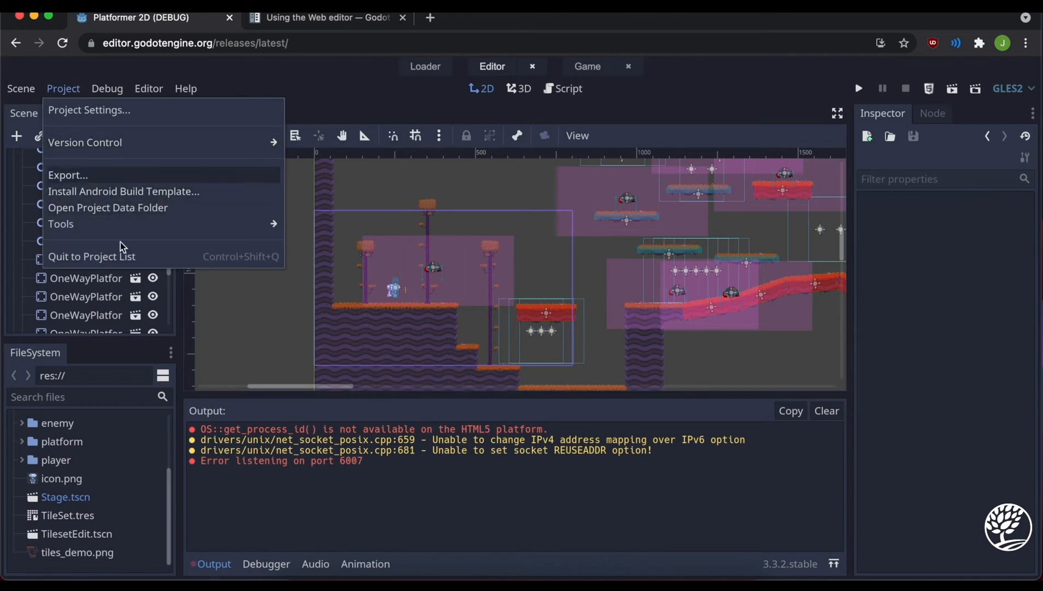
click(67, 175)
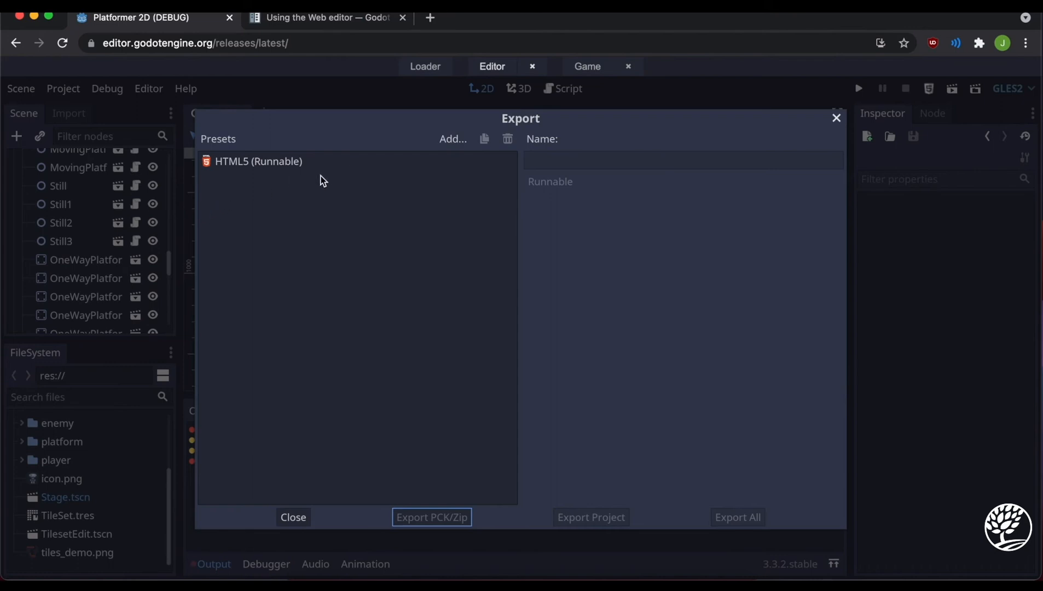
mouse_move(317, 165)
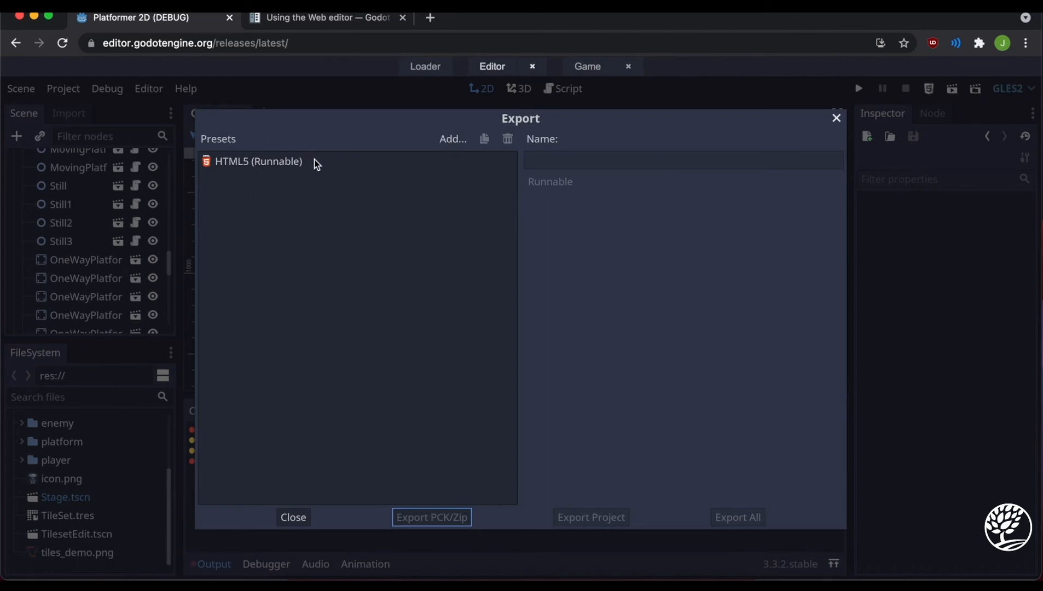
mouse_move(500, 271)
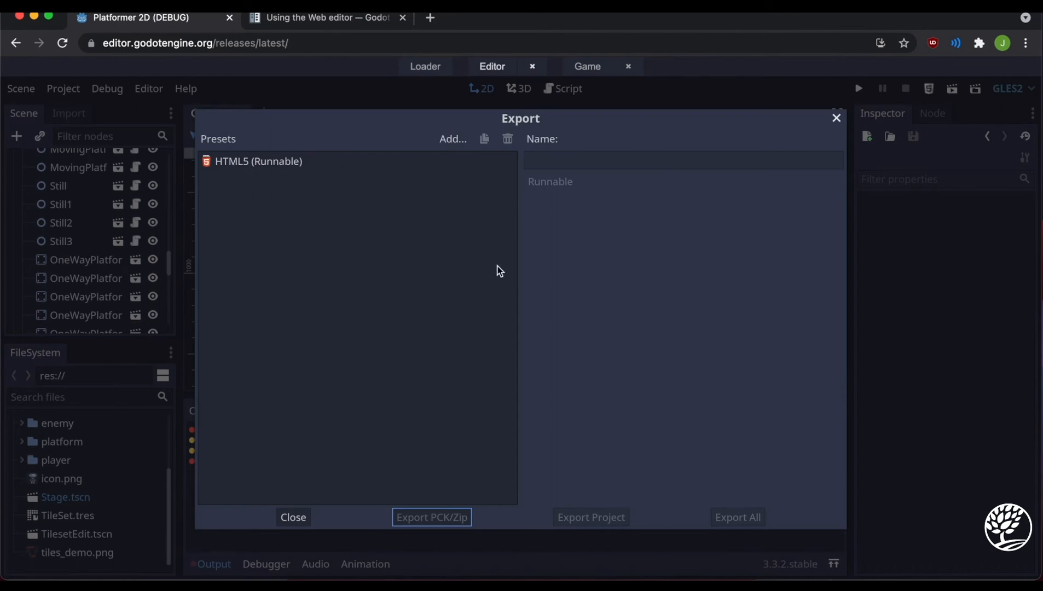
mouse_move(468, 149)
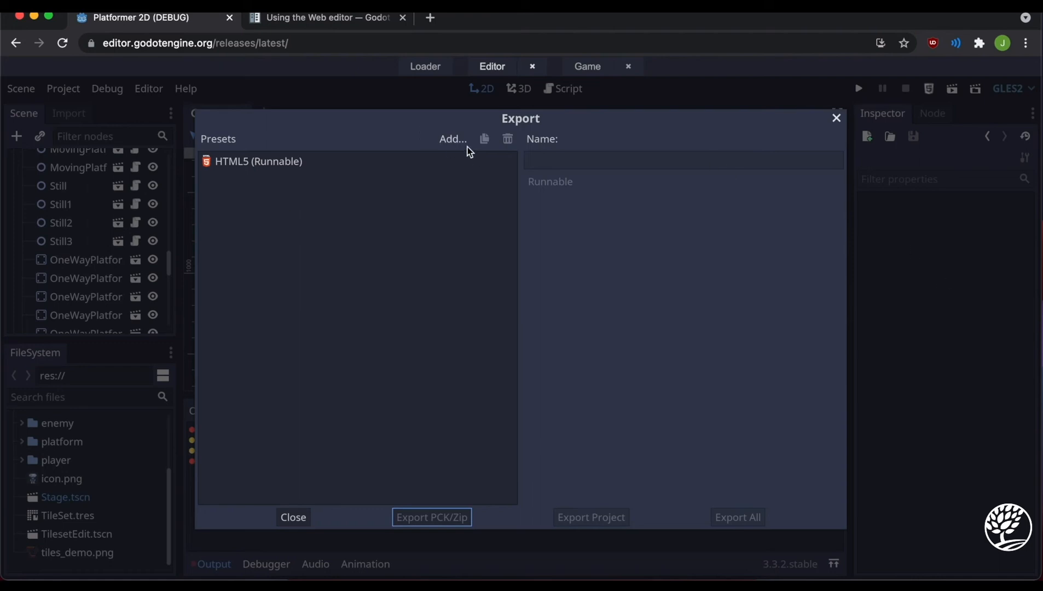
mouse_move(251, 142)
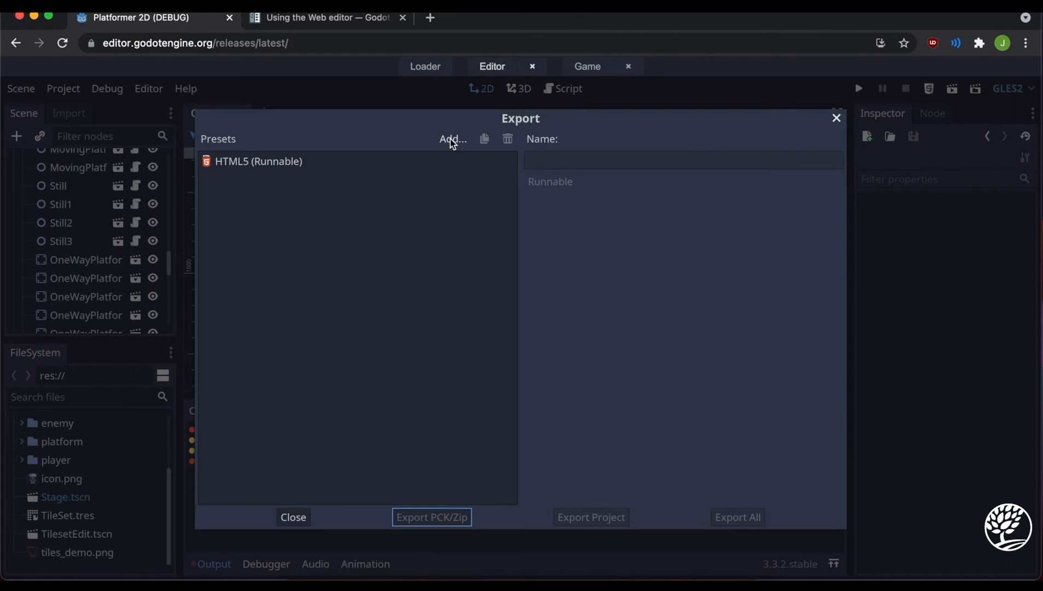
click(453, 139)
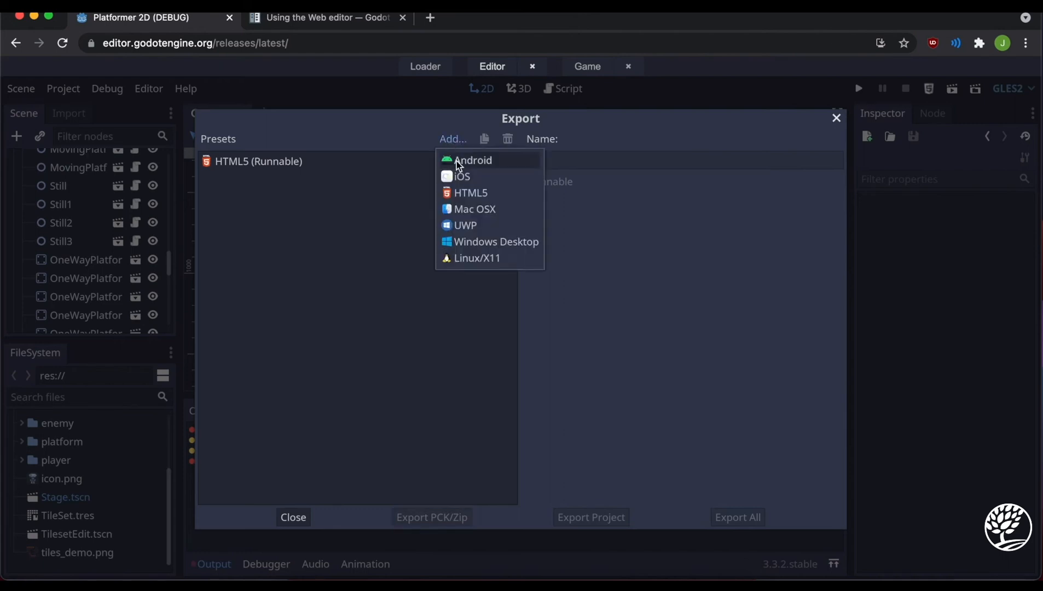
mouse_move(471, 188)
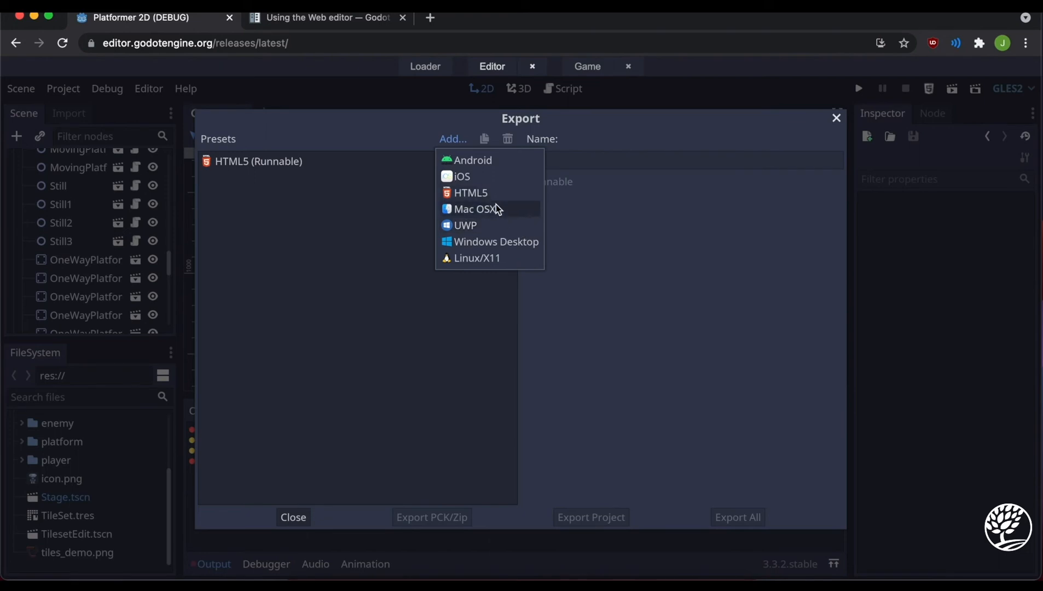
mouse_move(497, 229)
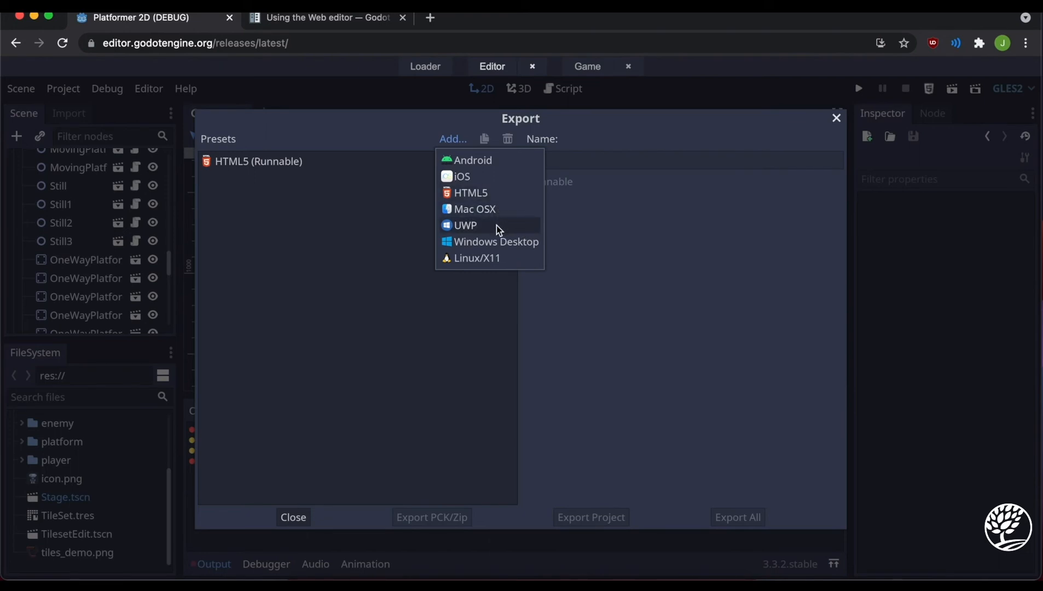
mouse_move(539, 259)
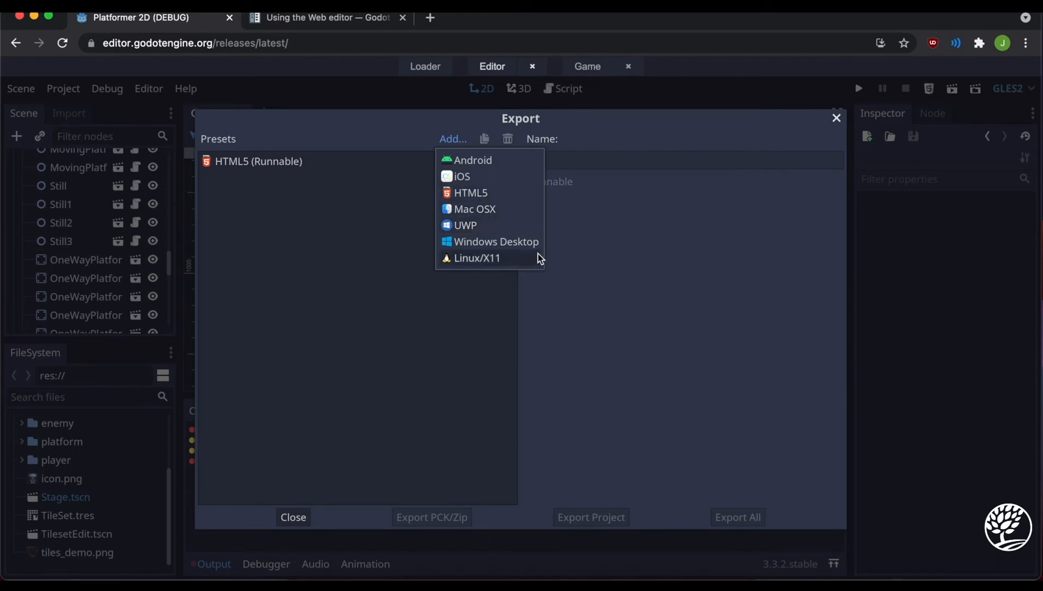
mouse_move(486, 258)
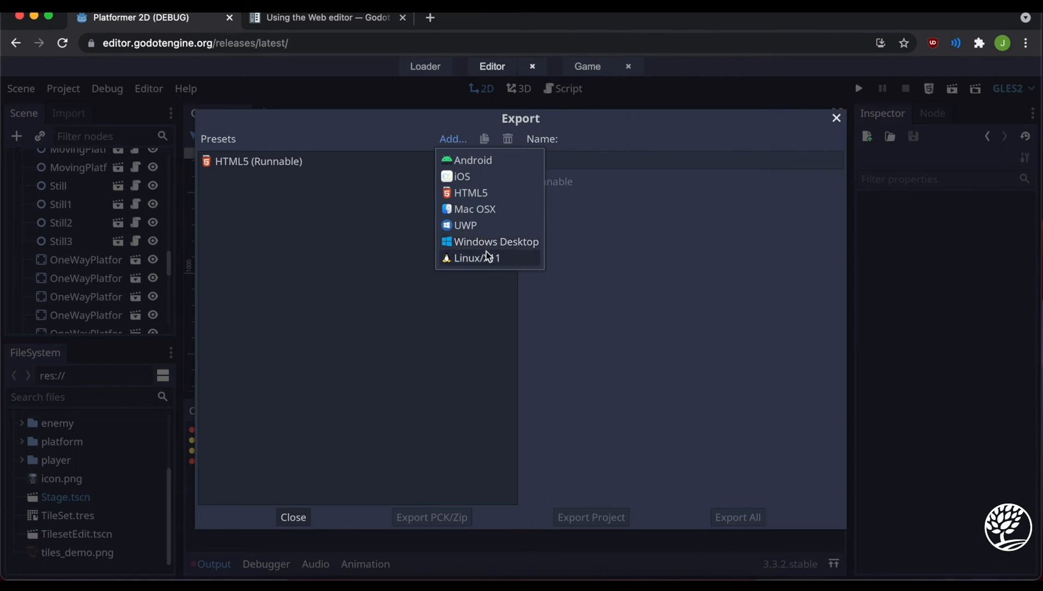
mouse_move(319, 483)
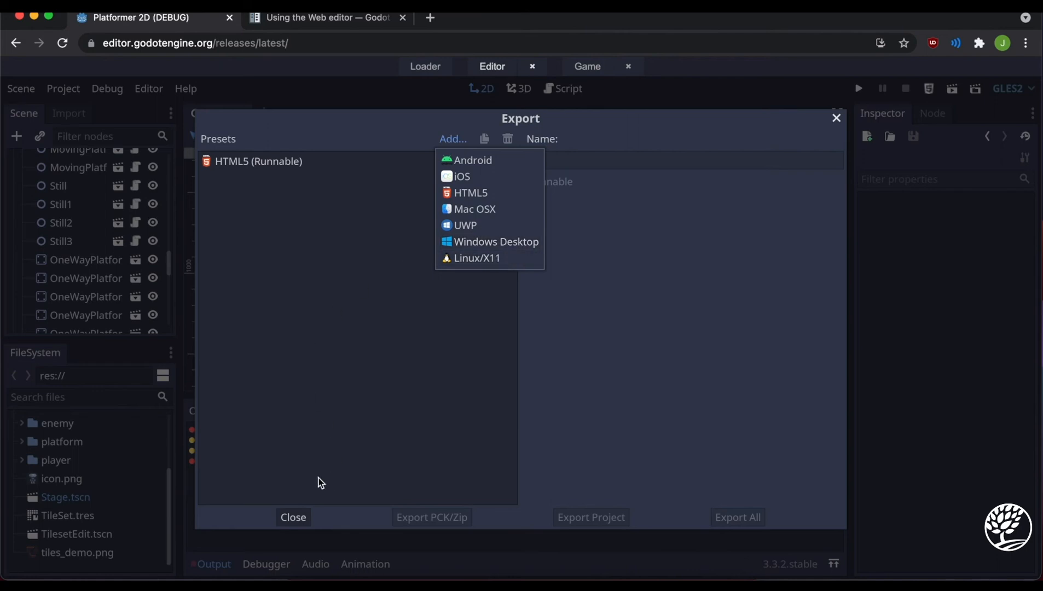
mouse_move(319, 484)
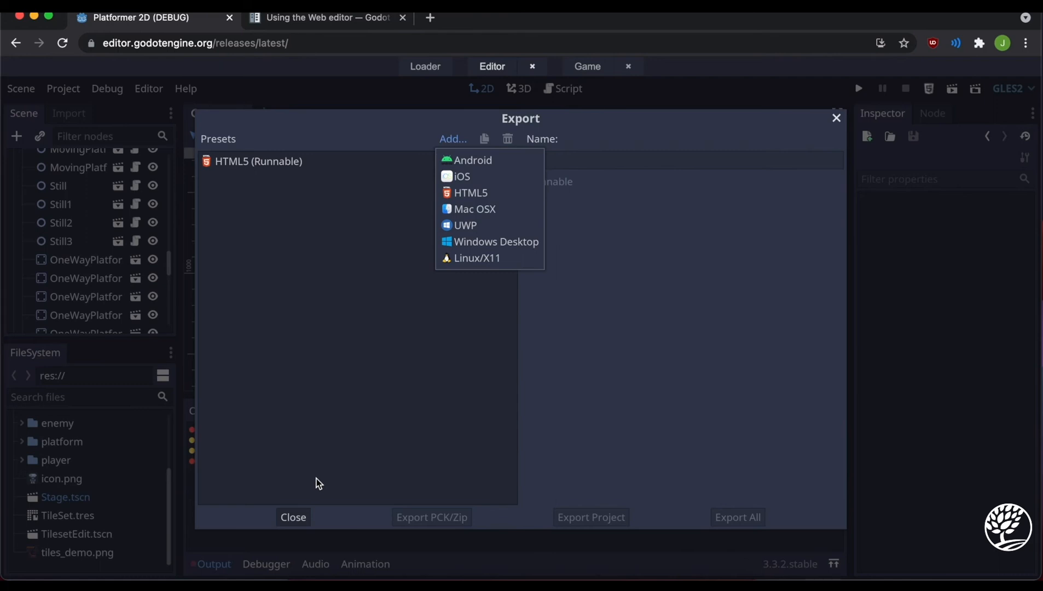
mouse_move(306, 523)
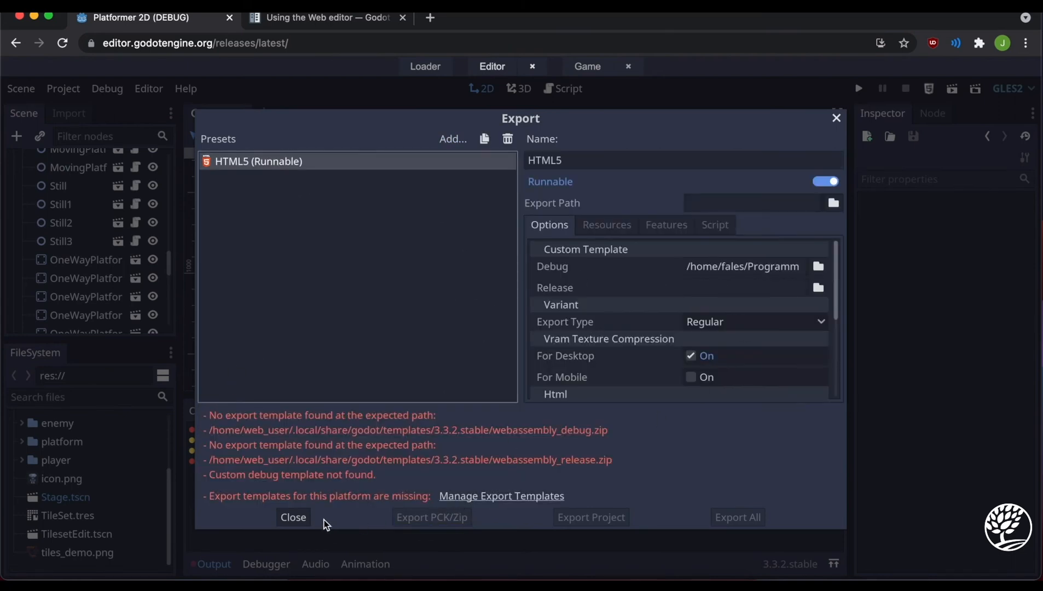
click(293, 518)
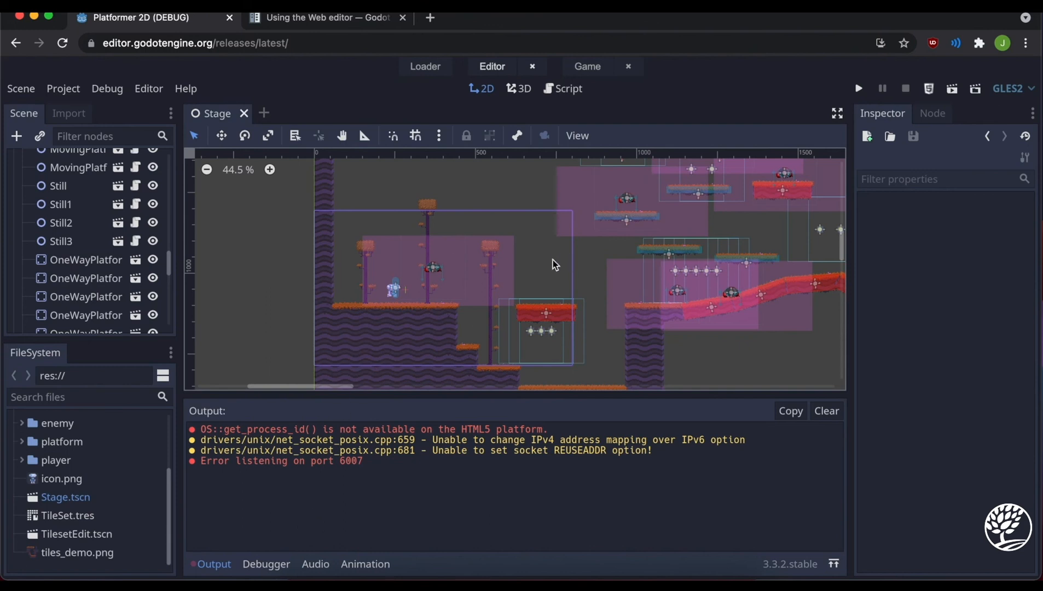
mouse_move(556, 276)
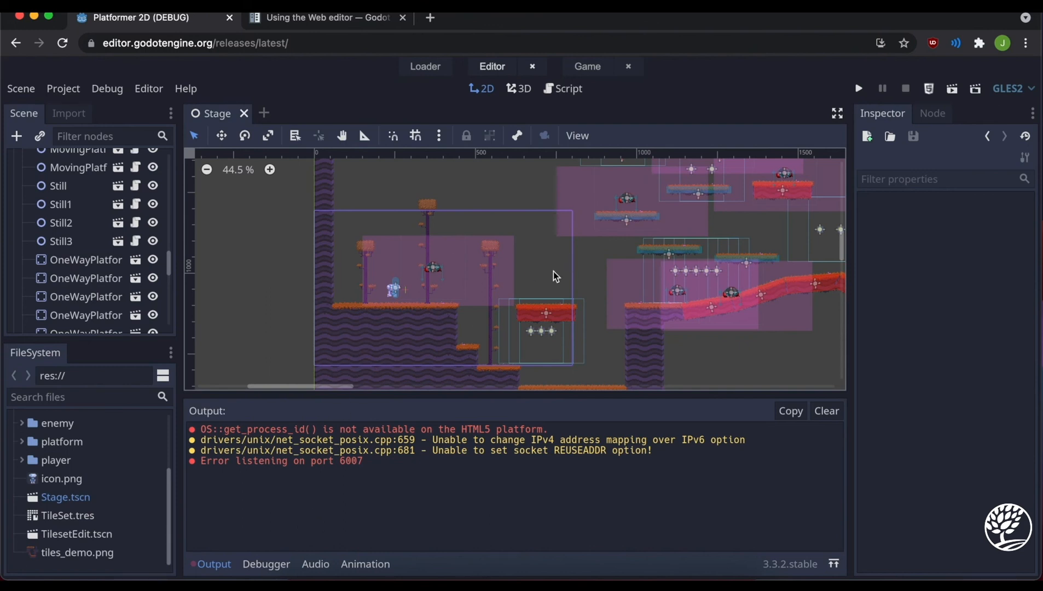
- Download the Platformer 2D source as project.zip via Project > Tools
click(63, 89)
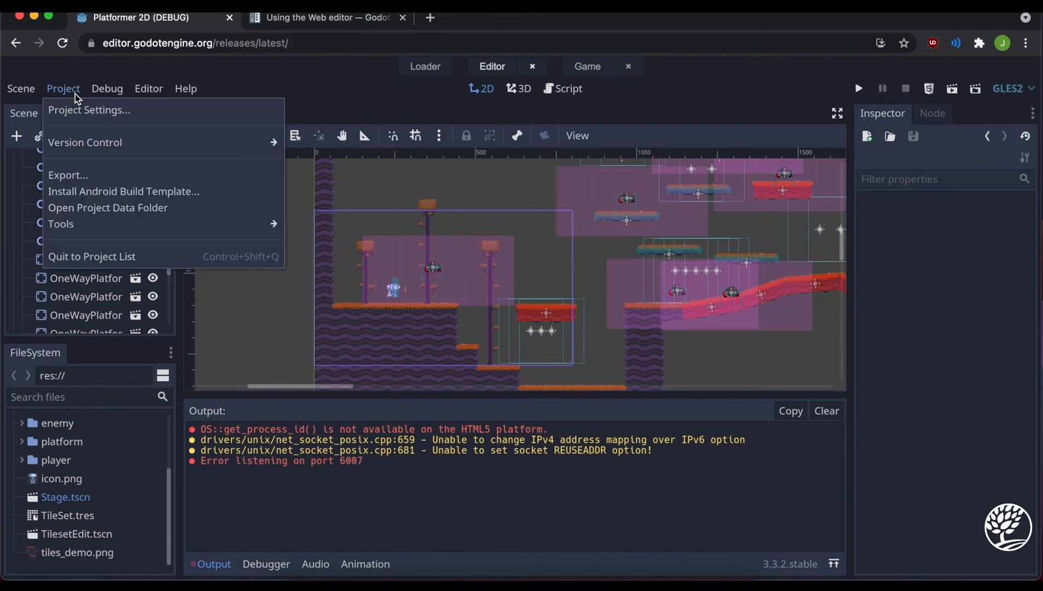
mouse_move(262, 238)
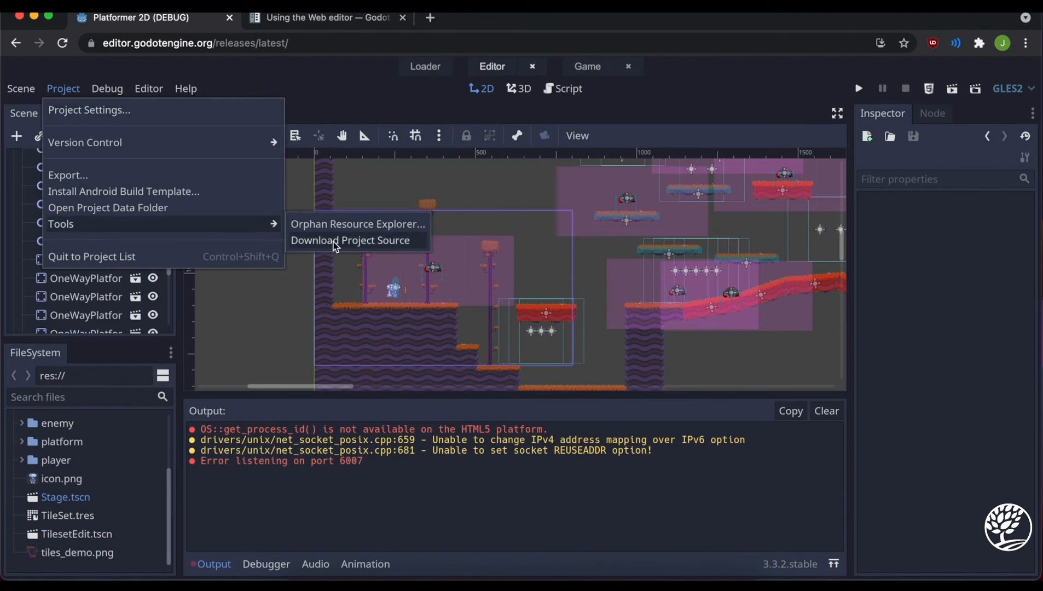
click(350, 240)
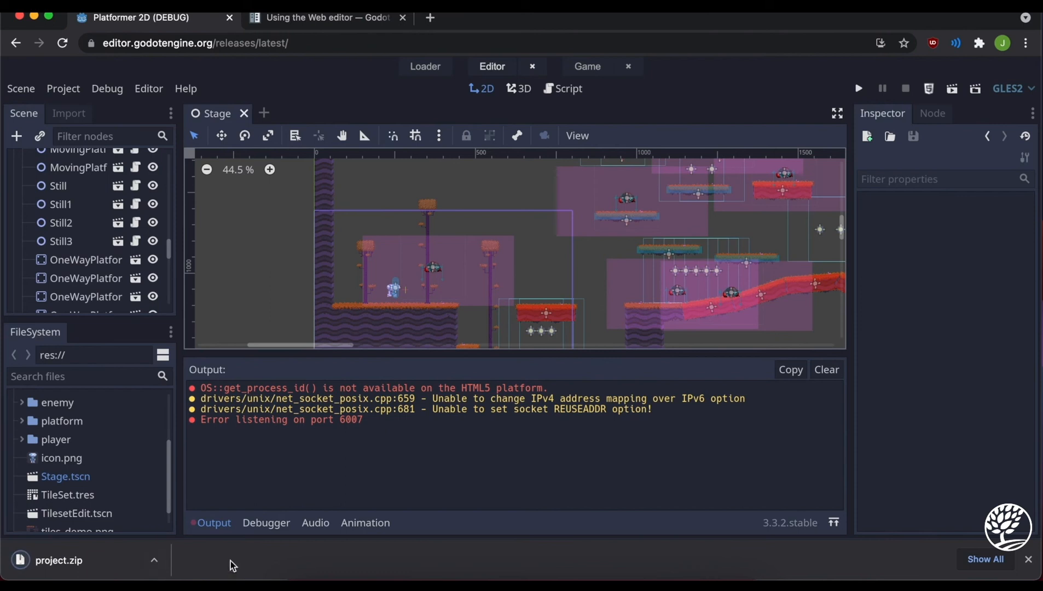
mouse_move(571, 83)
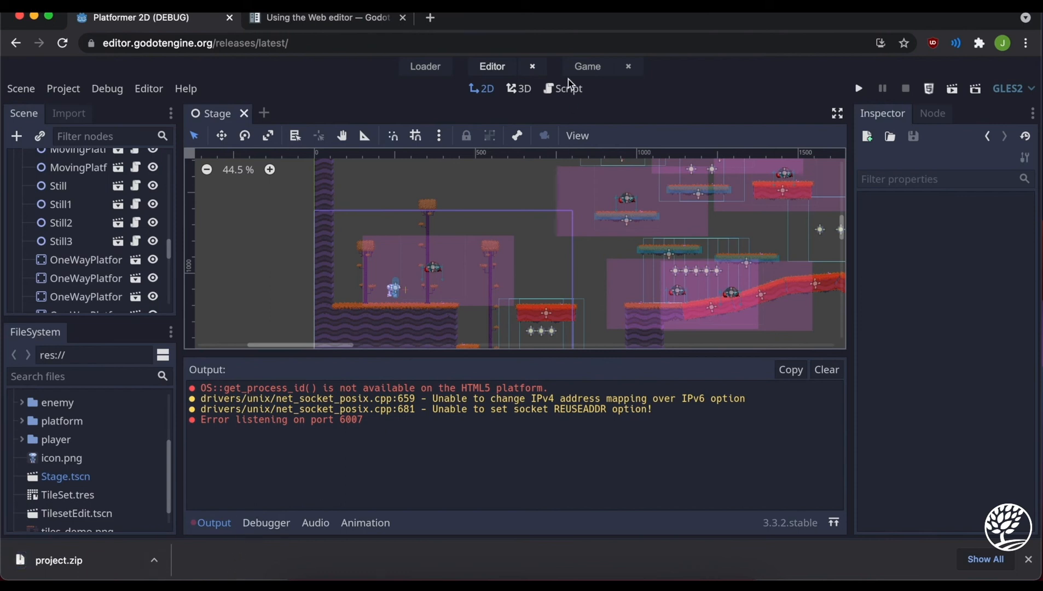
- Quit and restart the editor, cancel the Install Project prompt, and select Platformer 2D
click(531, 66)
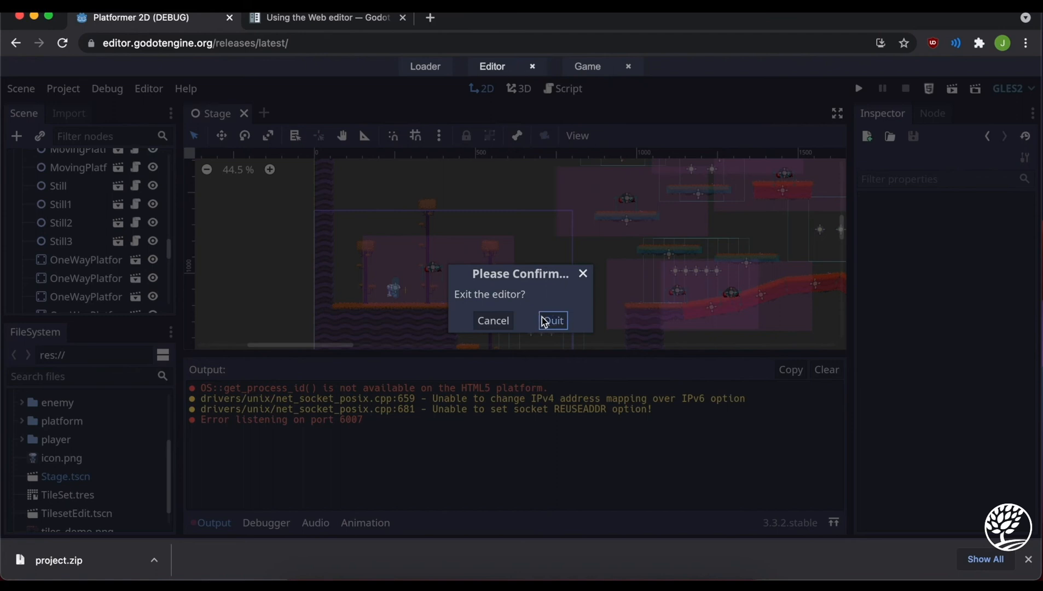
click(550, 320)
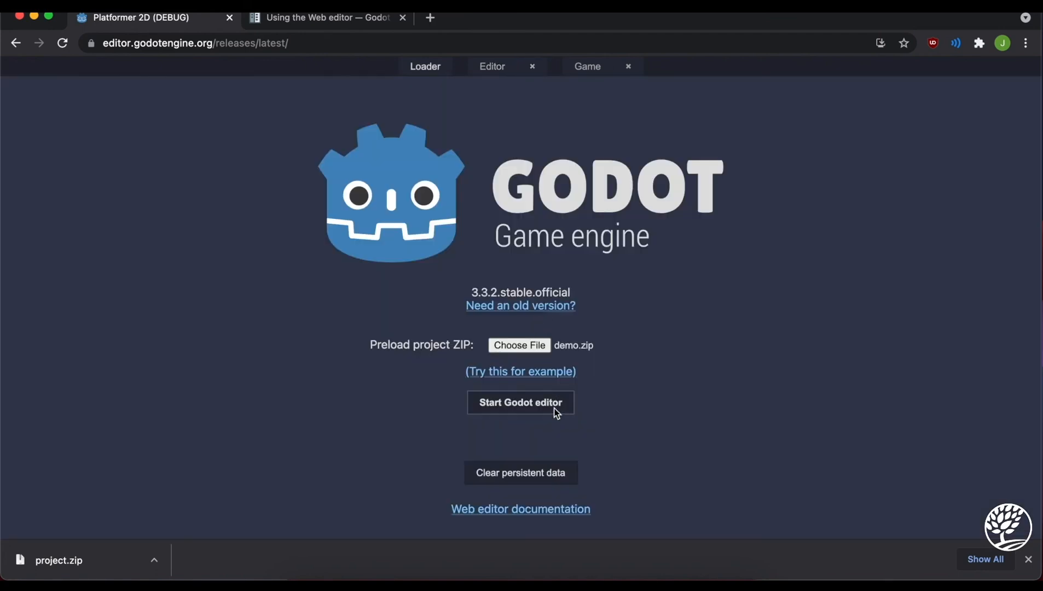
click(520, 403)
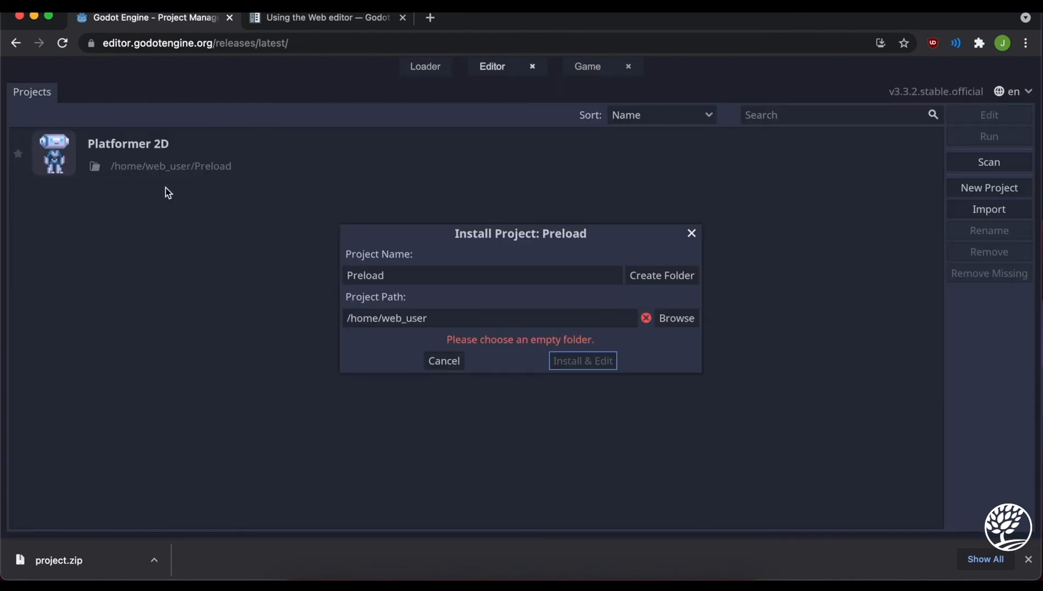
mouse_move(203, 157)
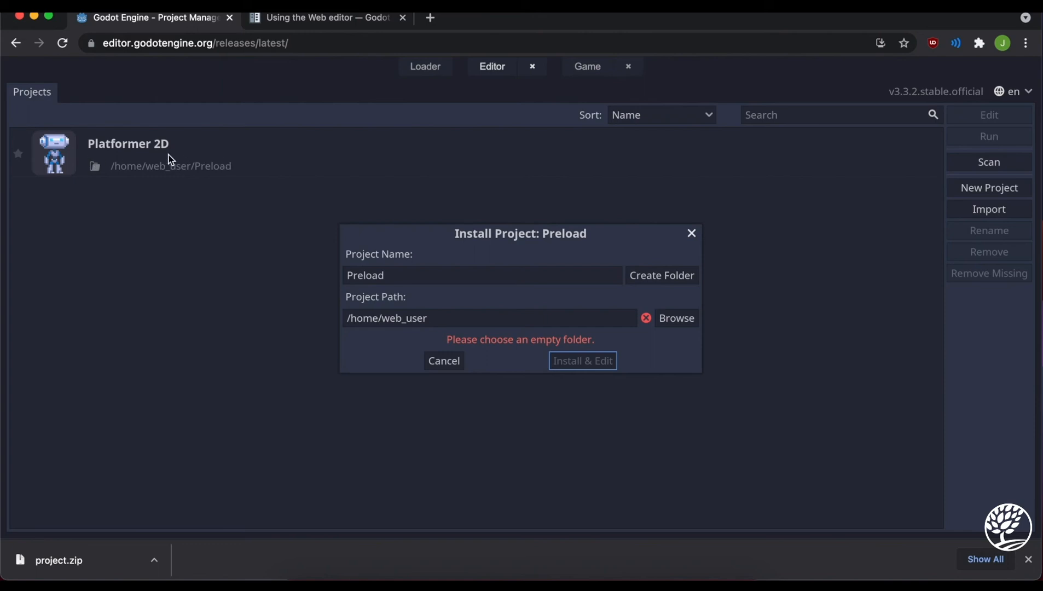
mouse_move(170, 166)
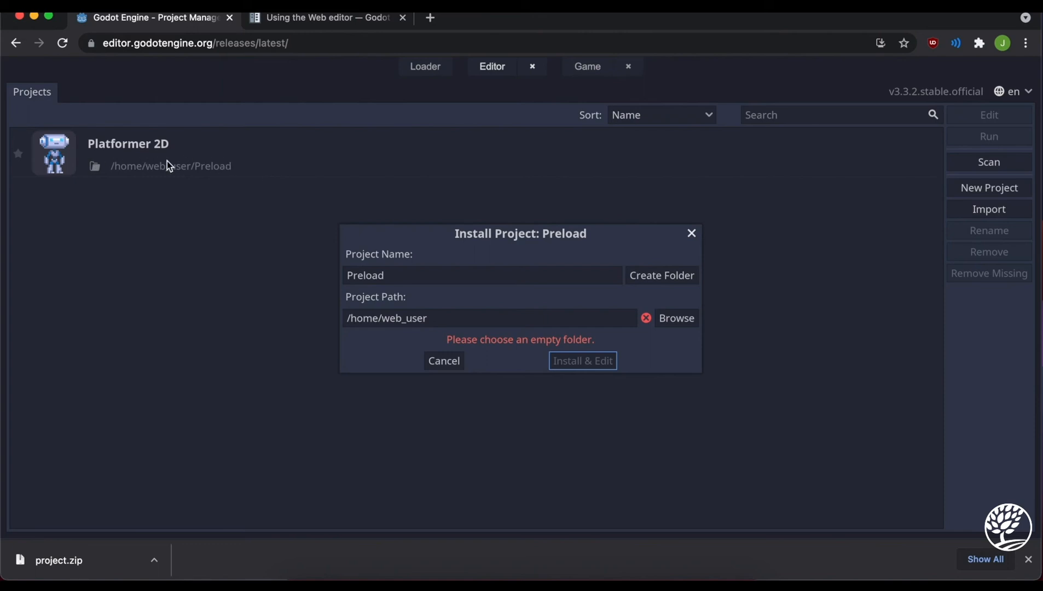
mouse_move(261, 213)
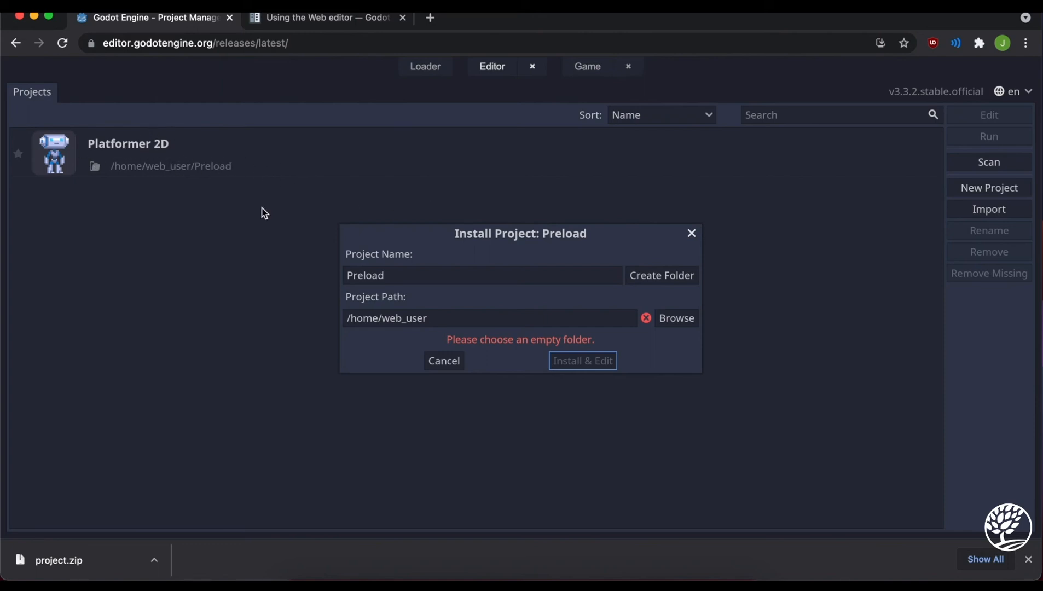
click(444, 360)
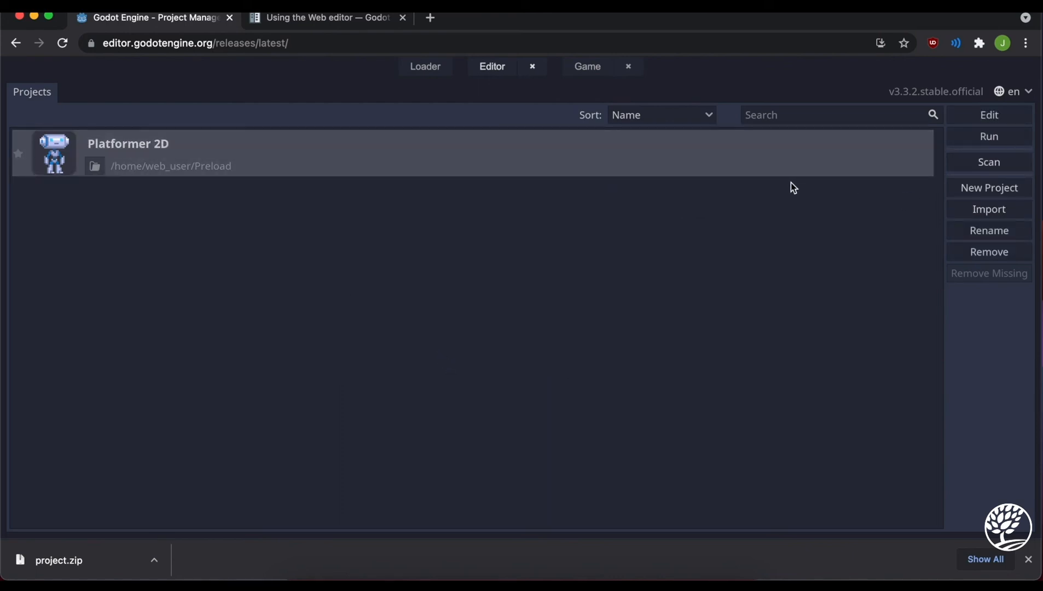
click(989, 115)
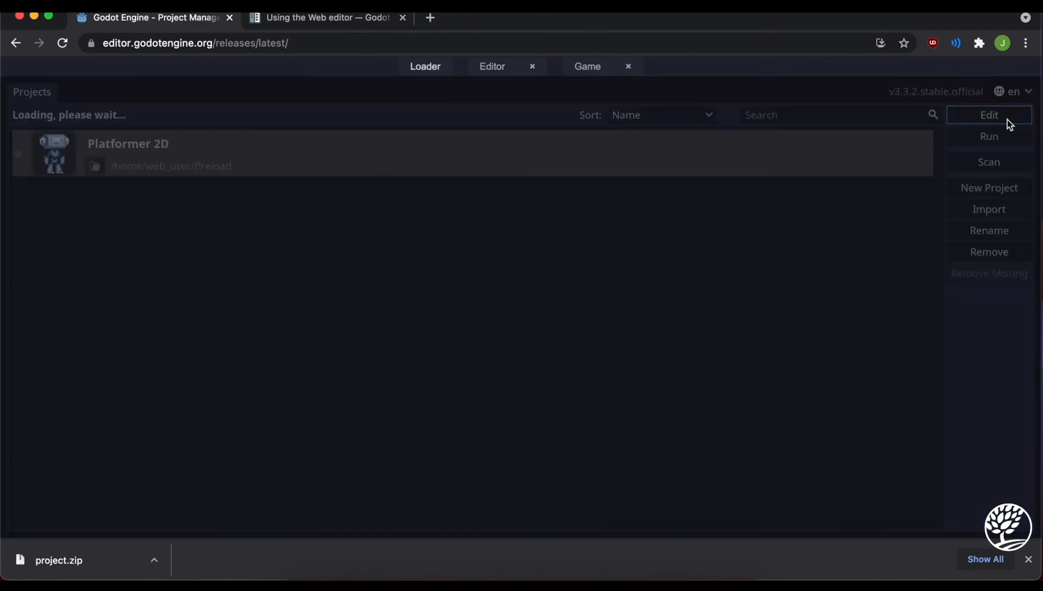
- Open Platformer 2D's Stage scene, then quit the editor back to the loader page
click(988, 115)
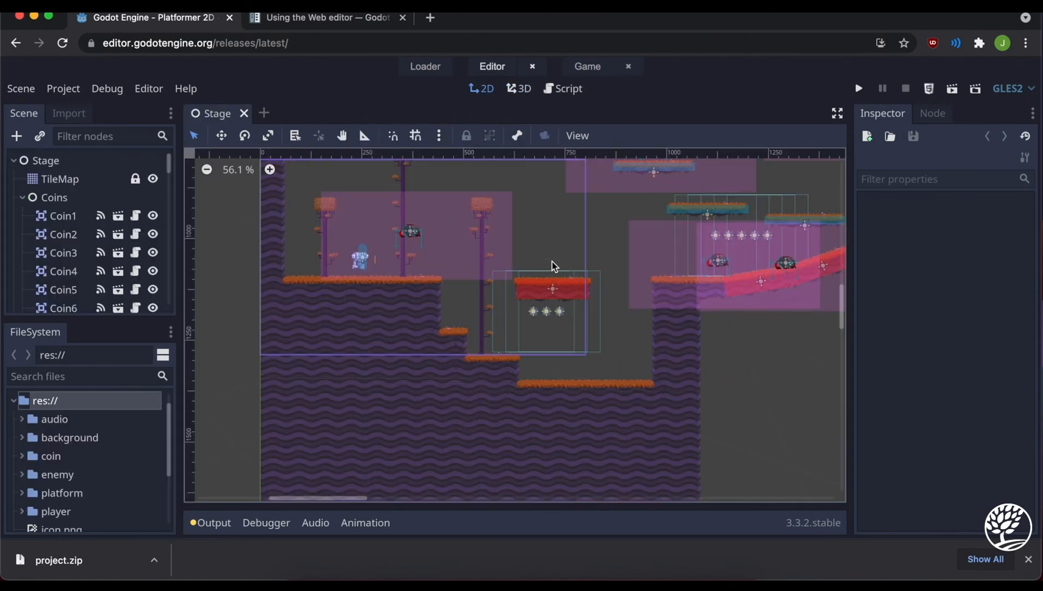
mouse_move(719, 240)
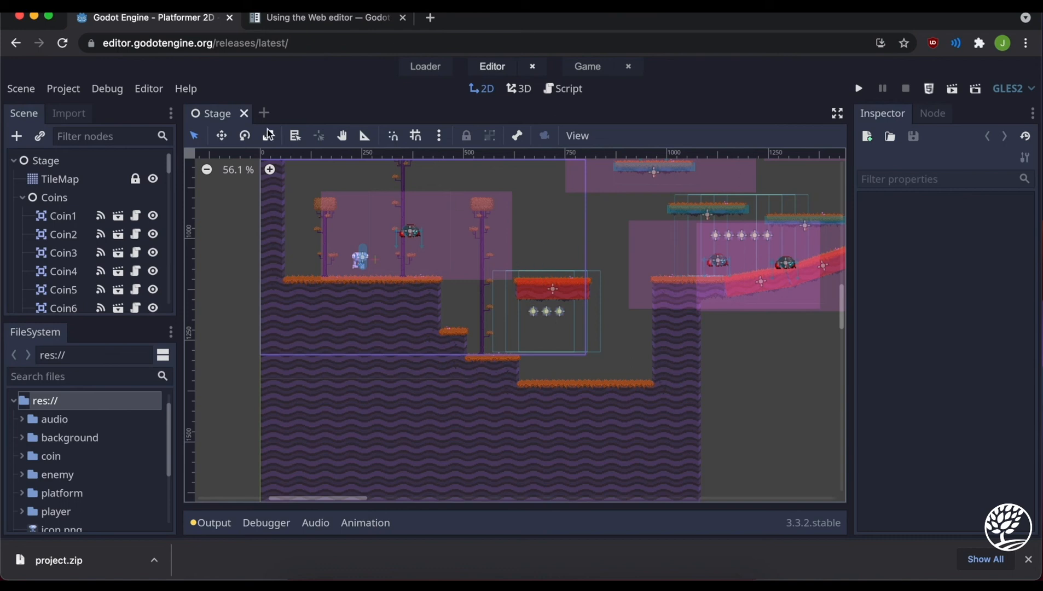
mouse_move(532, 67)
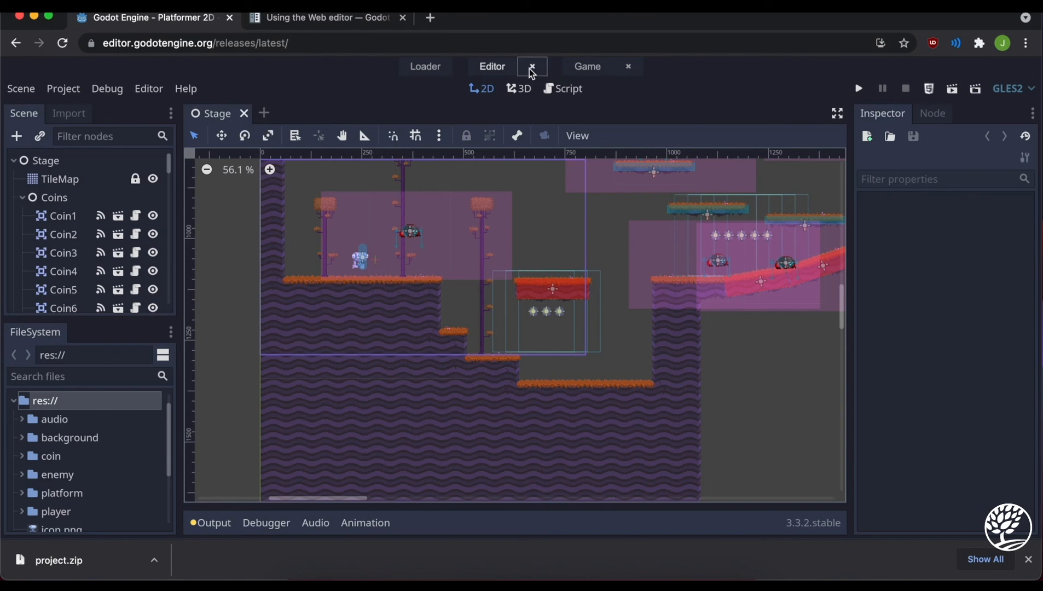
click(531, 66)
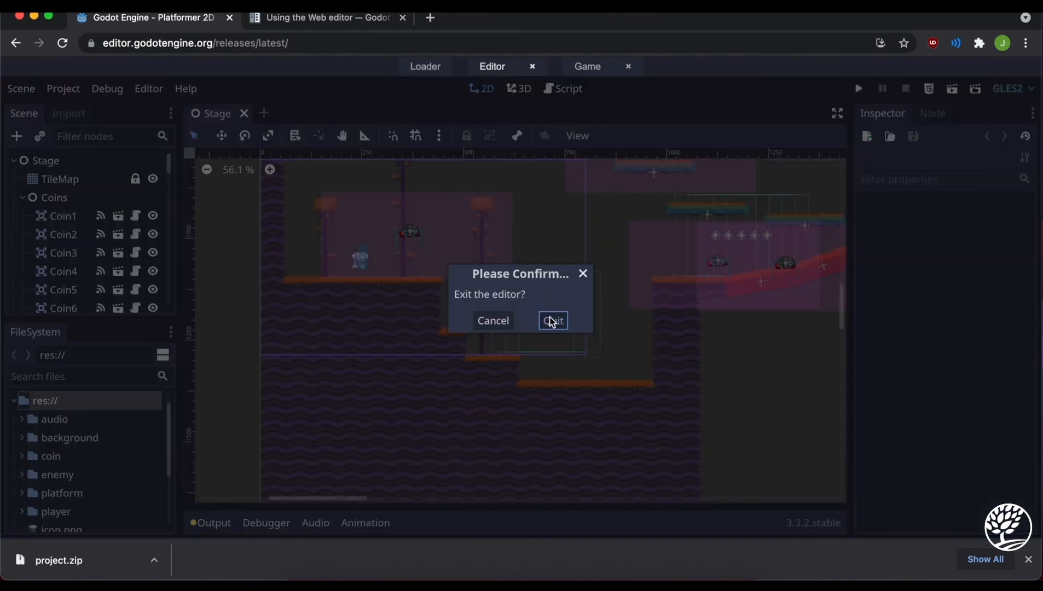
click(552, 320)
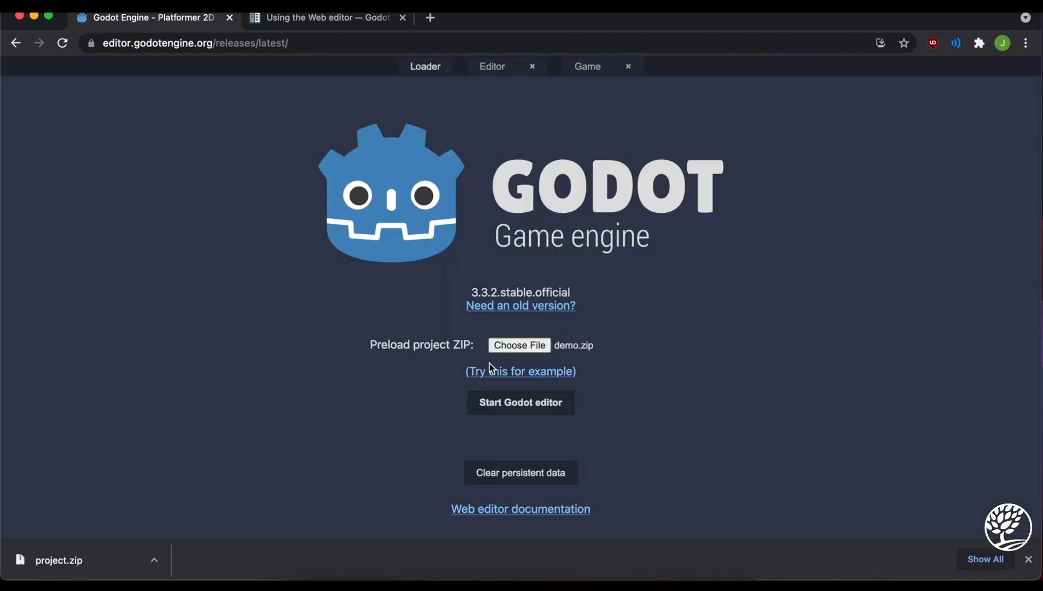
mouse_move(155, 541)
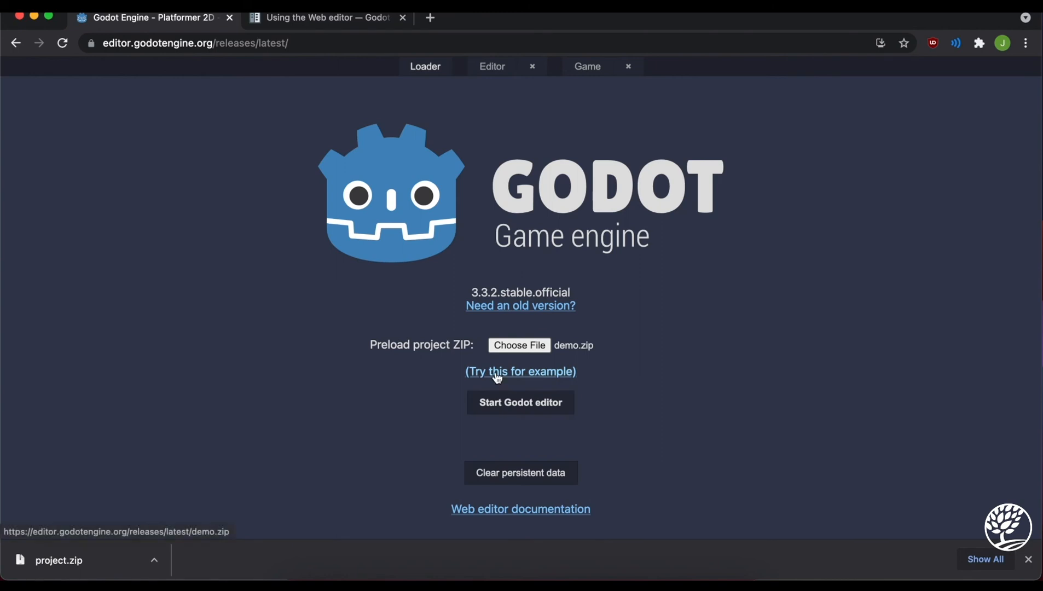
- Choose project.zip from the Downloads folder as the archive to preload
click(519, 345)
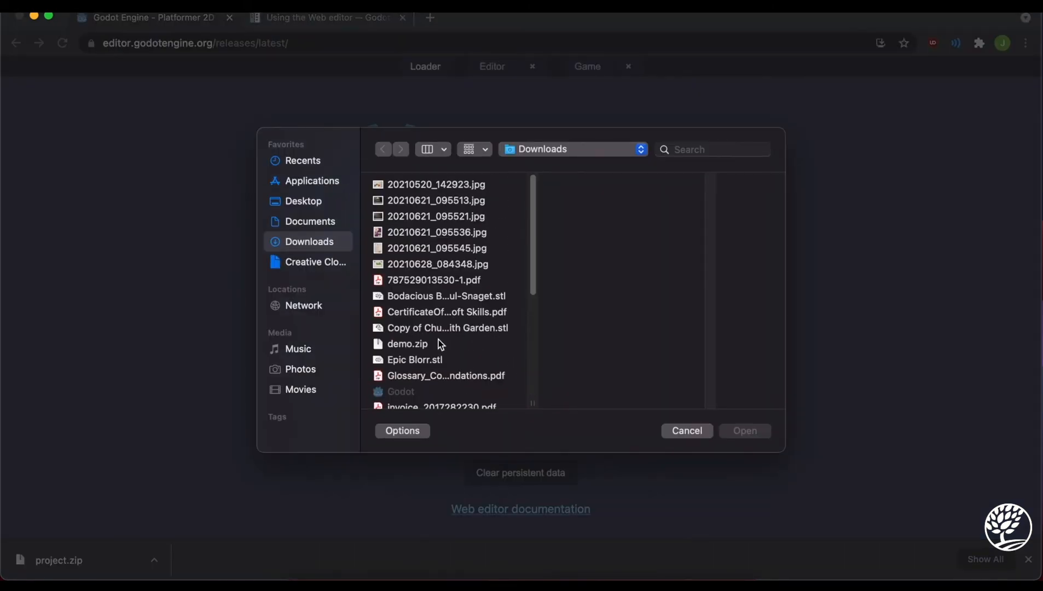
scroll(down, 3)
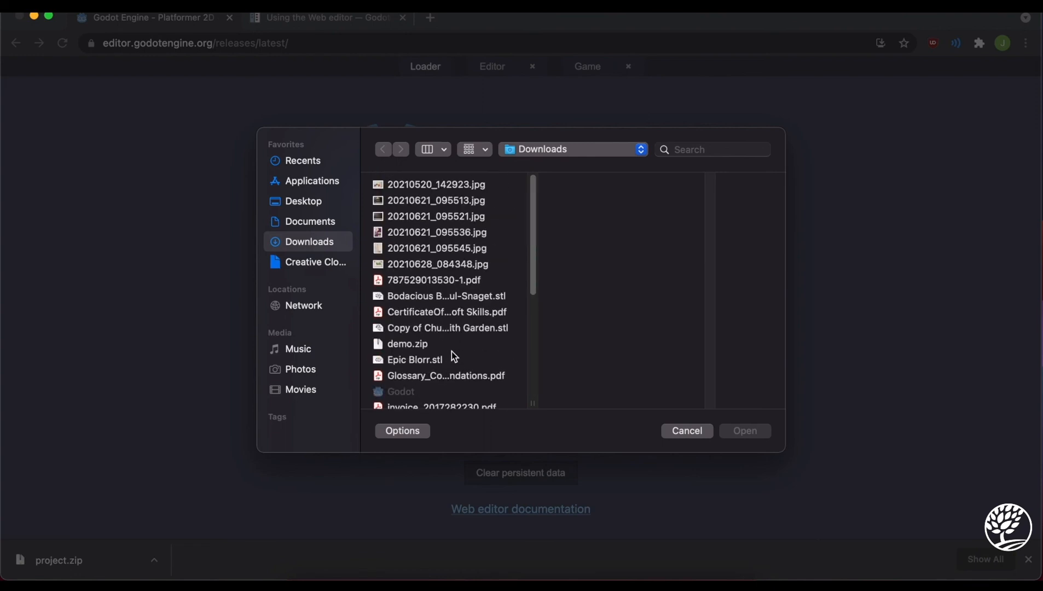
mouse_move(316, 201)
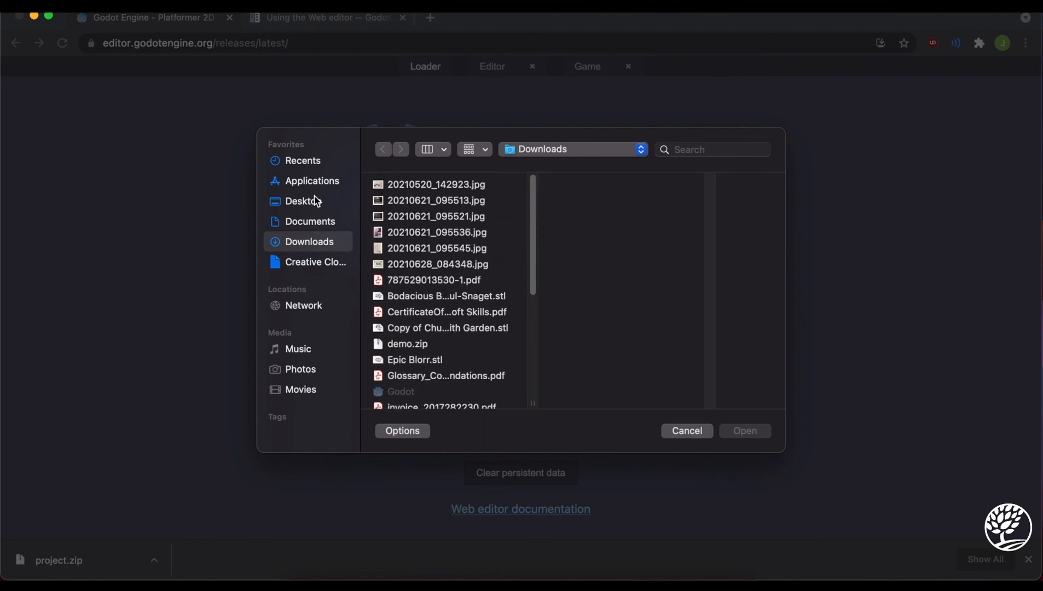
scroll(down, 3)
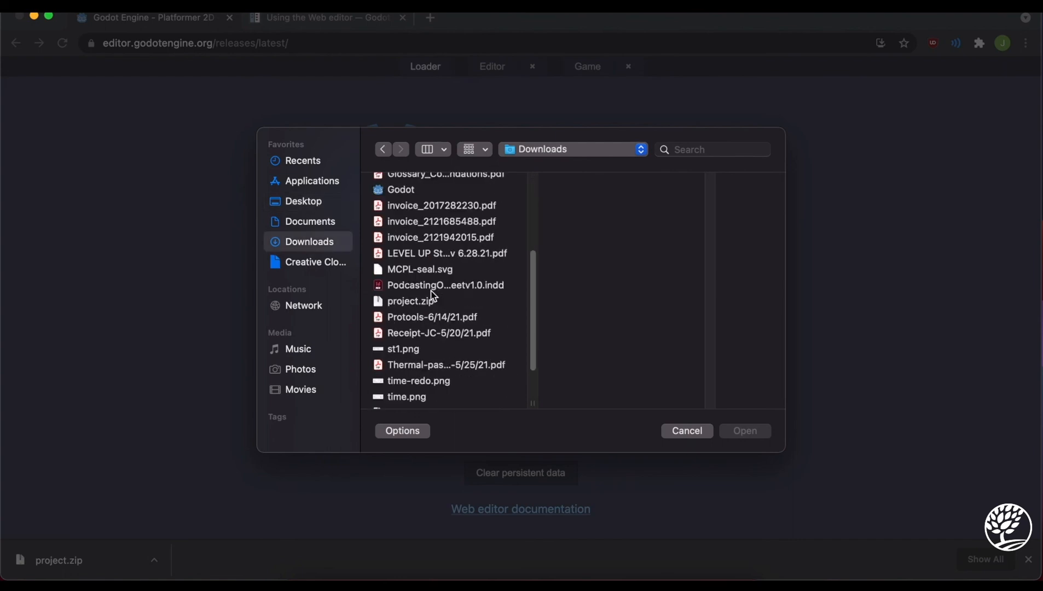
scroll(down, 3)
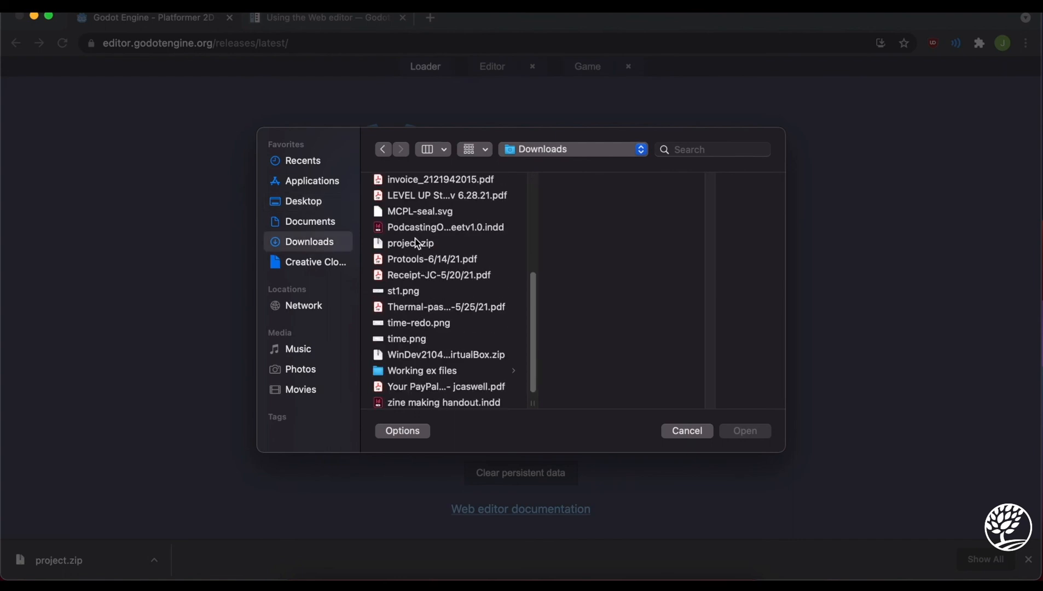
click(744, 431)
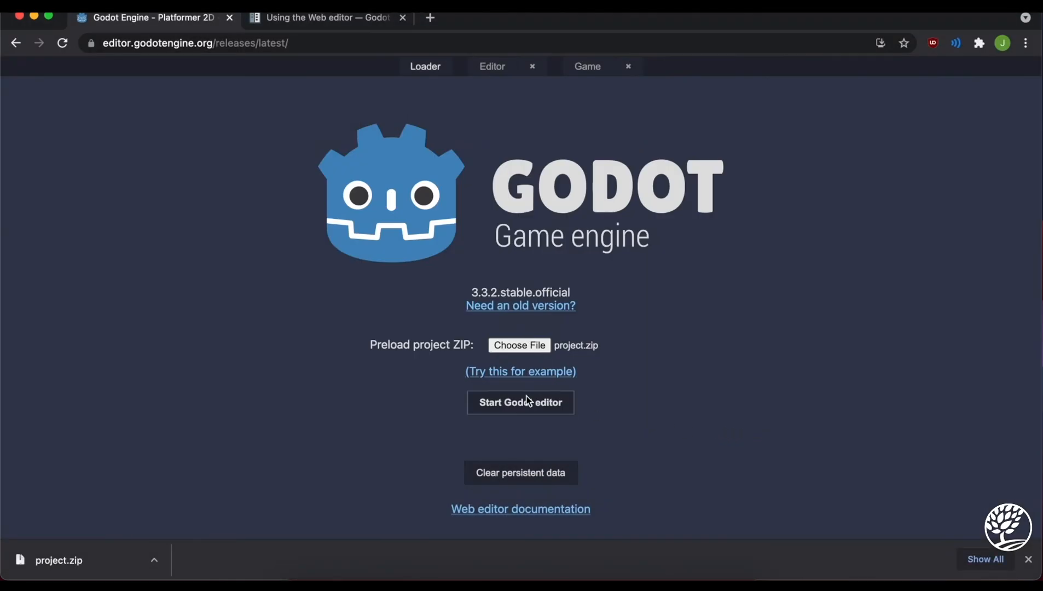
- Start the editor, name the new project 'test 2', and create its folder
click(520, 402)
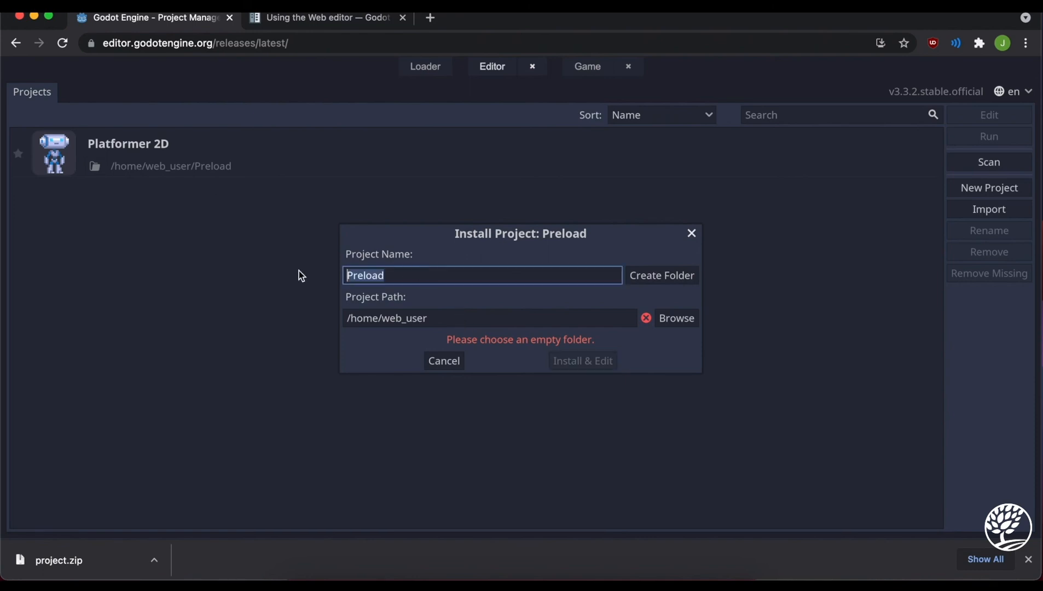
mouse_move(132, 139)
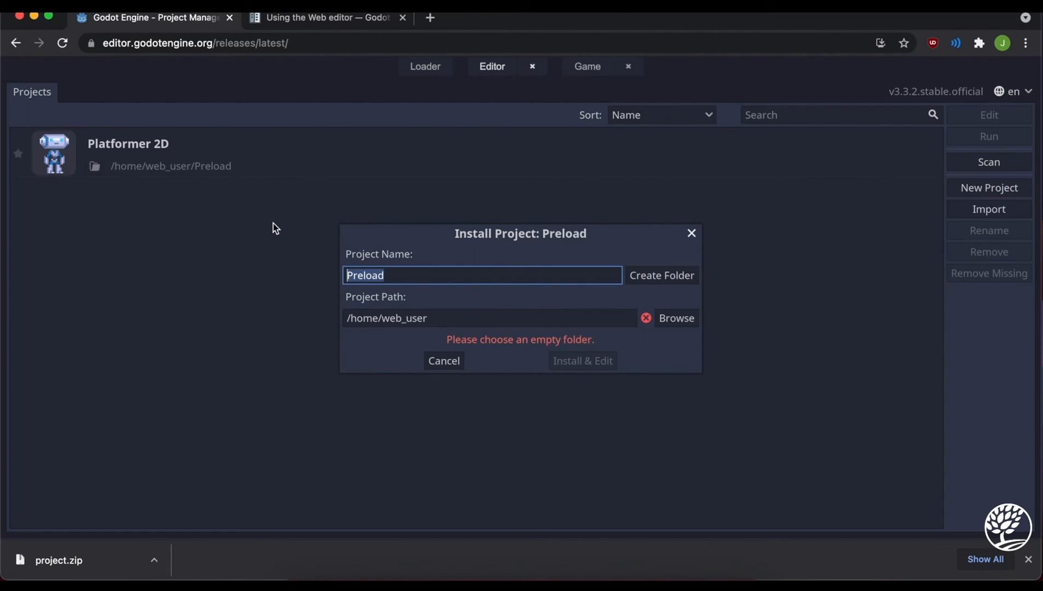
text(test 2)
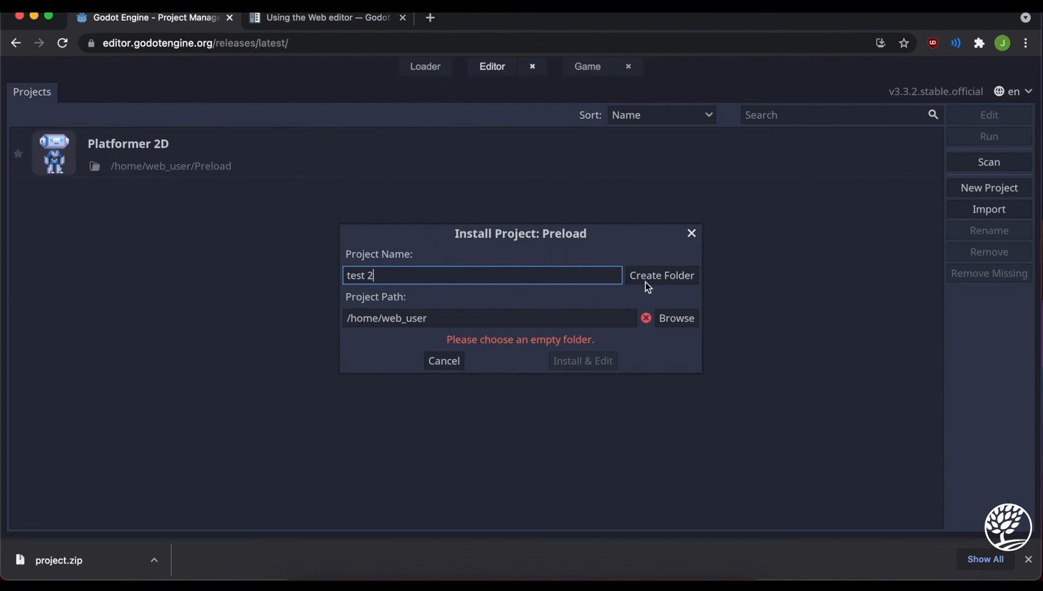
click(581, 360)
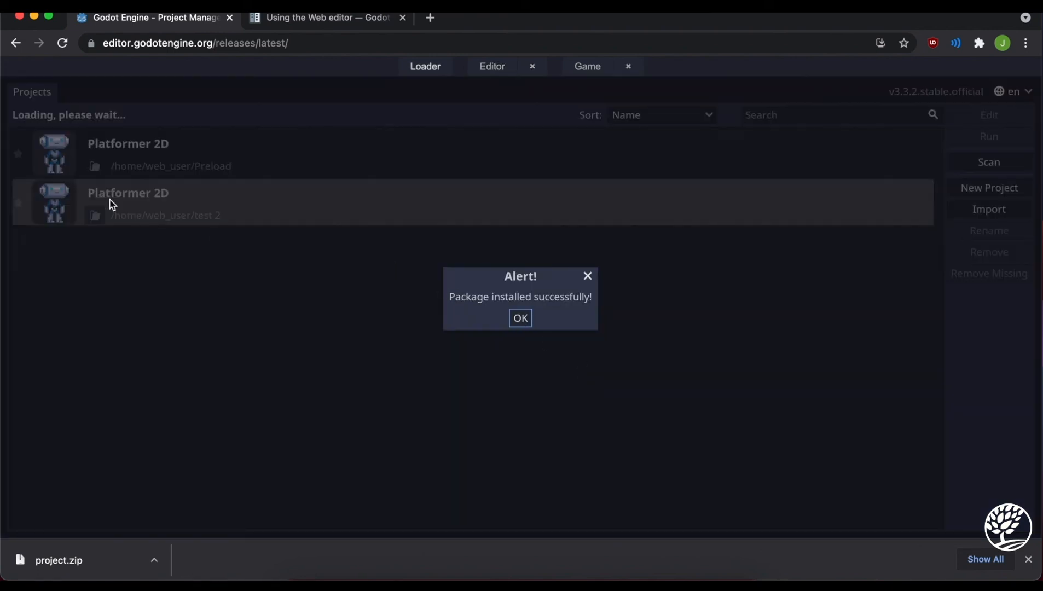
- Acknowledge the install success alert and quit the editor back to the loader page
click(520, 318)
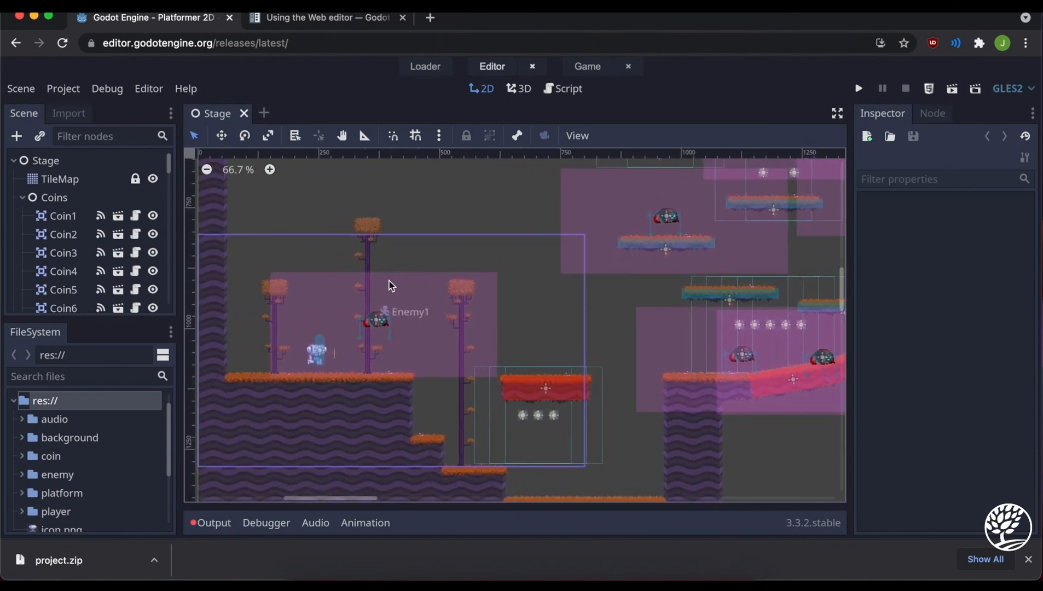
click(531, 66)
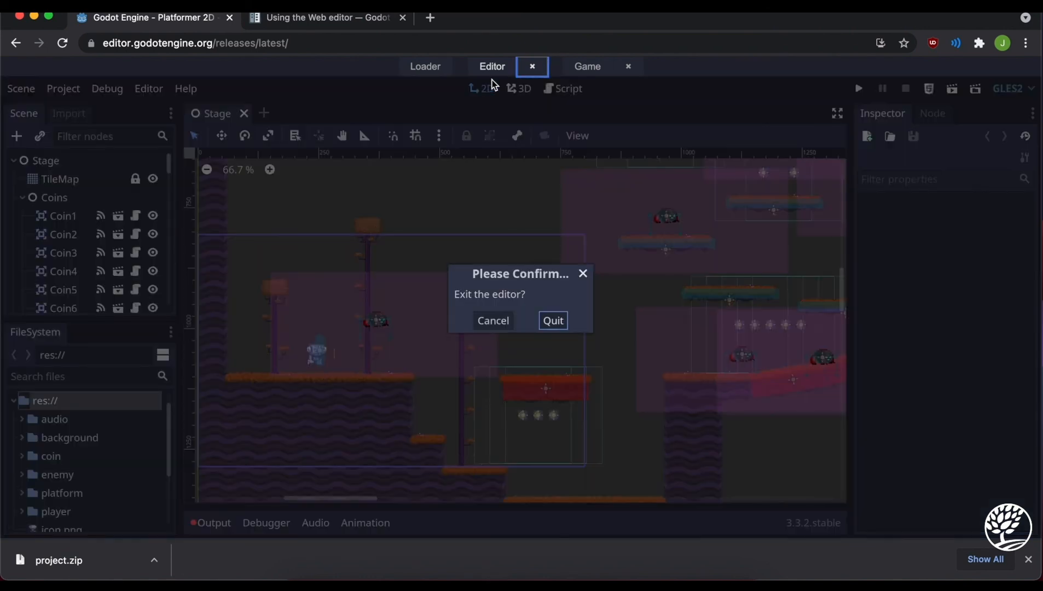
click(553, 320)
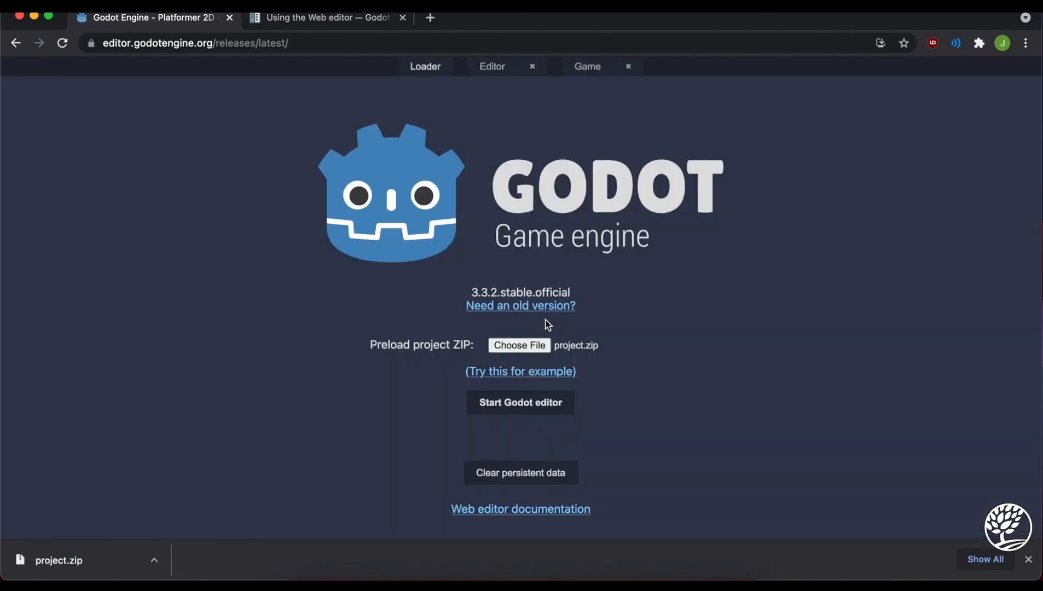
- Relaunch the editor, skip the install prompt, and open the 'test 2' project
click(520, 403)
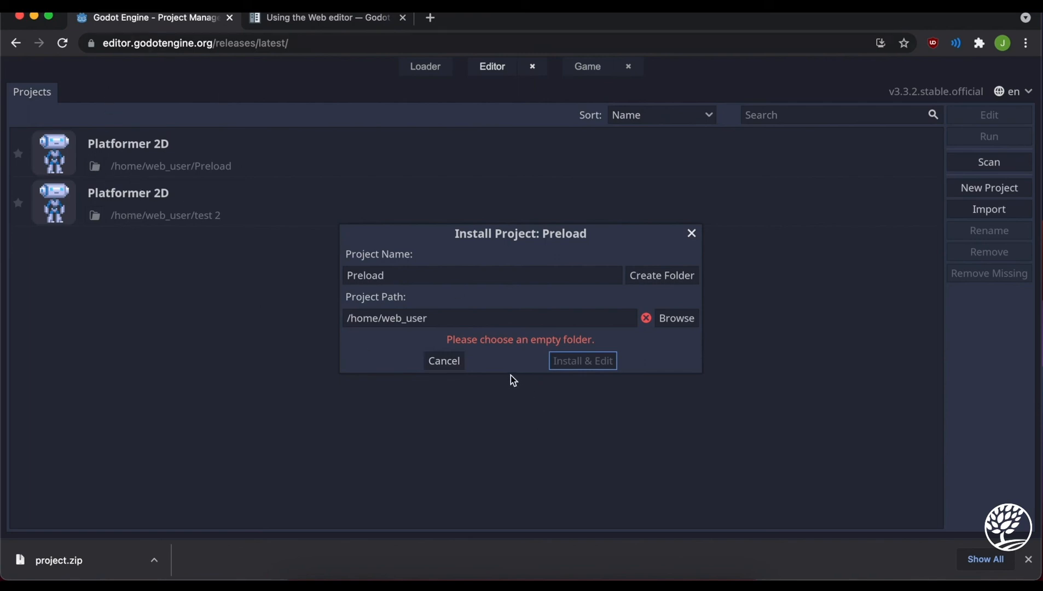
mouse_move(164, 226)
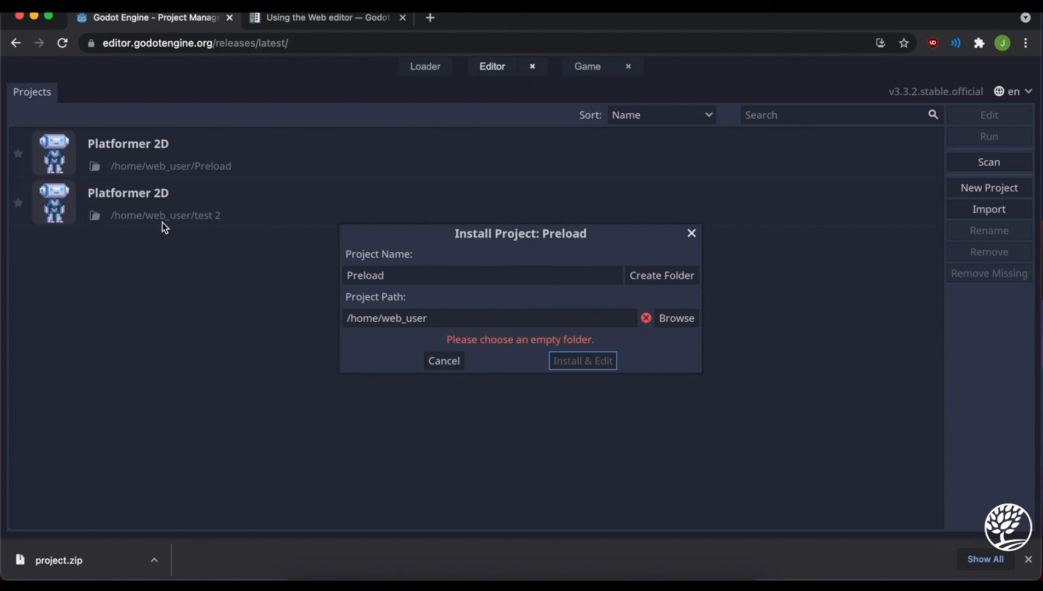
click(444, 360)
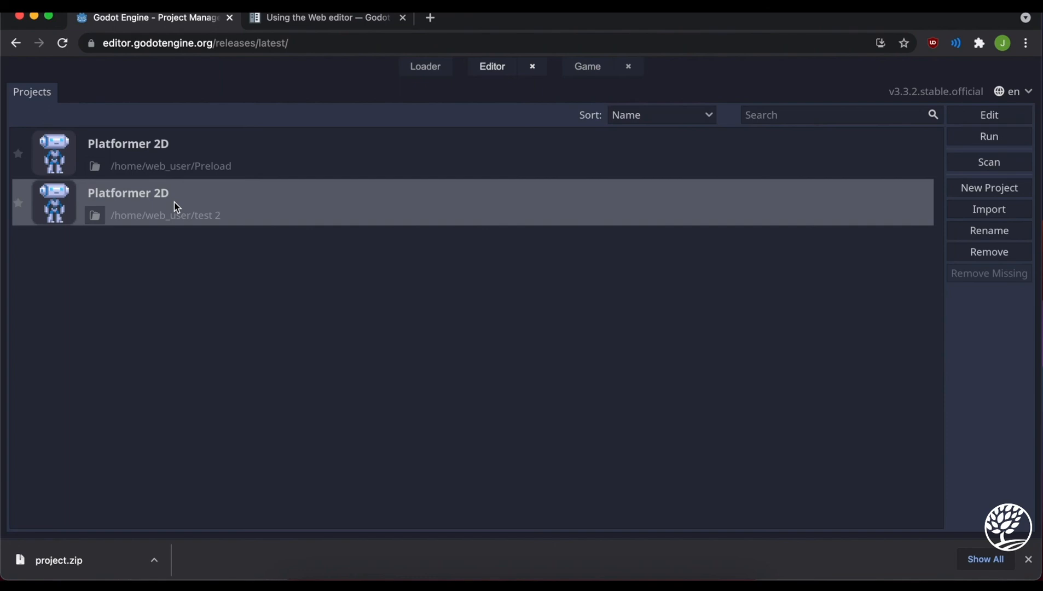
click(988, 114)
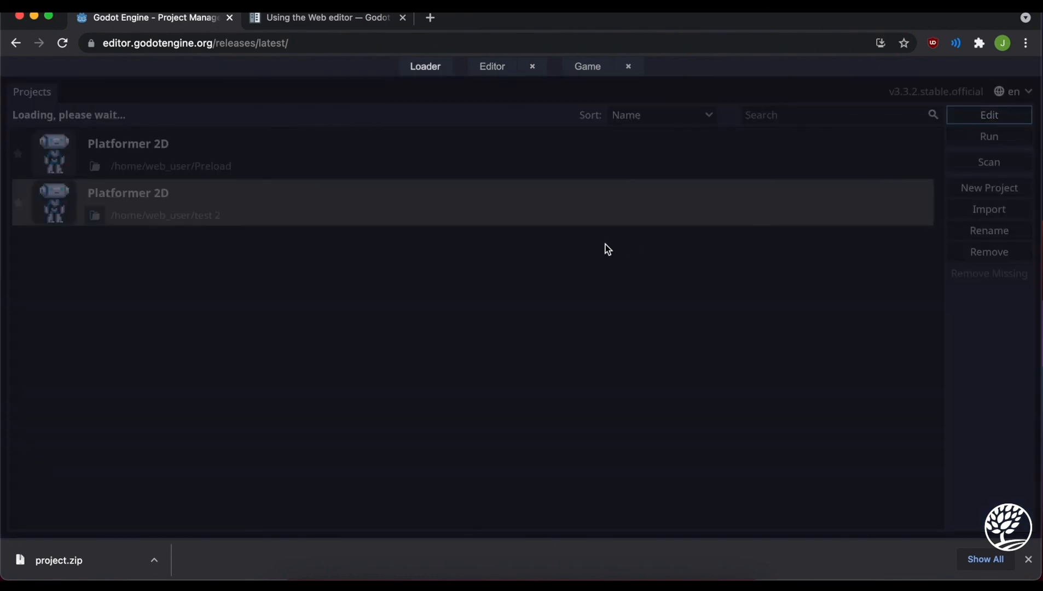
mouse_move(352, 358)
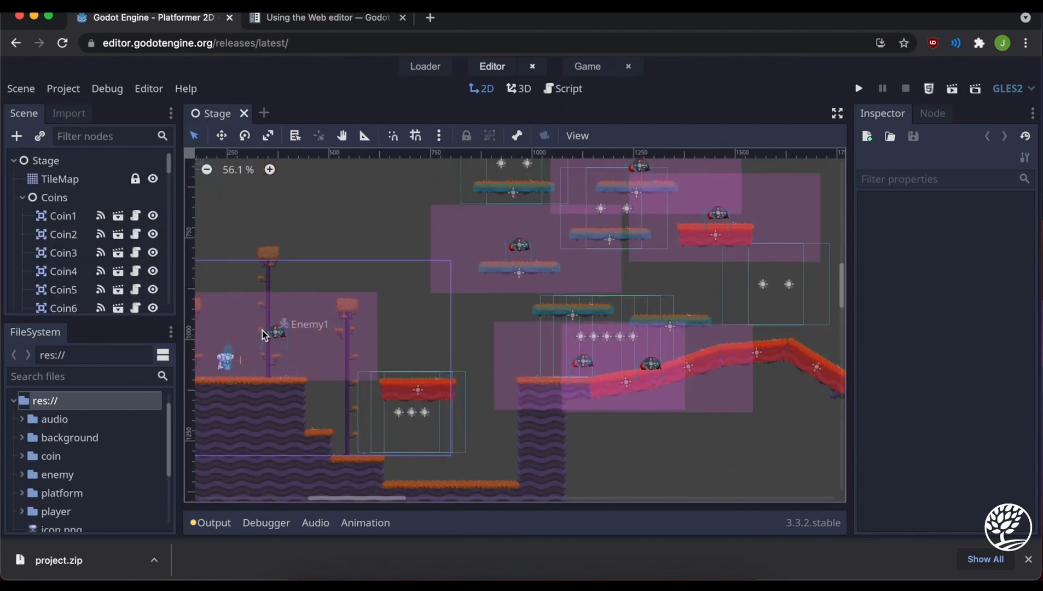
- Delete the Enemy1 node from the Stage scene and confirm
click(69, 292)
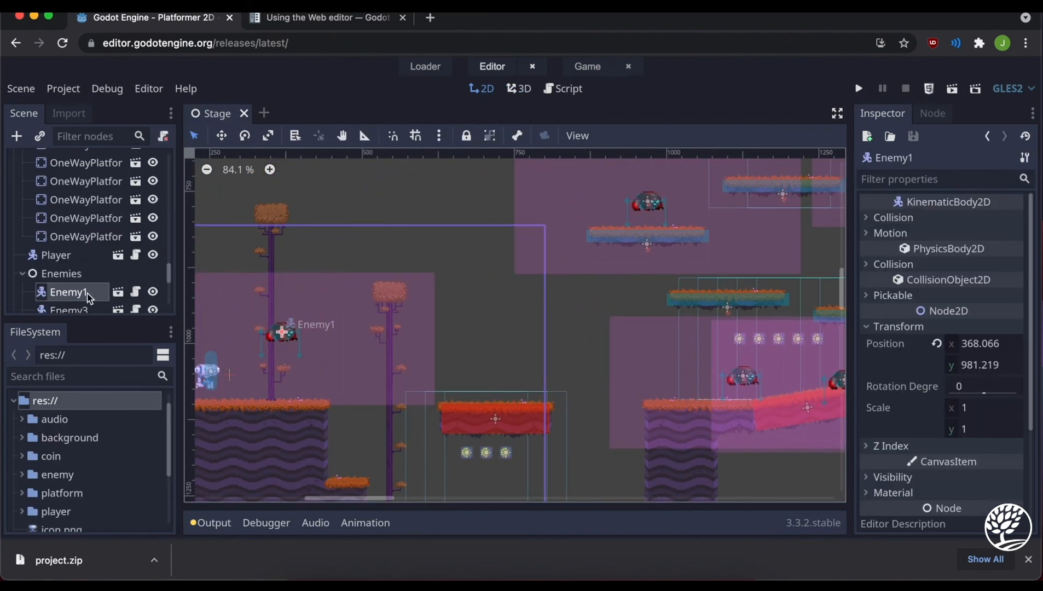
right_click(67, 292)
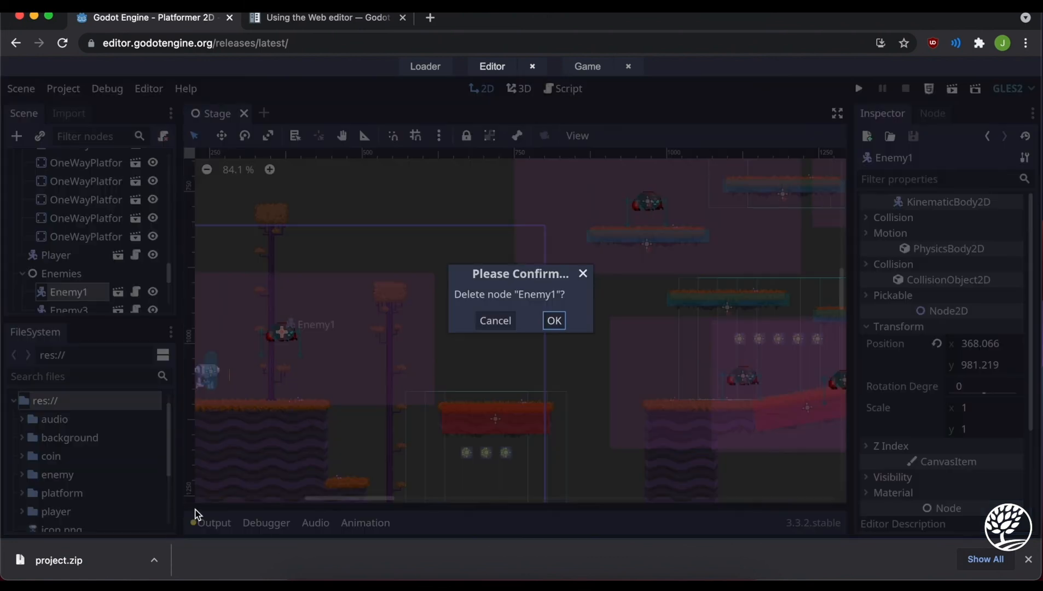
click(553, 320)
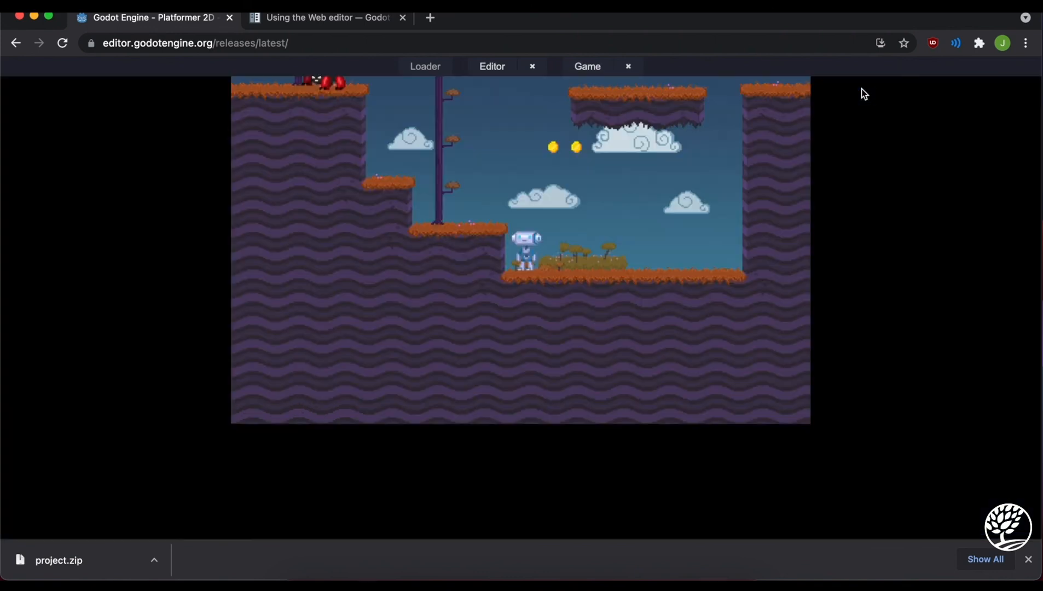
mouse_move(632, 172)
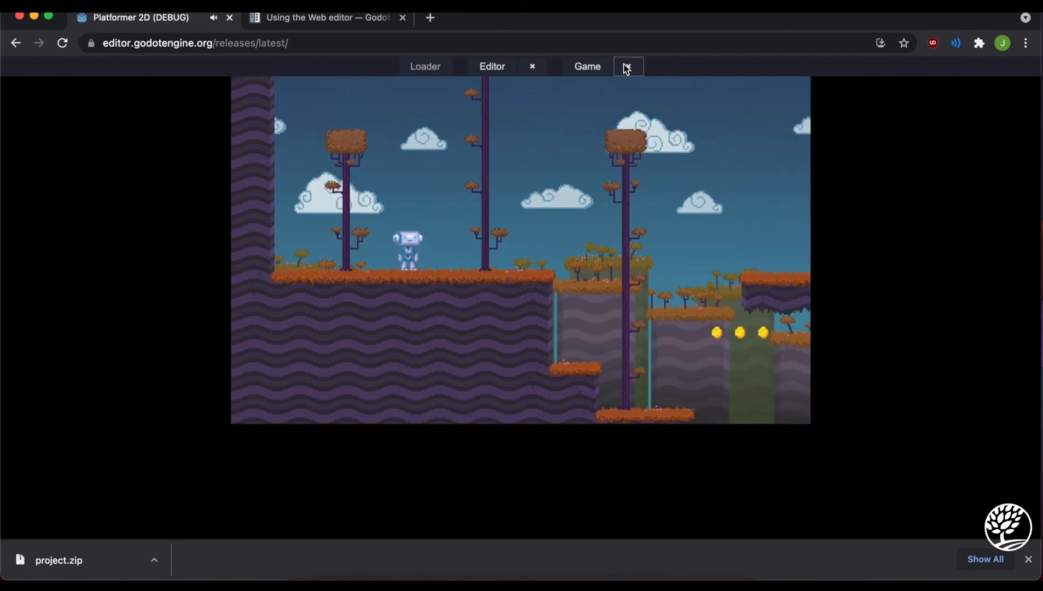
- Close the running game tab to stop the play-test
click(492, 65)
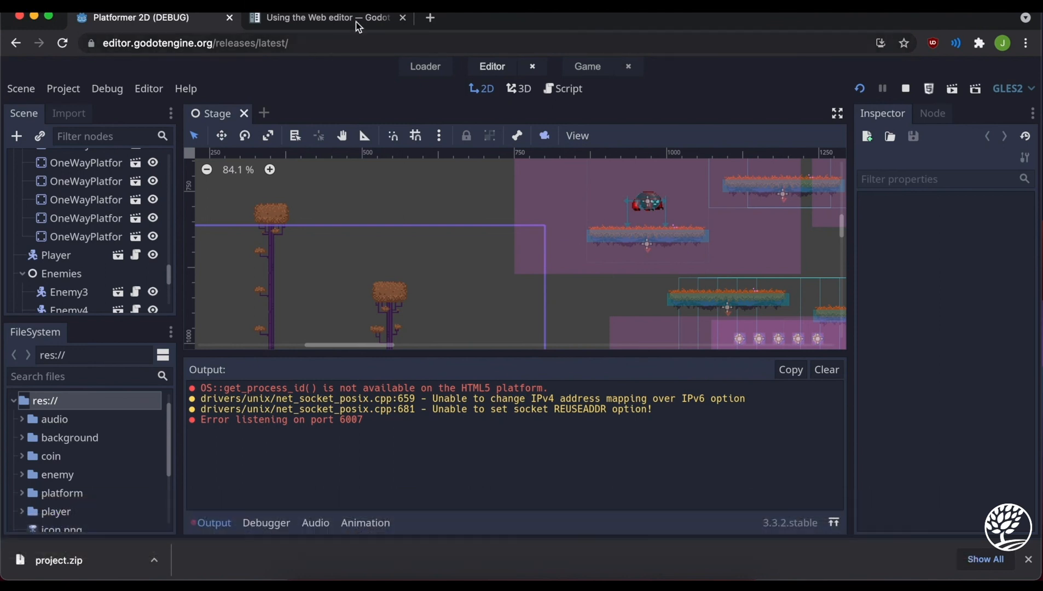
click(326, 17)
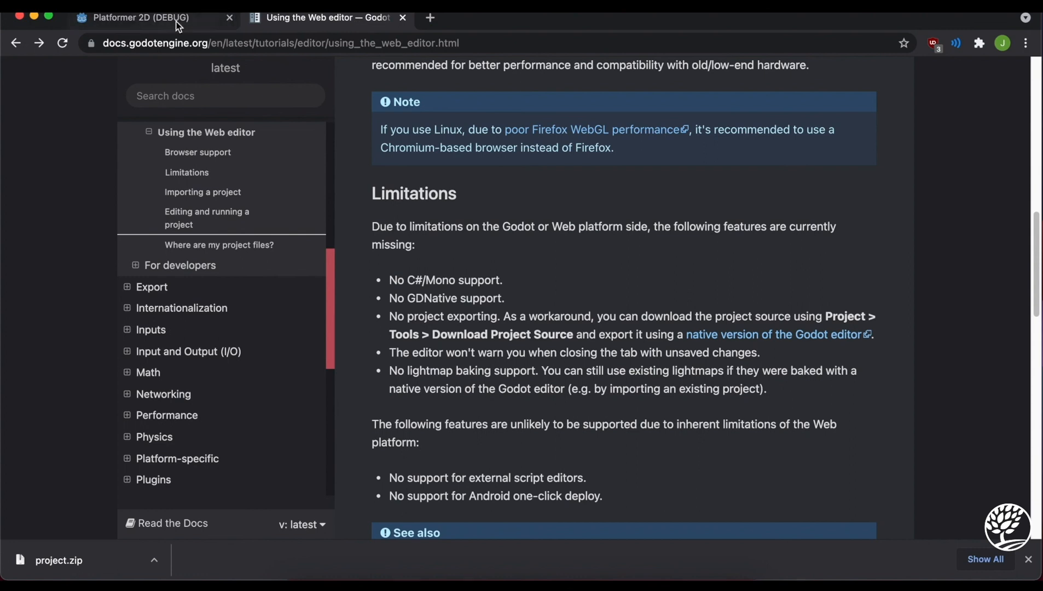
click(139, 18)
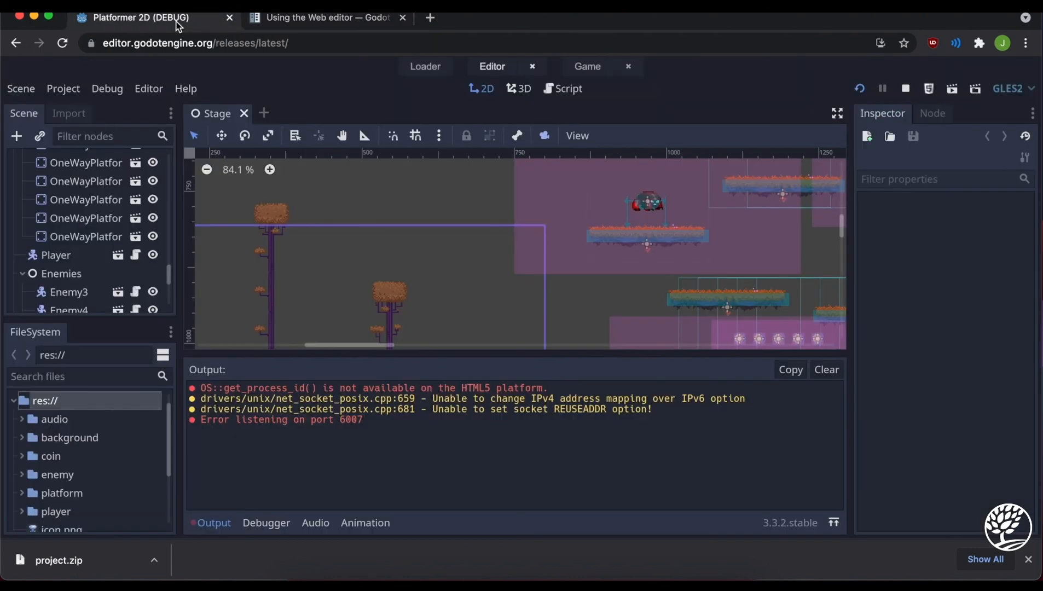